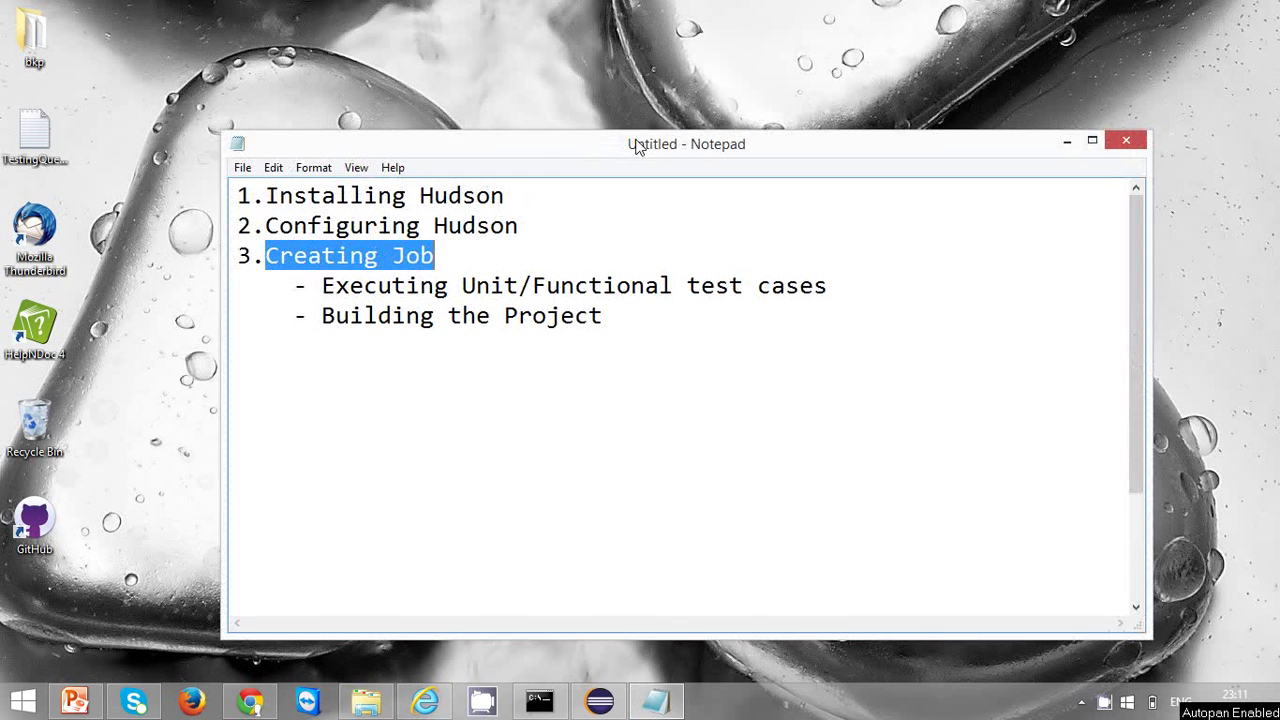
From the Hudson dashboard, create a free-style software job named Test.
drag(686, 144, 650, 140)
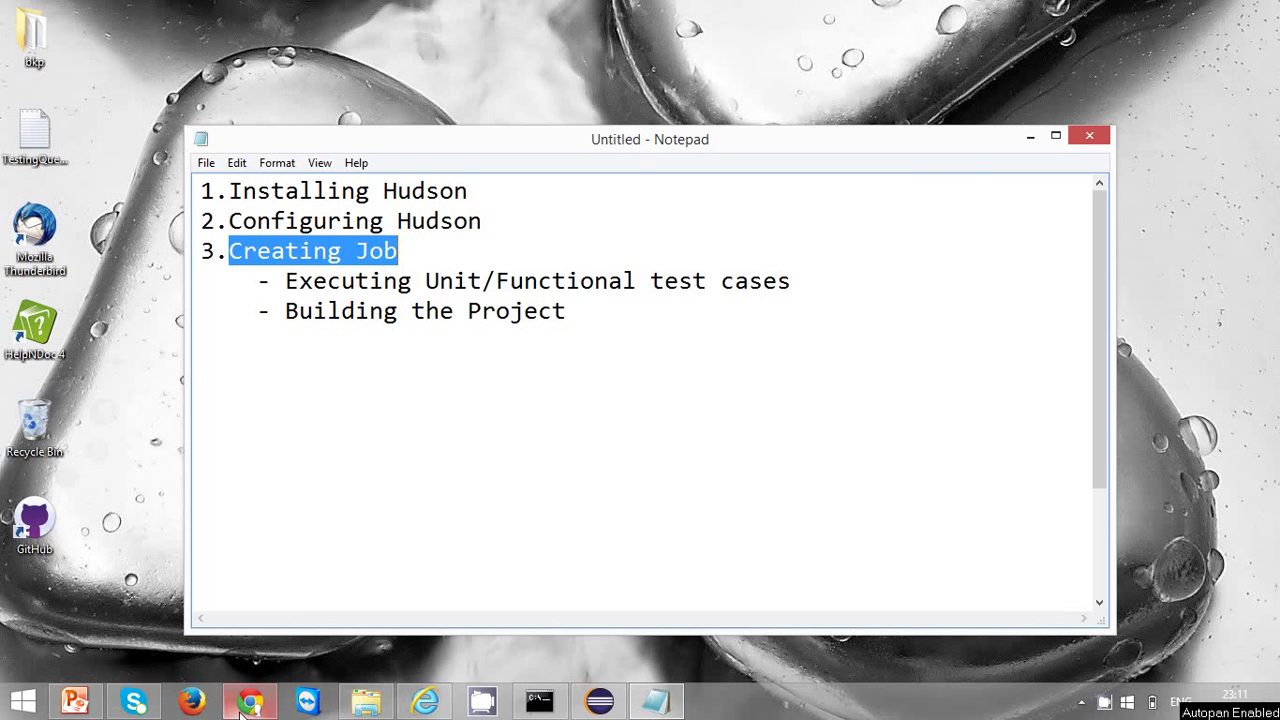
click(248, 700)
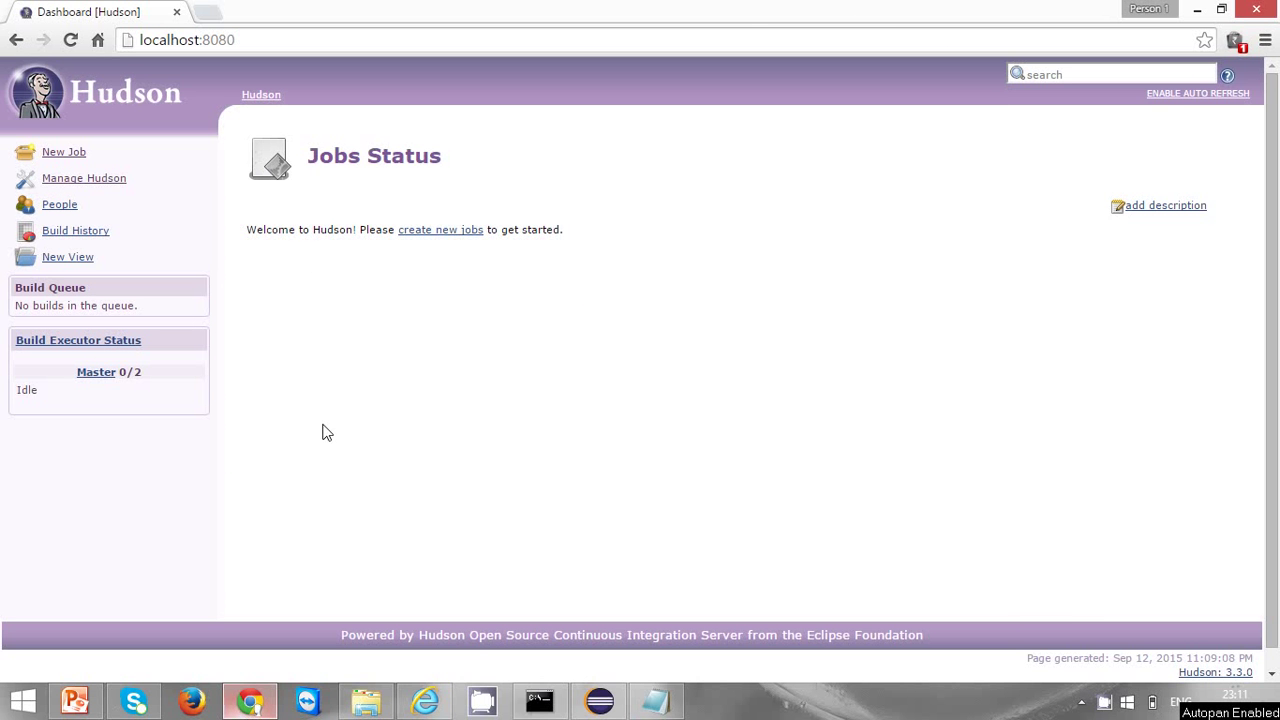
mouse_move(284, 256)
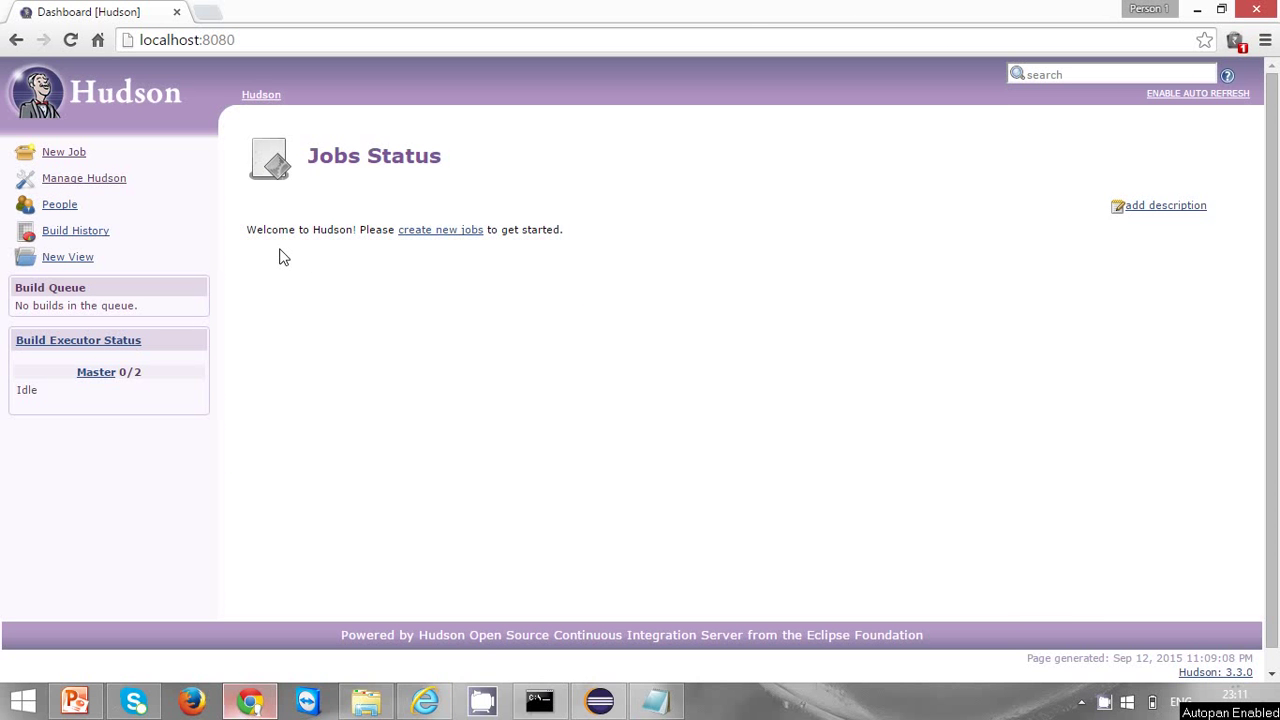
mouse_move(64, 152)
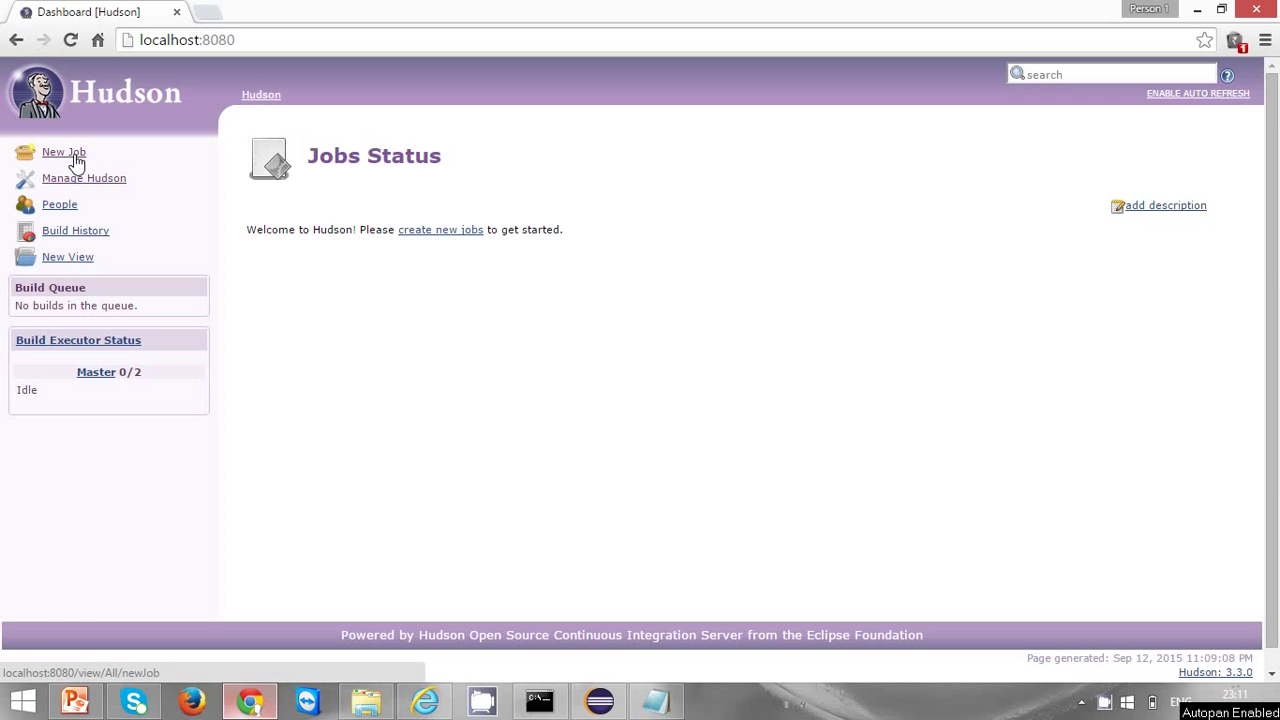
click(64, 152)
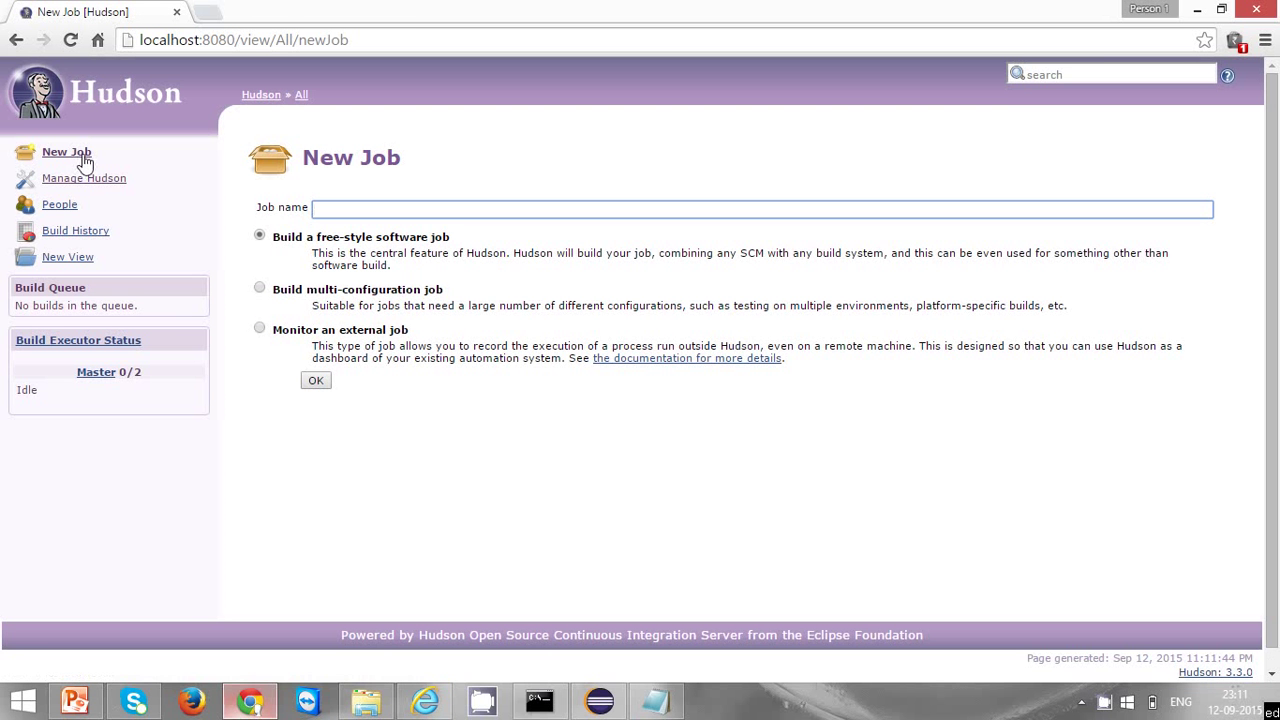
text(T)
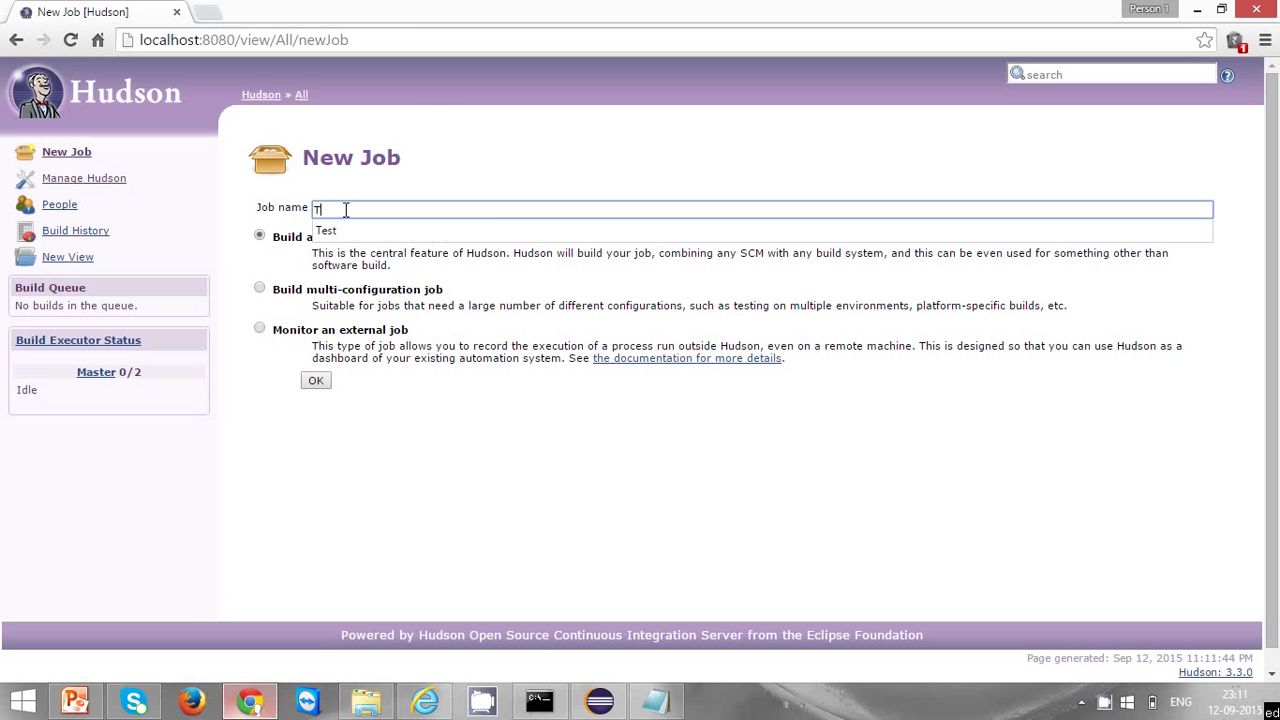
text(est)
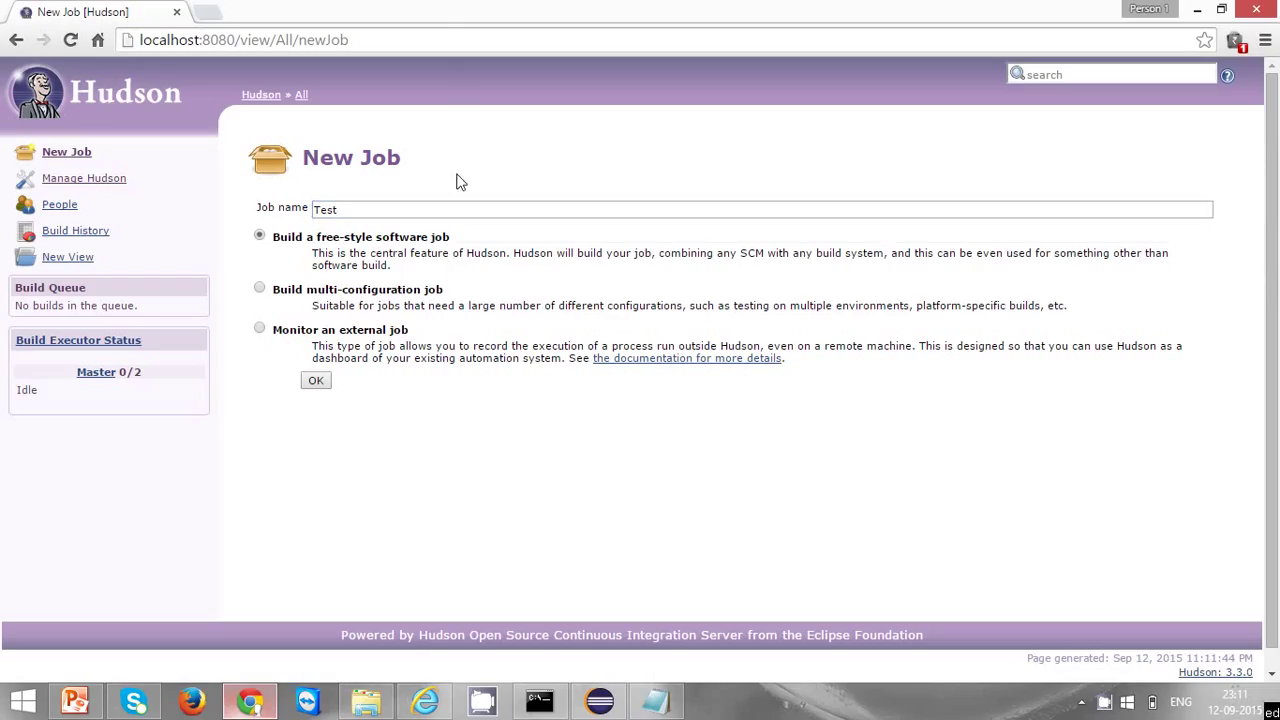
mouse_move(288, 256)
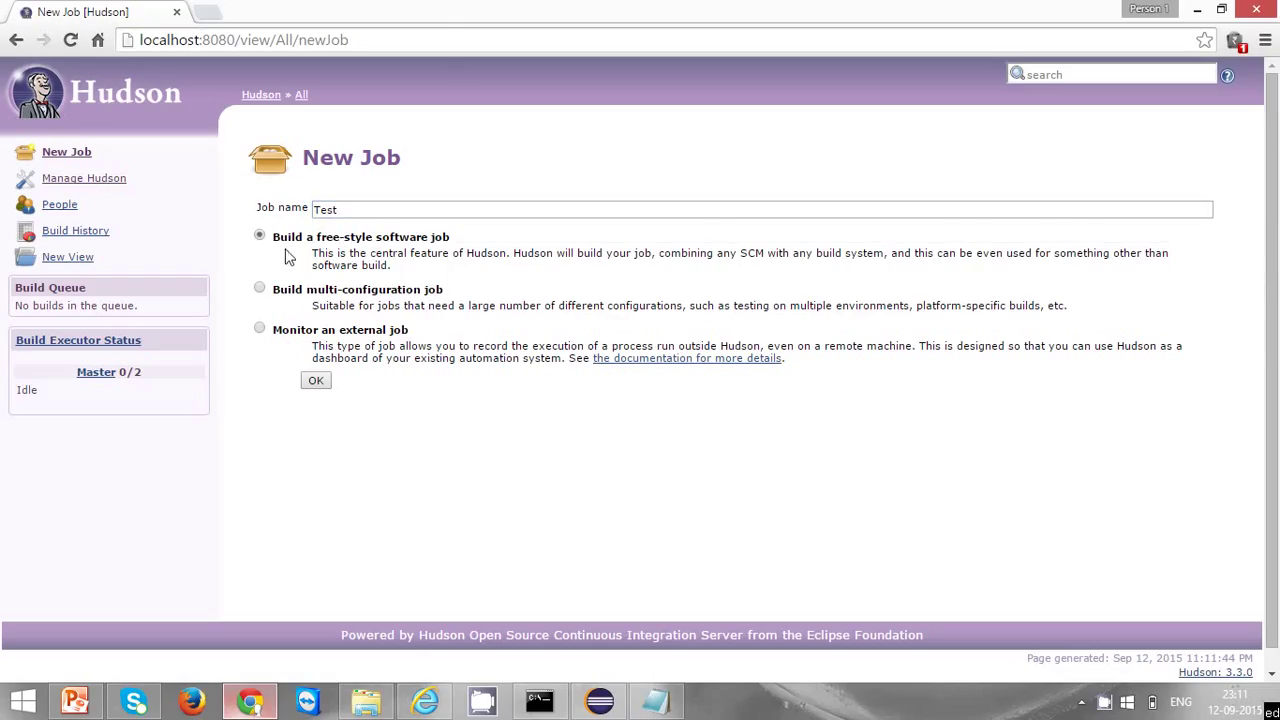
mouse_move(312, 246)
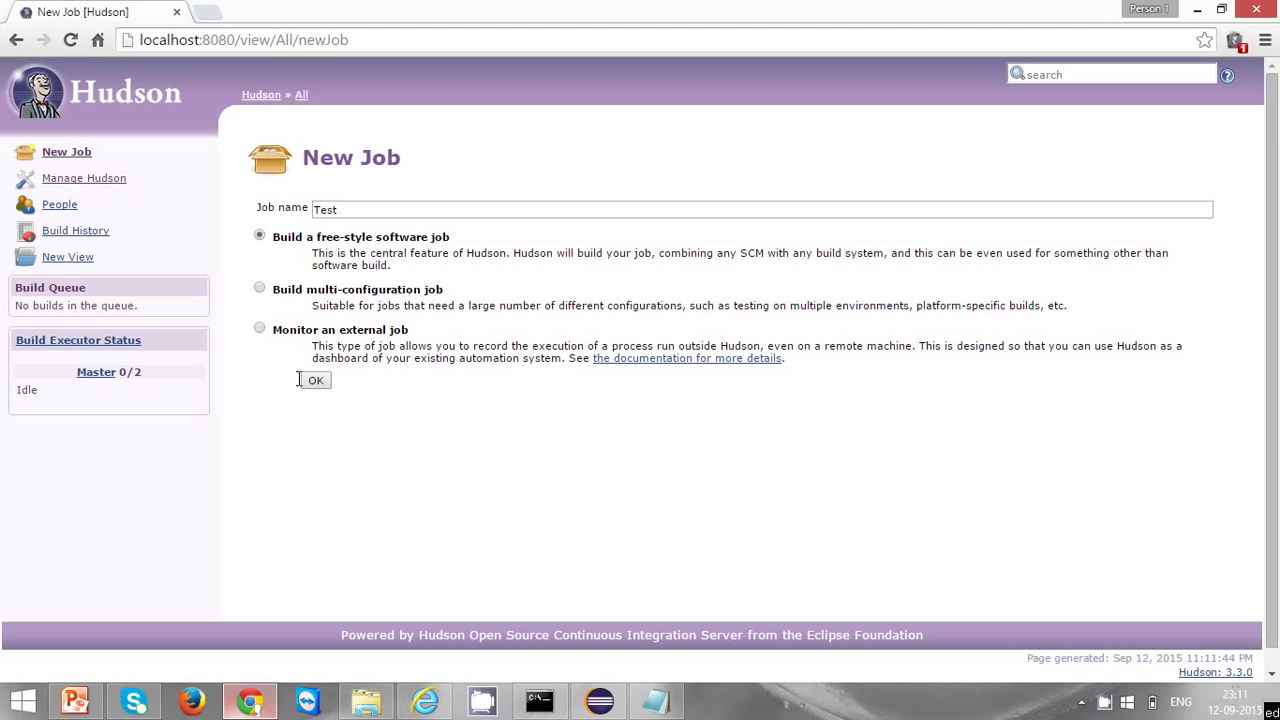
click(316, 380)
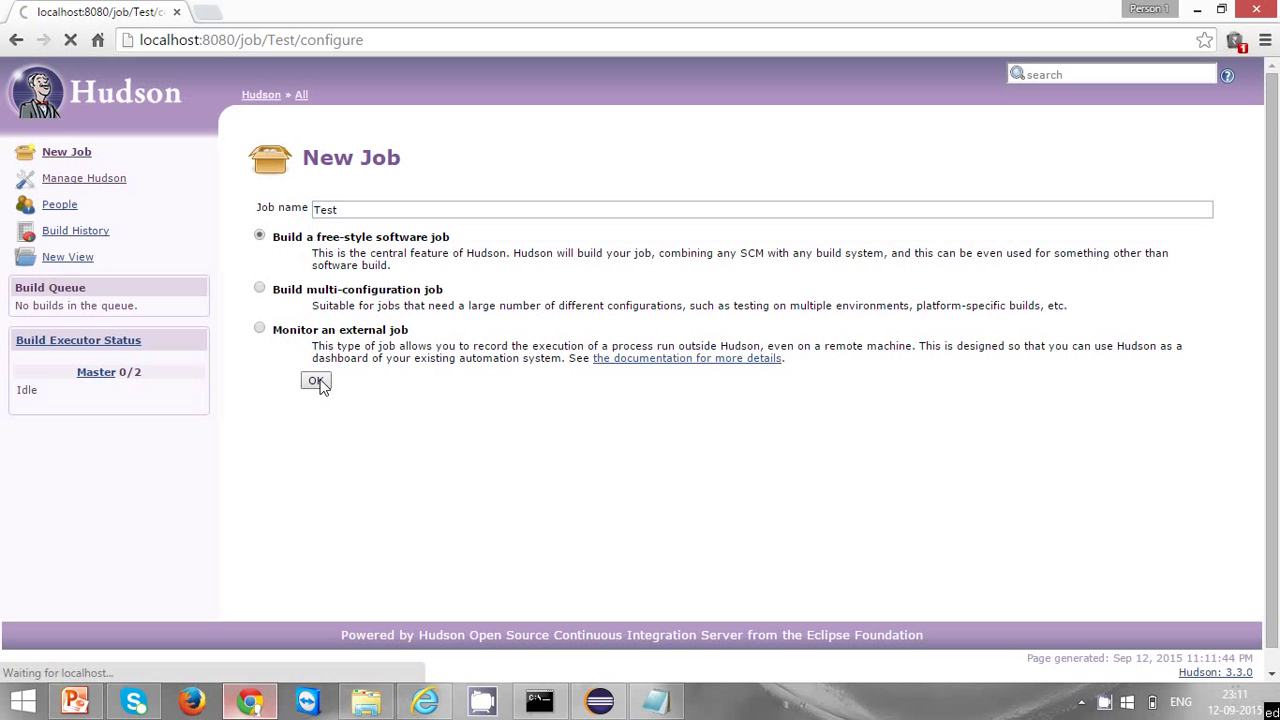
Scroll through the Test job's configuration page down to the Build and Post-build Actions sections.
click(316, 380)
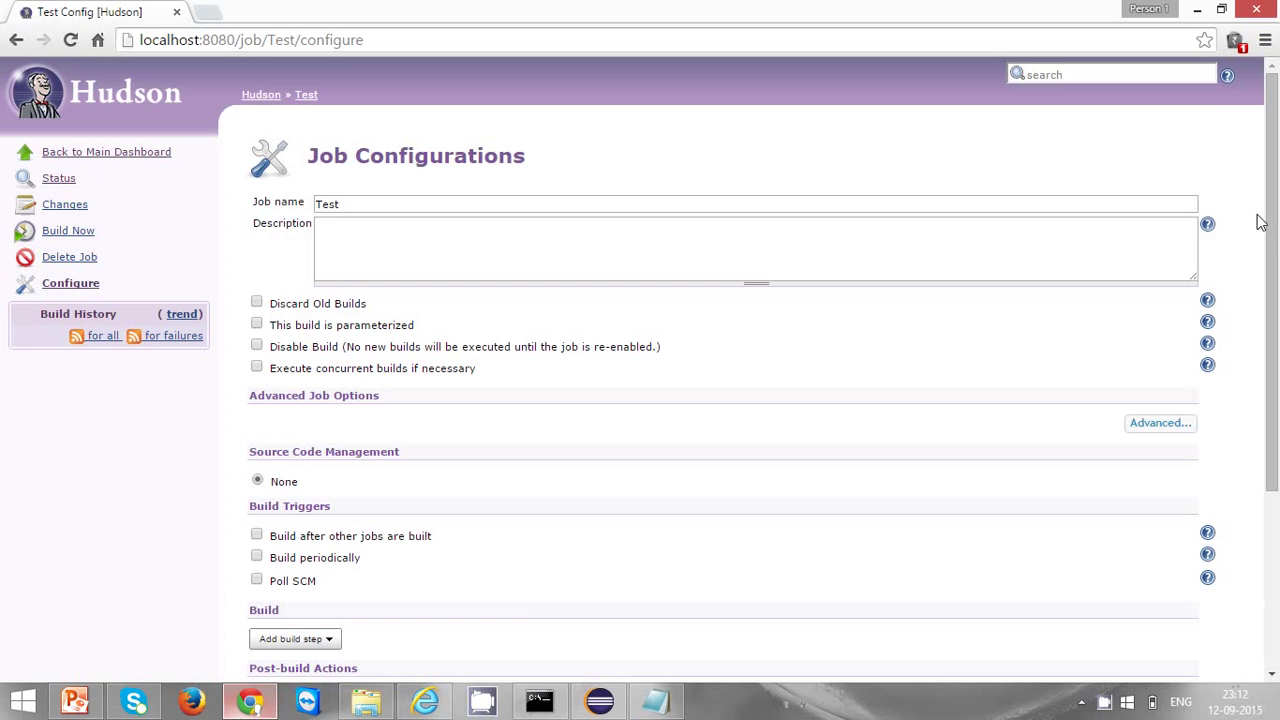
scroll(down, 3)
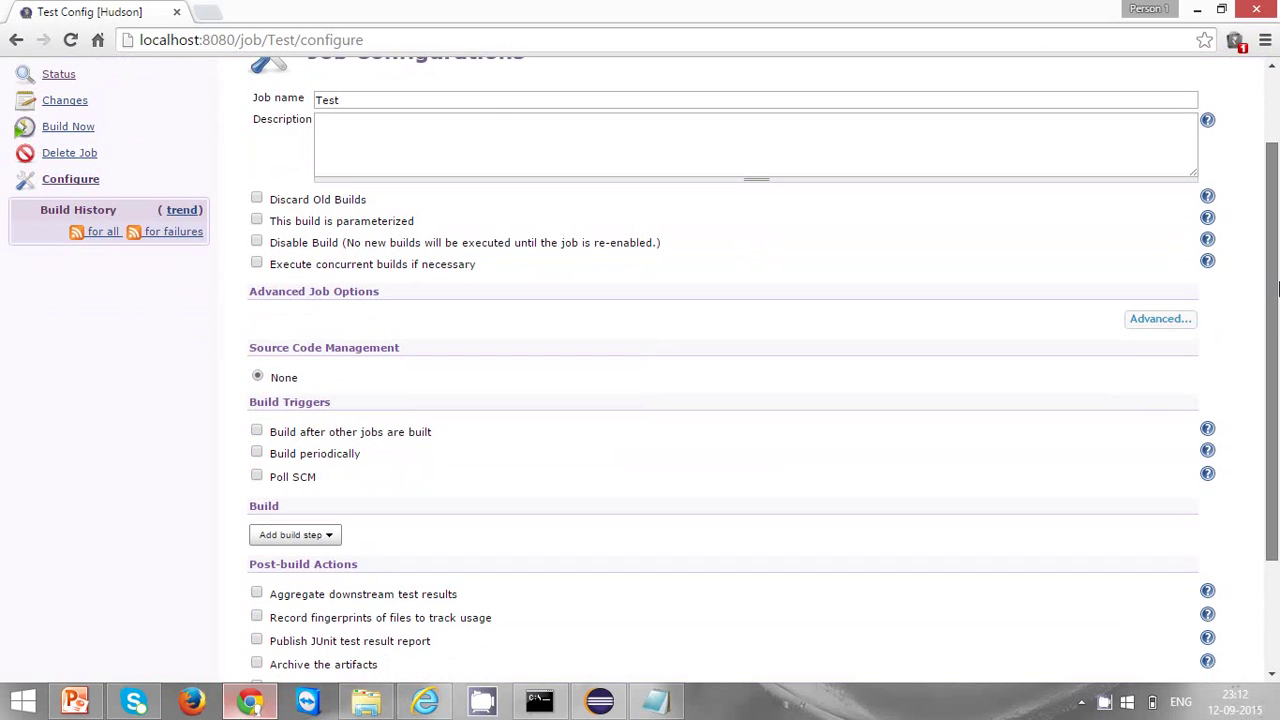
scroll(down, 3)
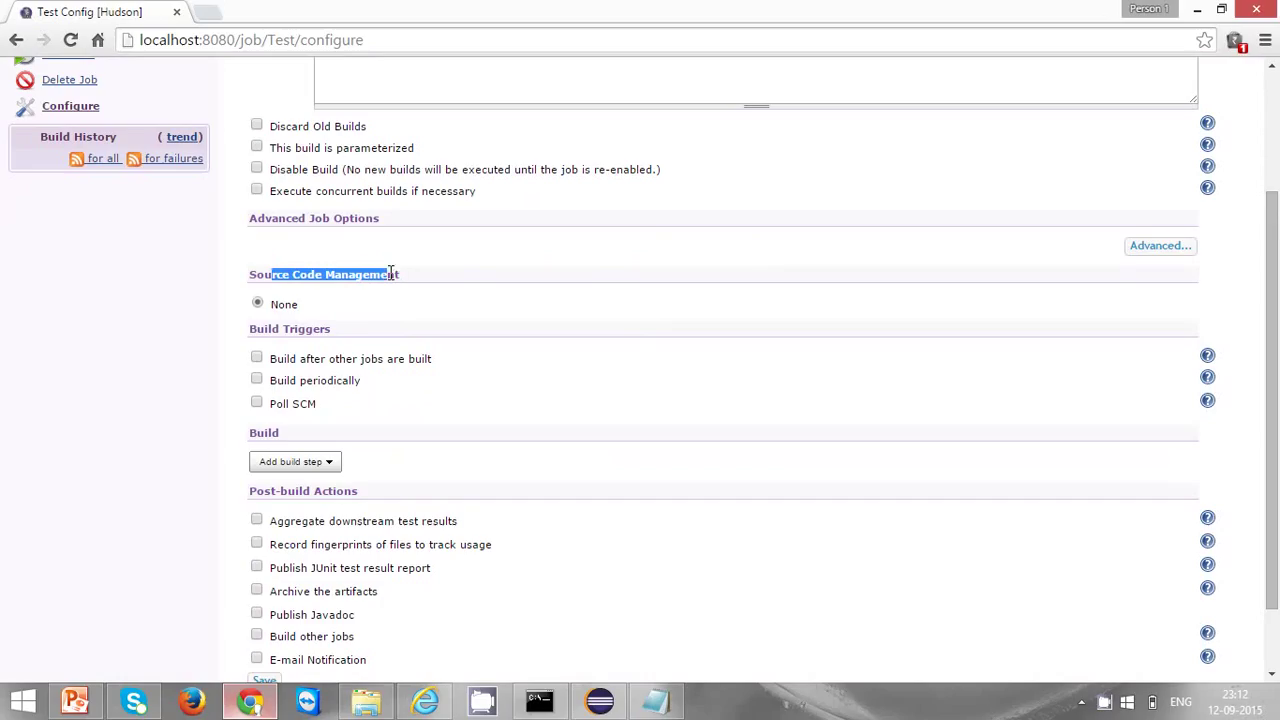
mouse_move(362, 312)
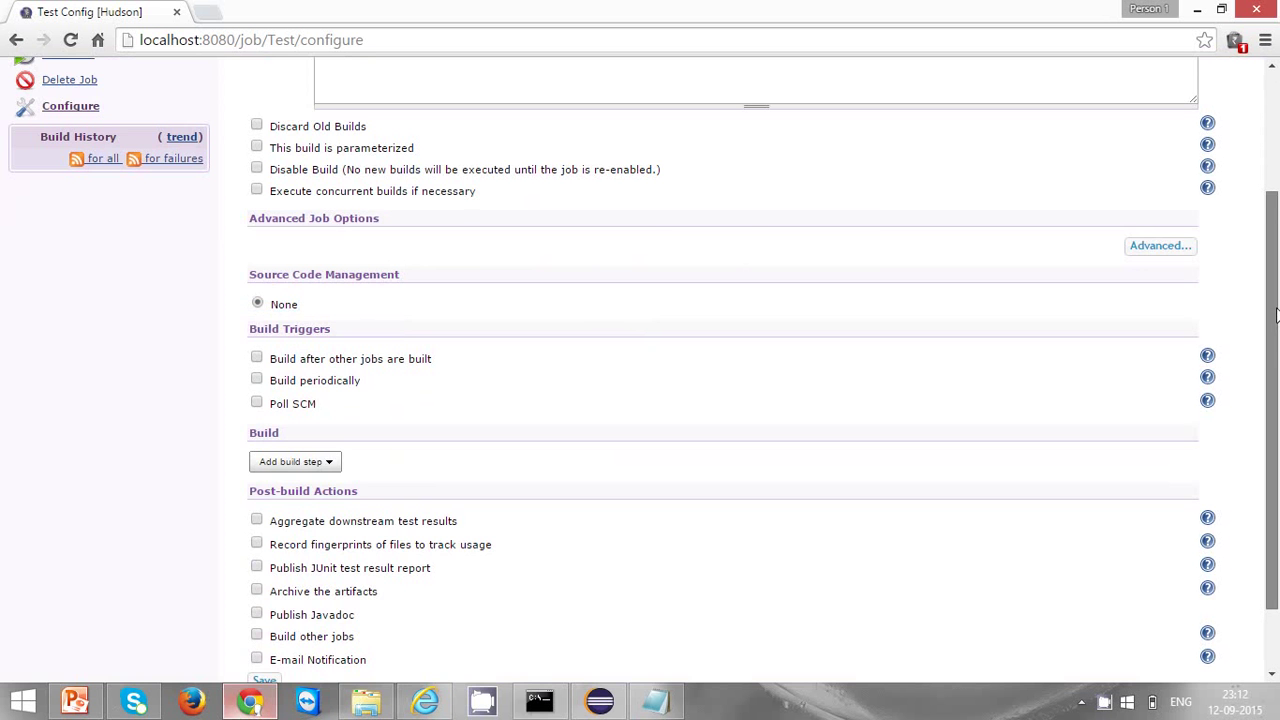
scroll(down, 3)
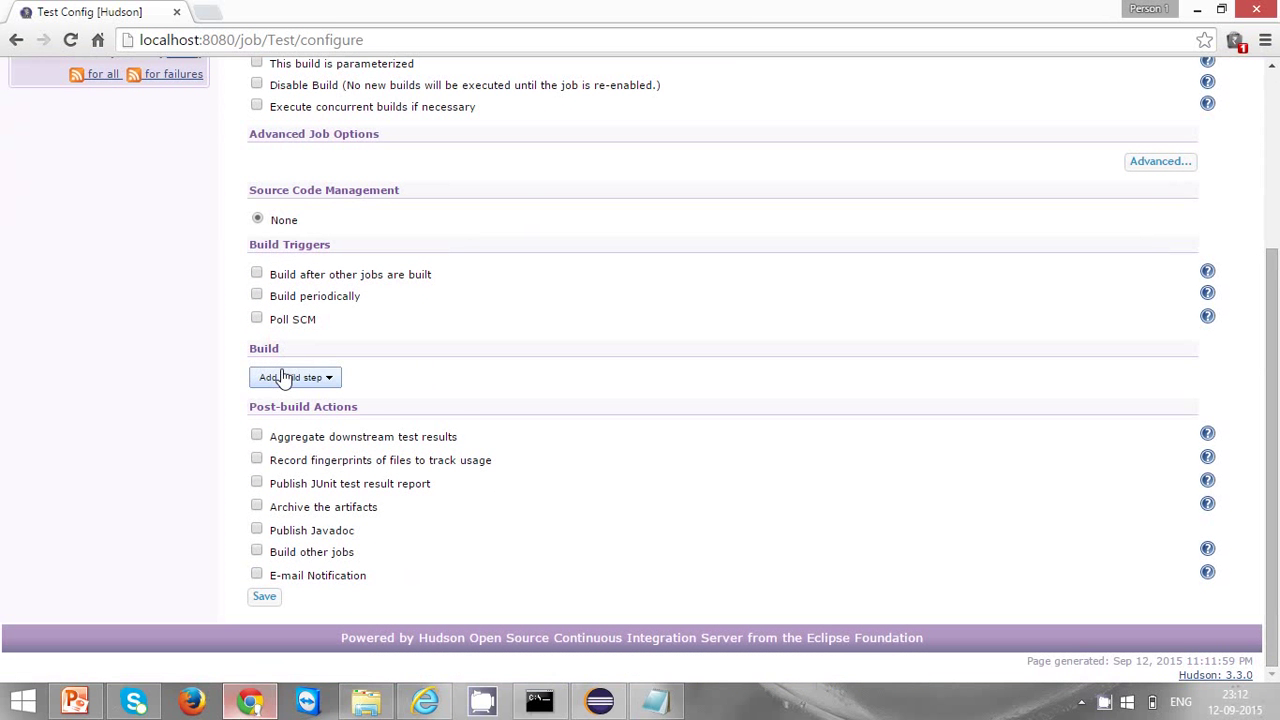
Add an Invoke Ant build step and copy the project folder path from File Explorer.
click(290, 376)
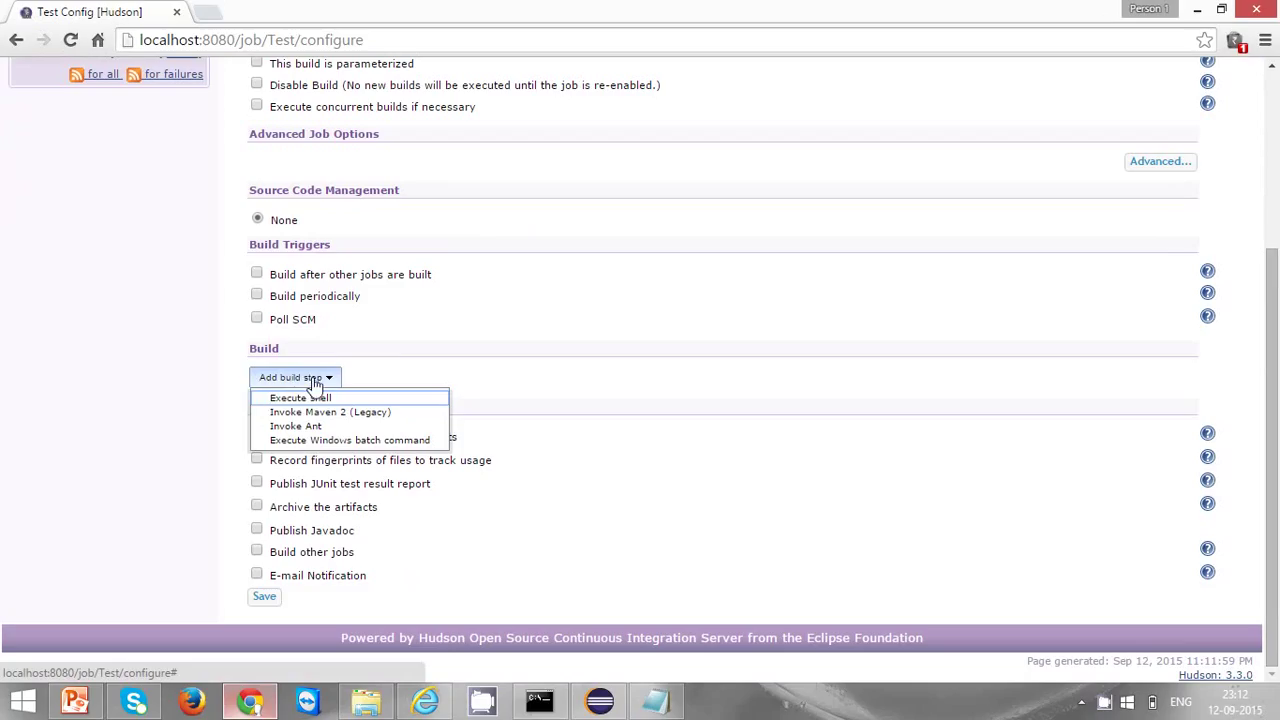
mouse_move(330, 412)
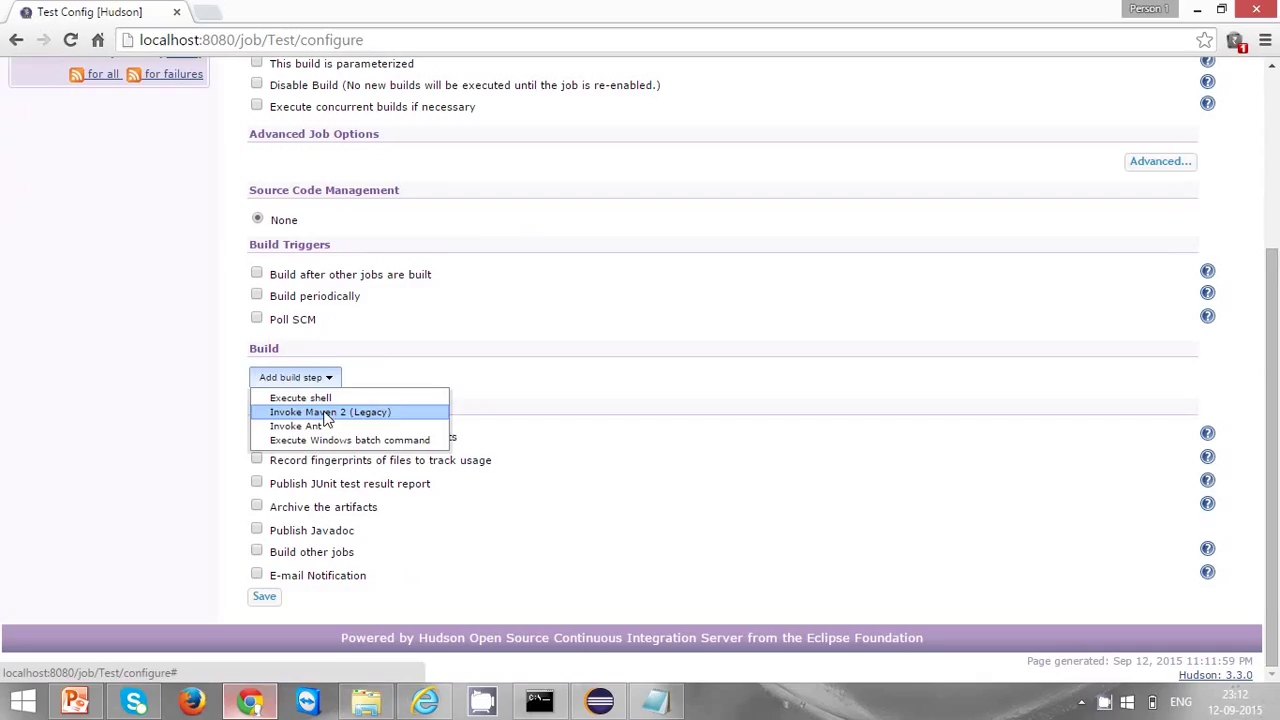
mouse_move(322, 426)
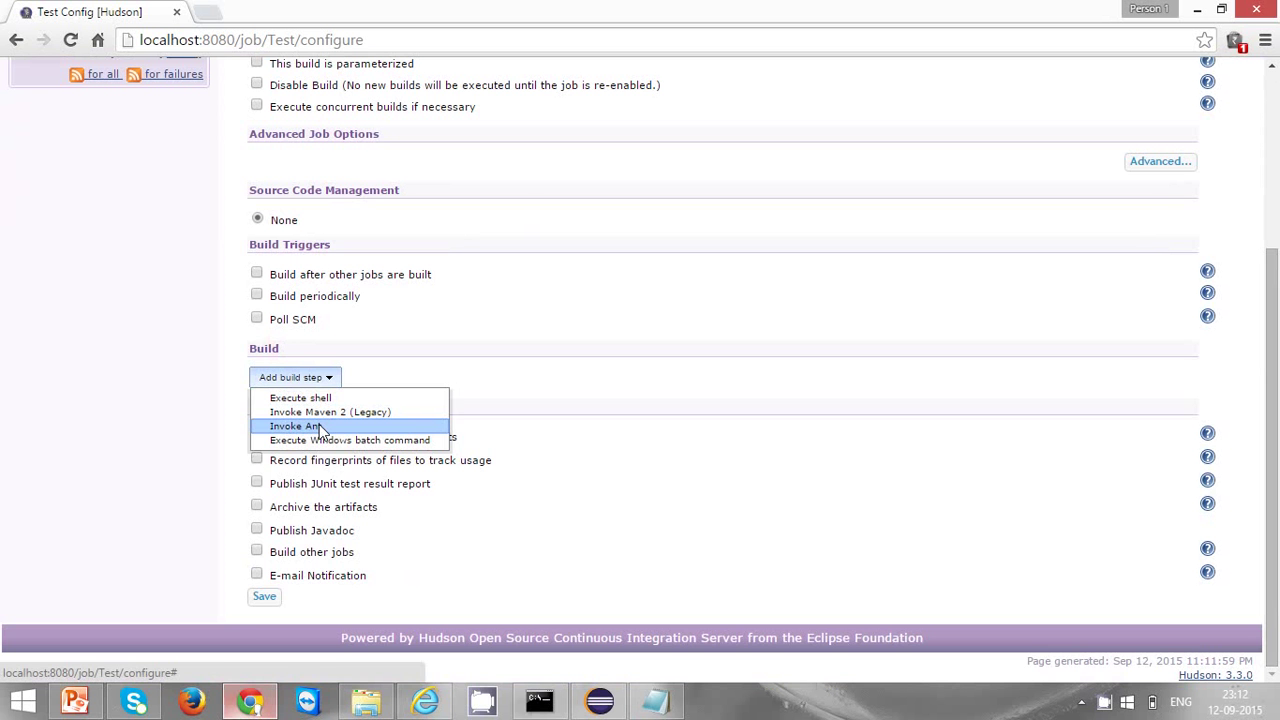
click(294, 426)
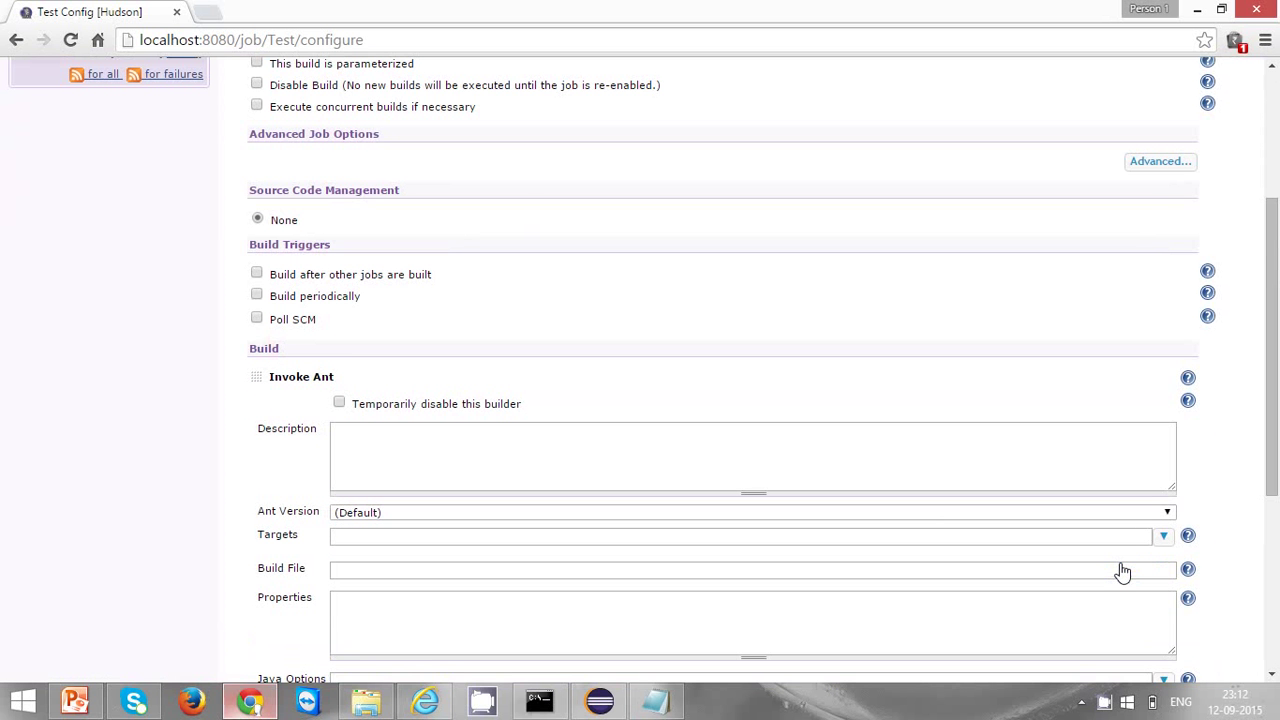
scroll(down, 3)
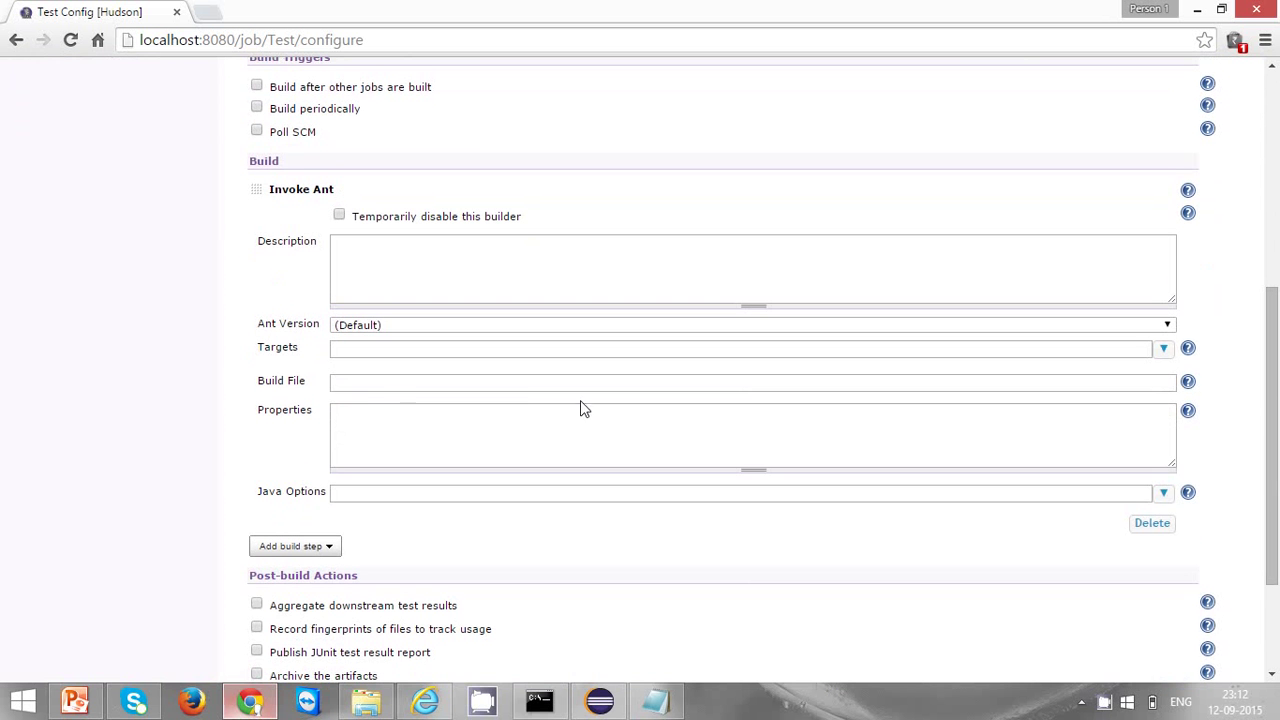
click(750, 380)
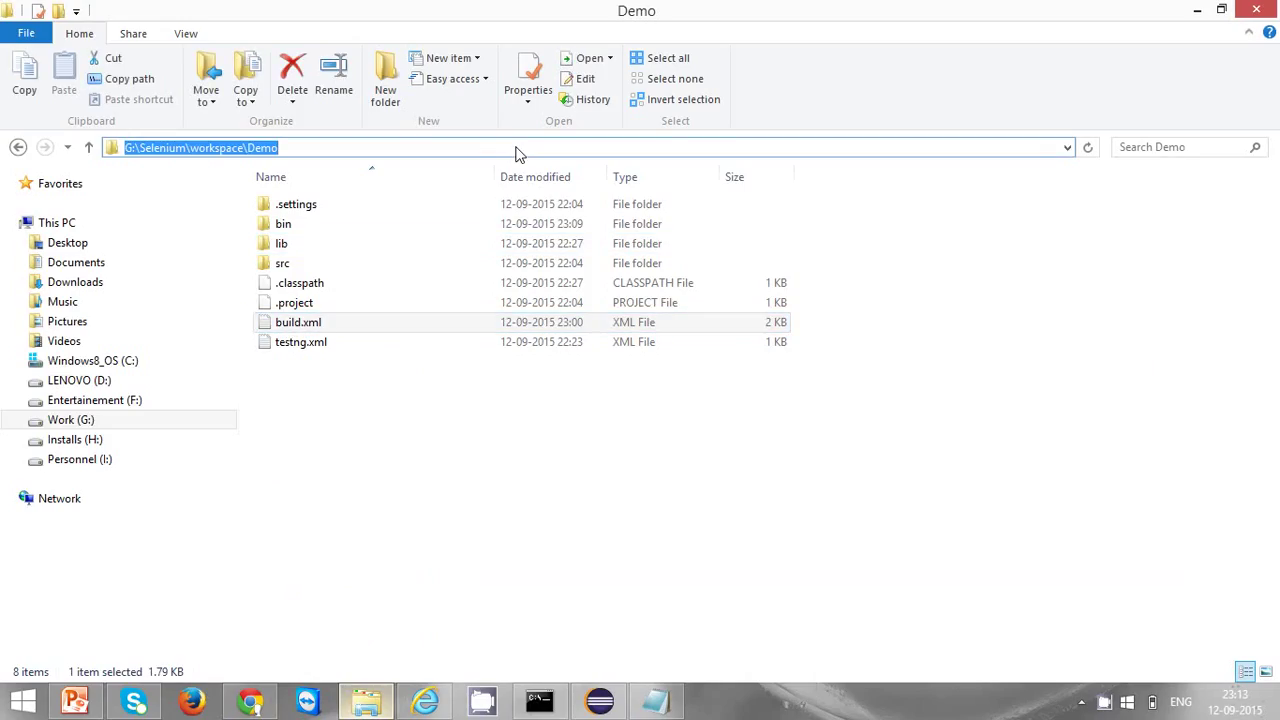
click(250, 700)
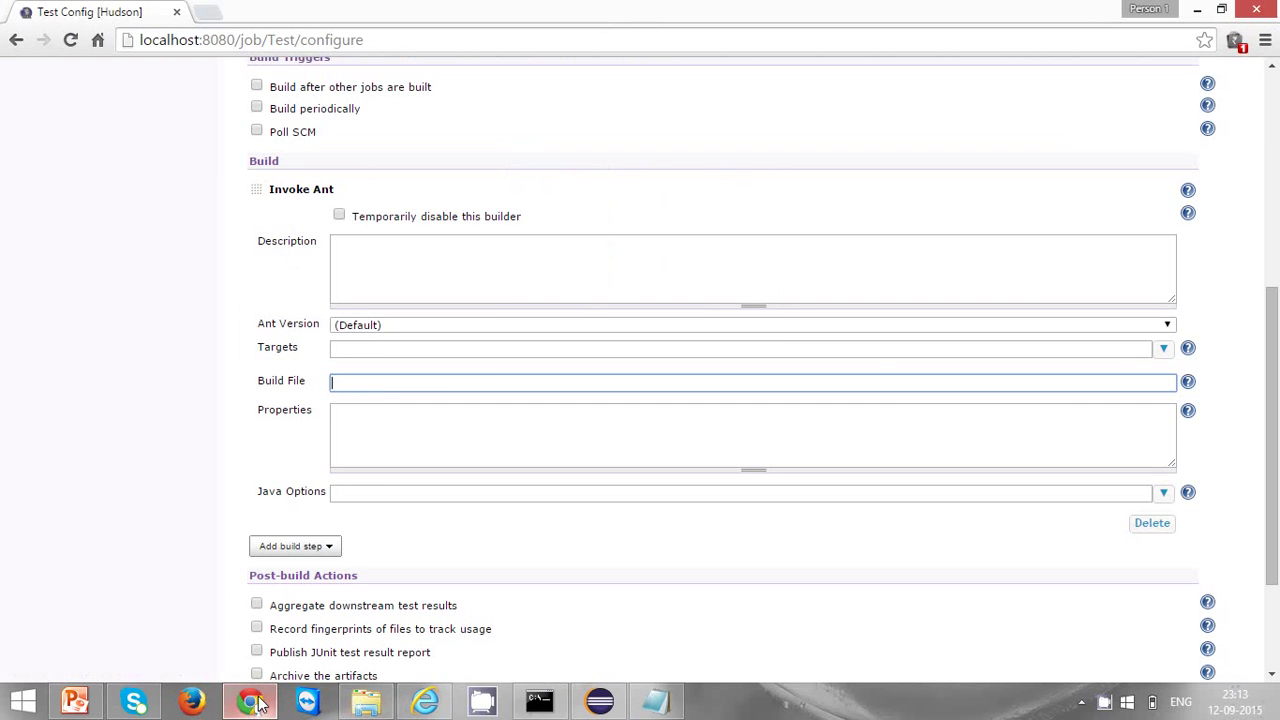
Enter G:\Selenium\workspace\Demo\build.xml as the Ant build file and scroll to Save.
text(G:\Selenium\workspace\Demo)
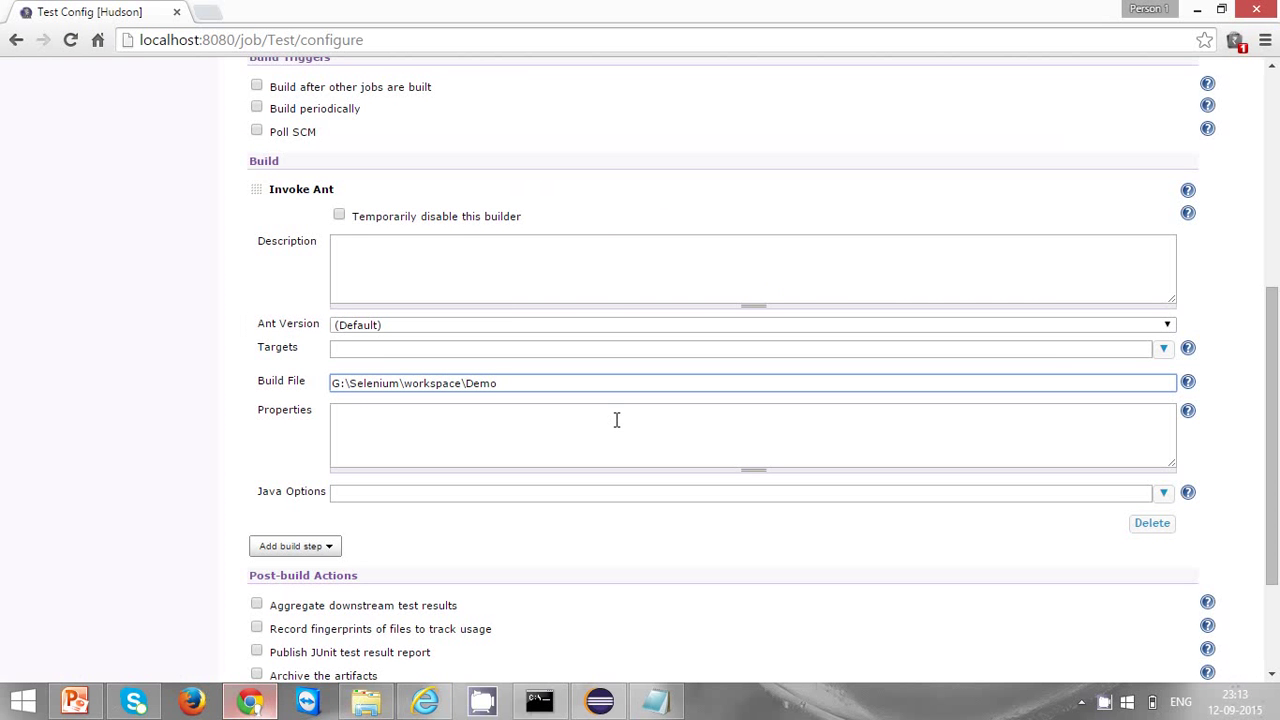
text(\build.,x)
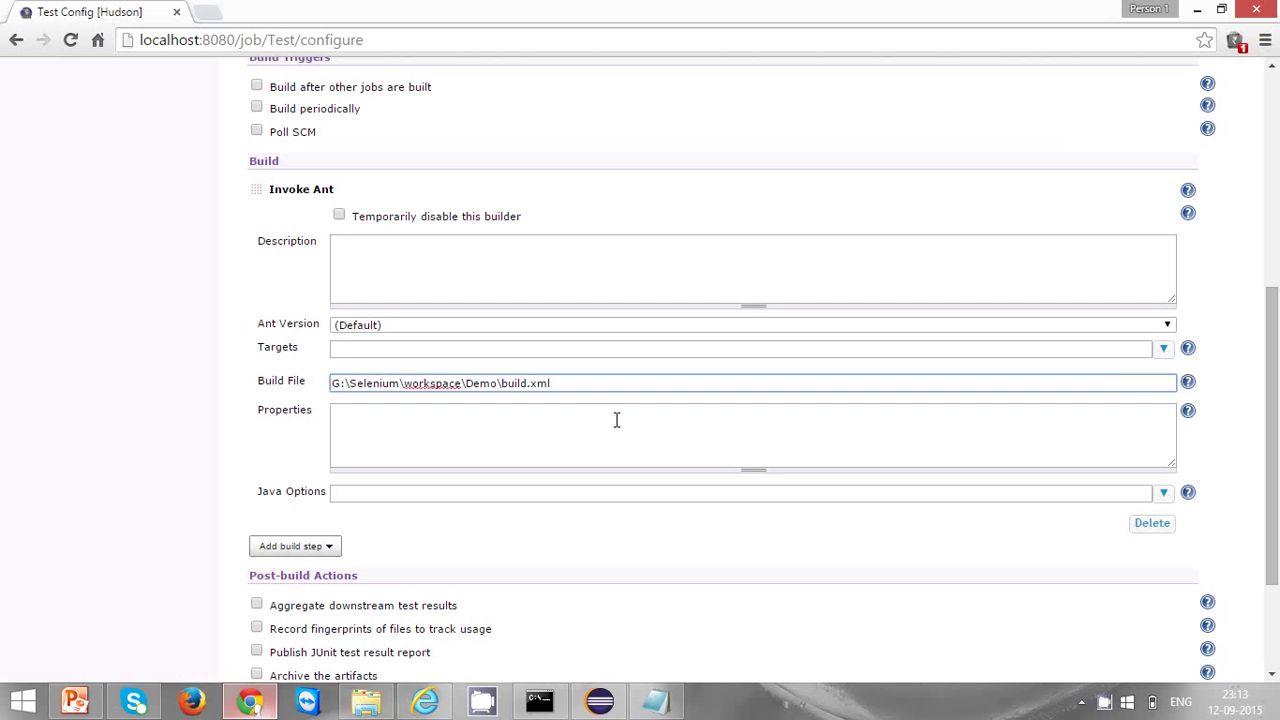
scroll(down, 3)
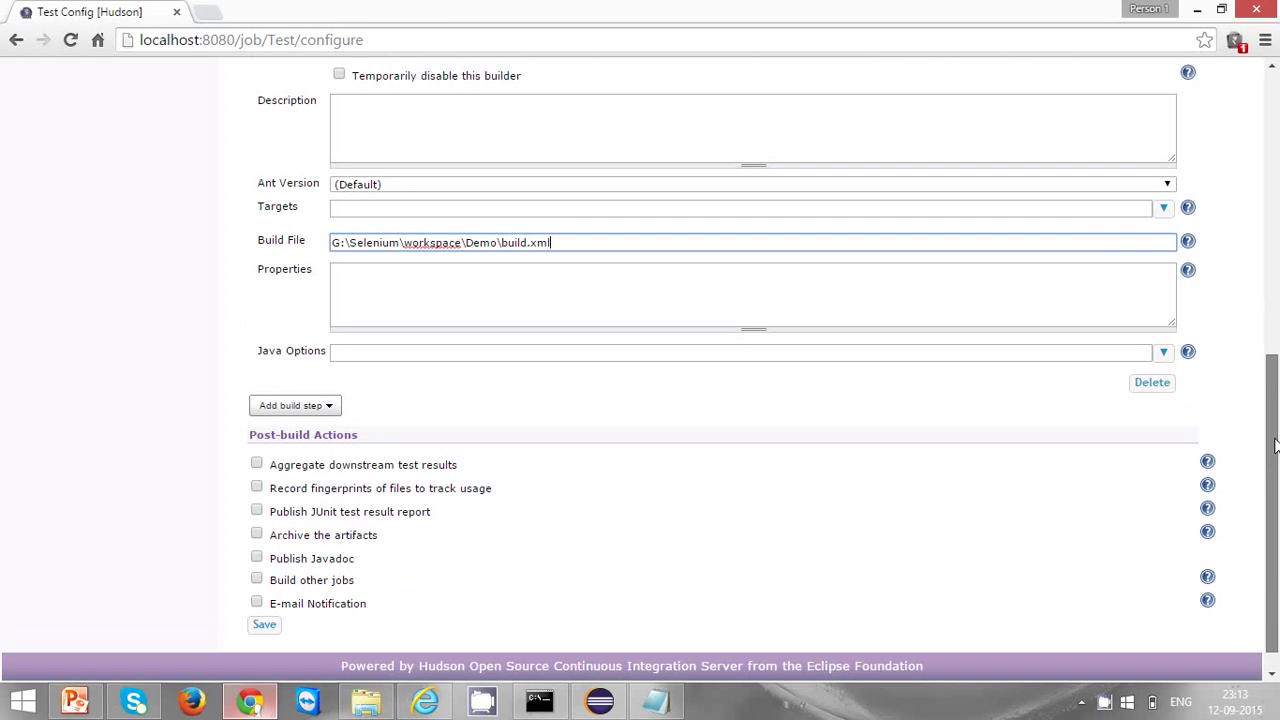
scroll(down, 3)
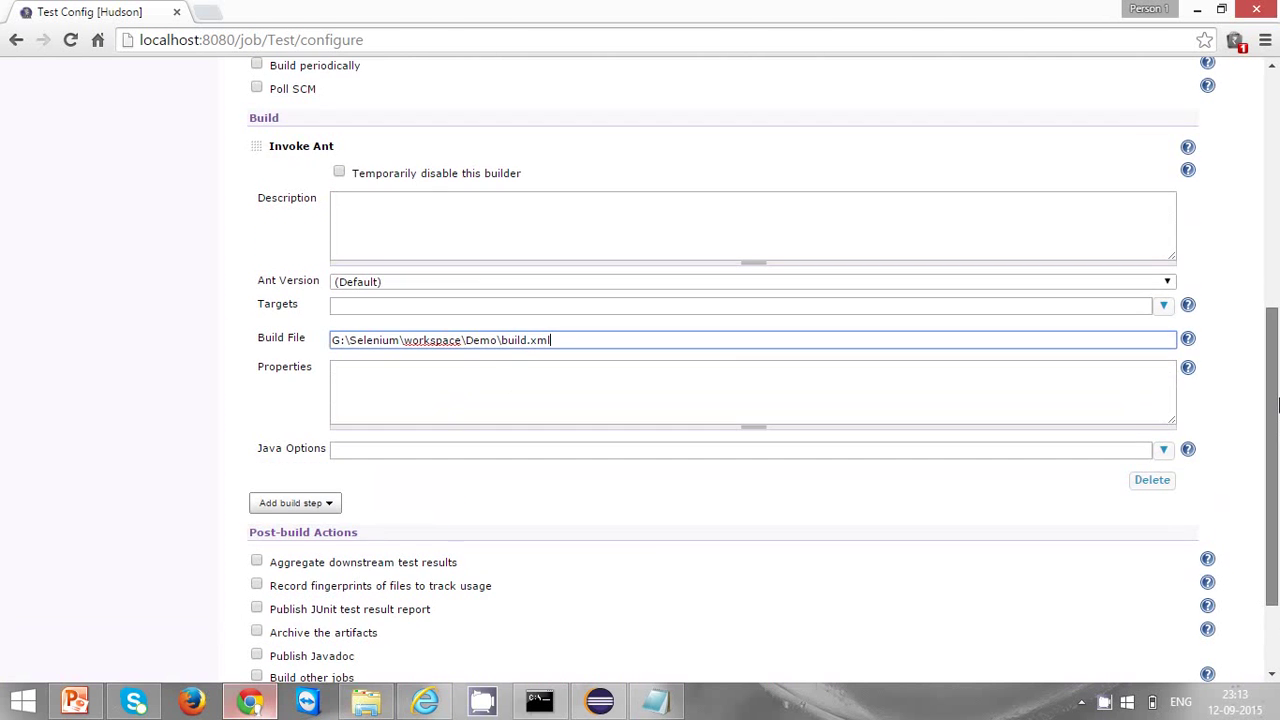
scroll(down, 3)
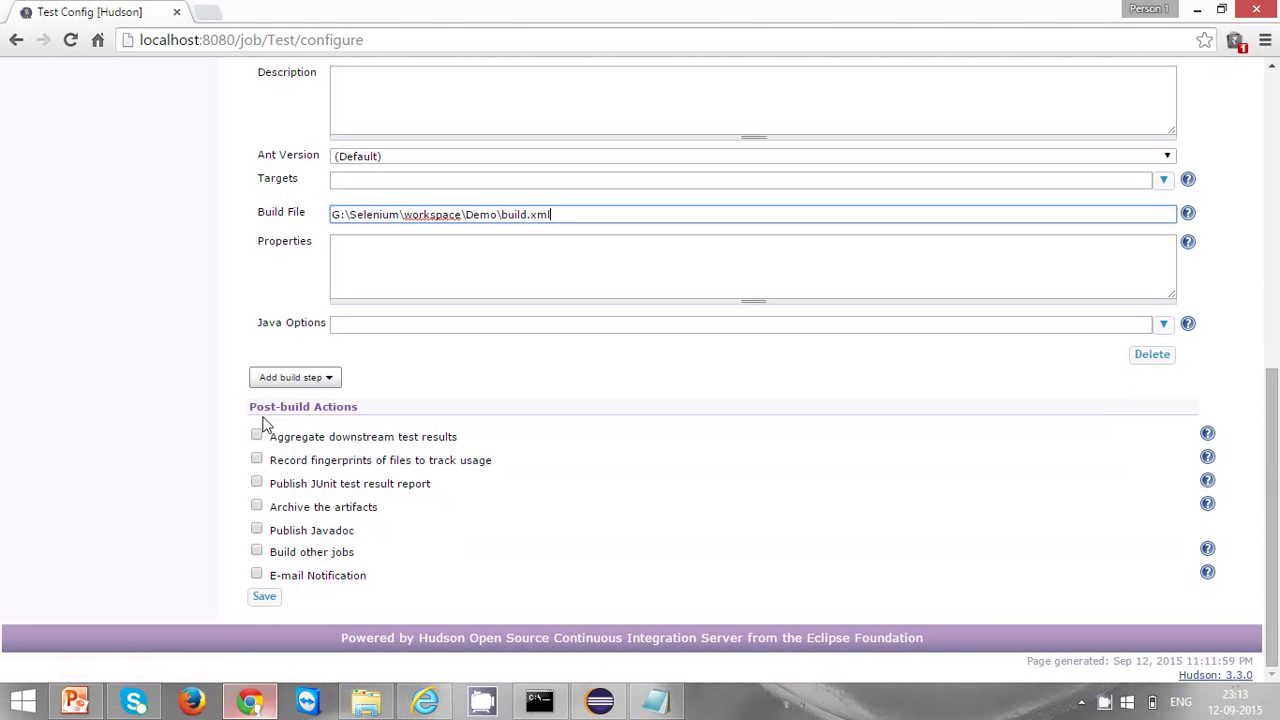
mouse_move(364, 412)
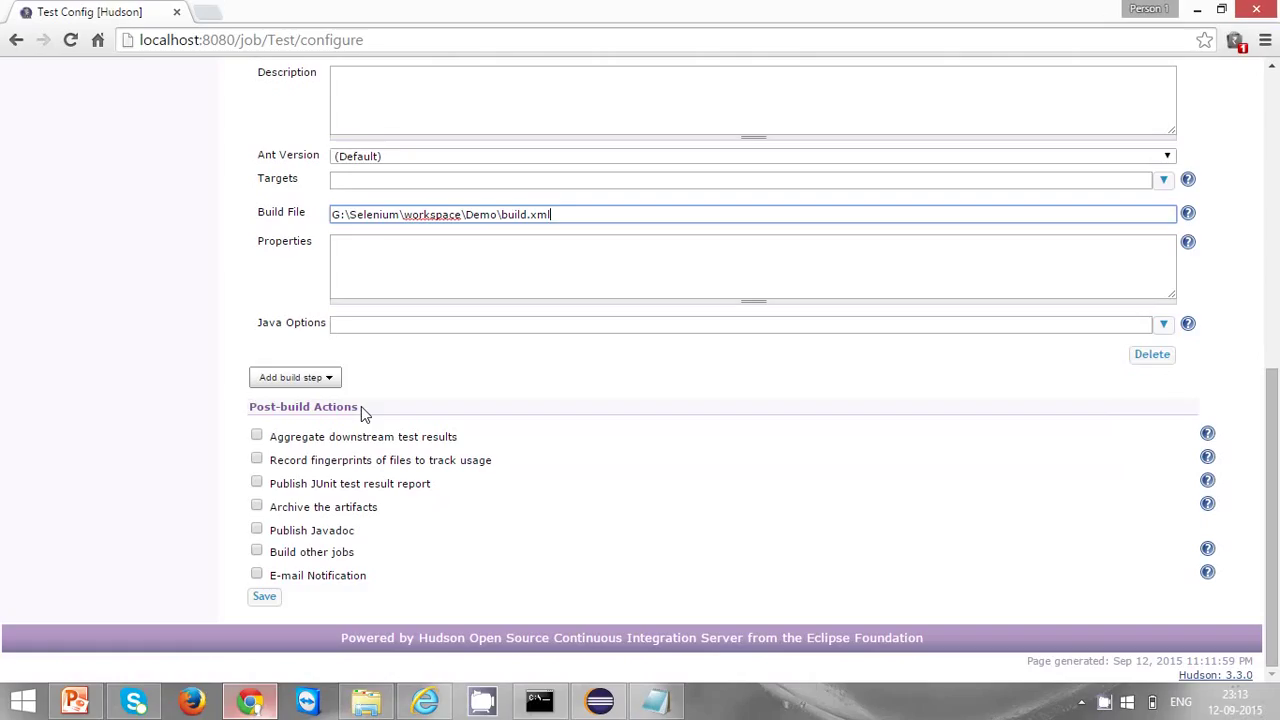
mouse_move(324, 584)
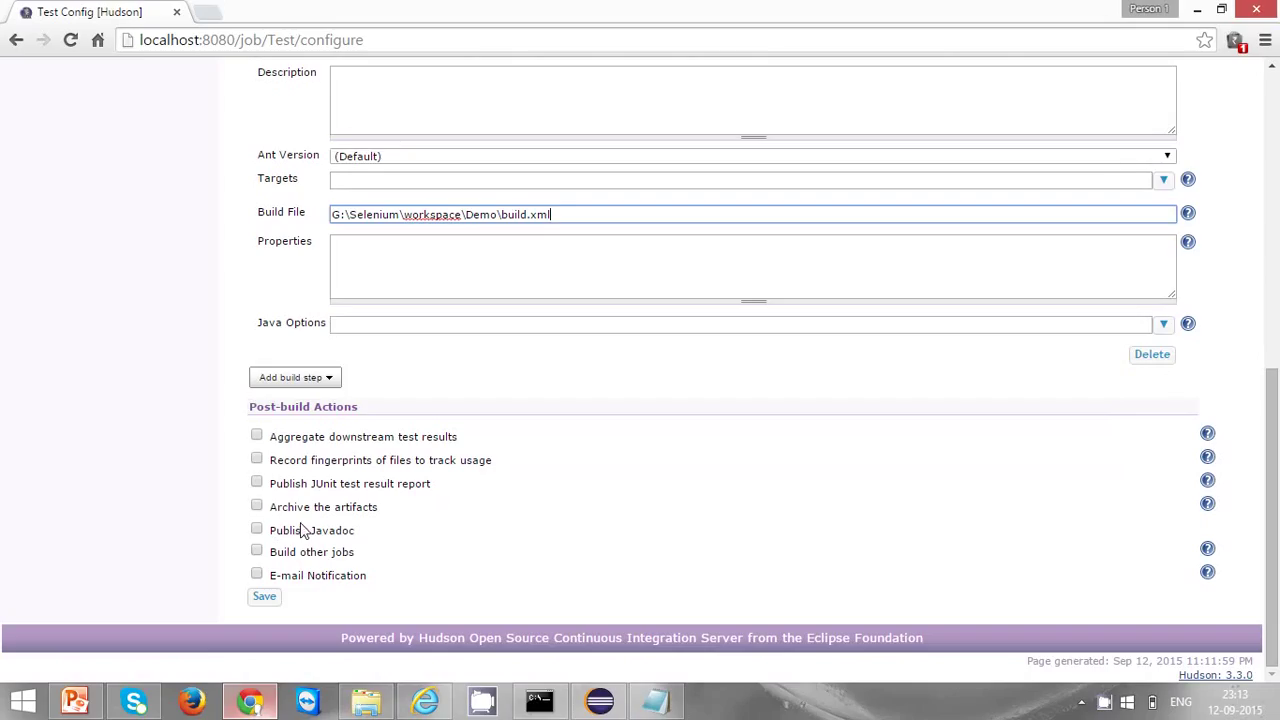
mouse_move(394, 568)
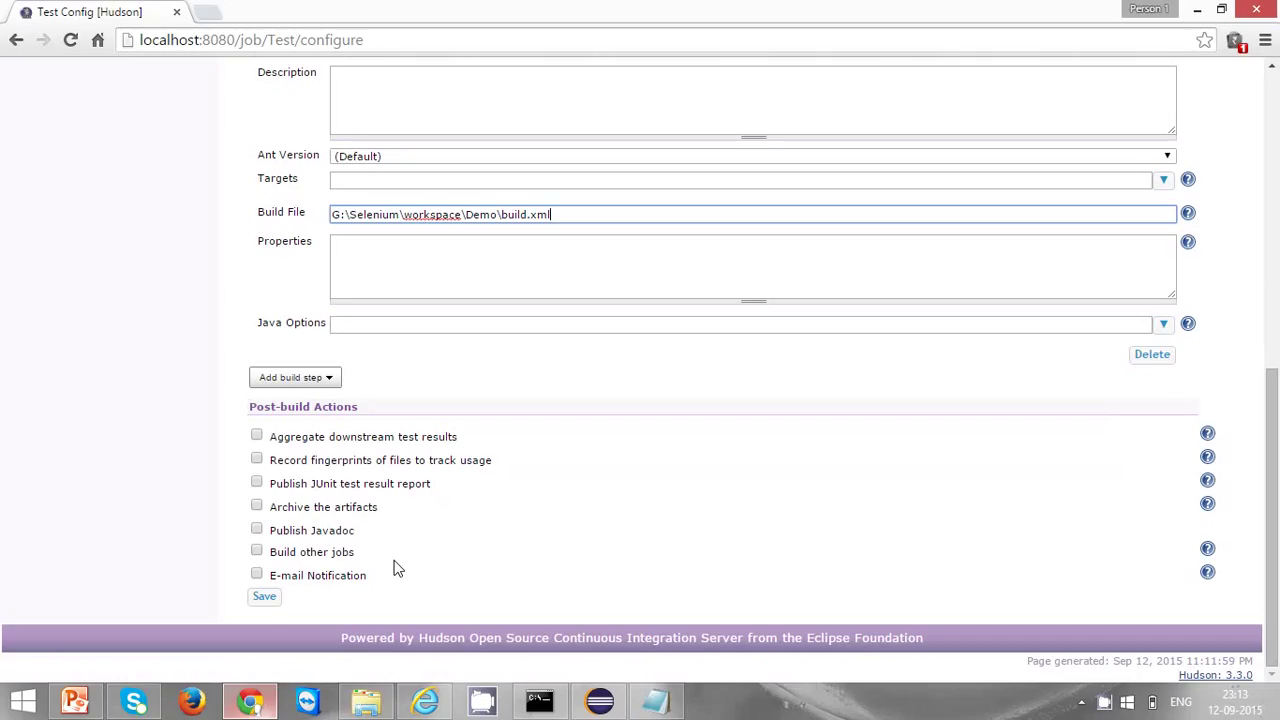
mouse_move(308, 558)
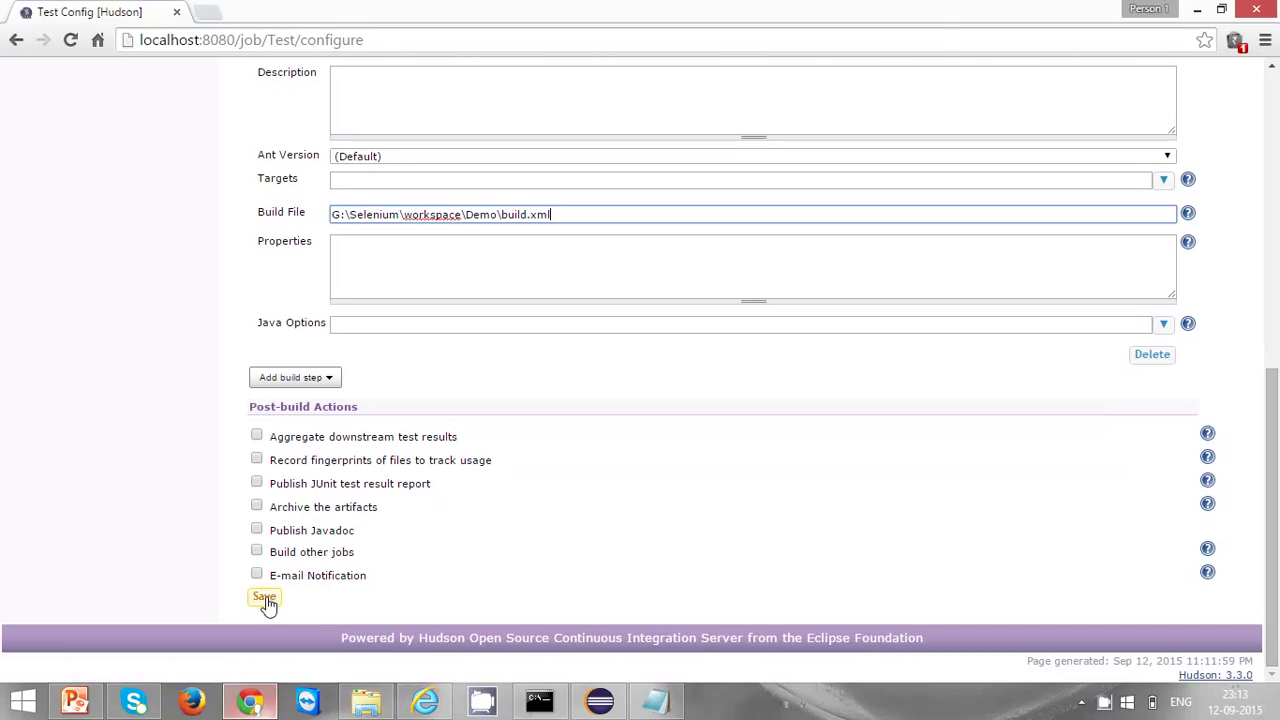
Save the job configuration, return to the dashboard and reopen the Test job's page.
click(264, 596)
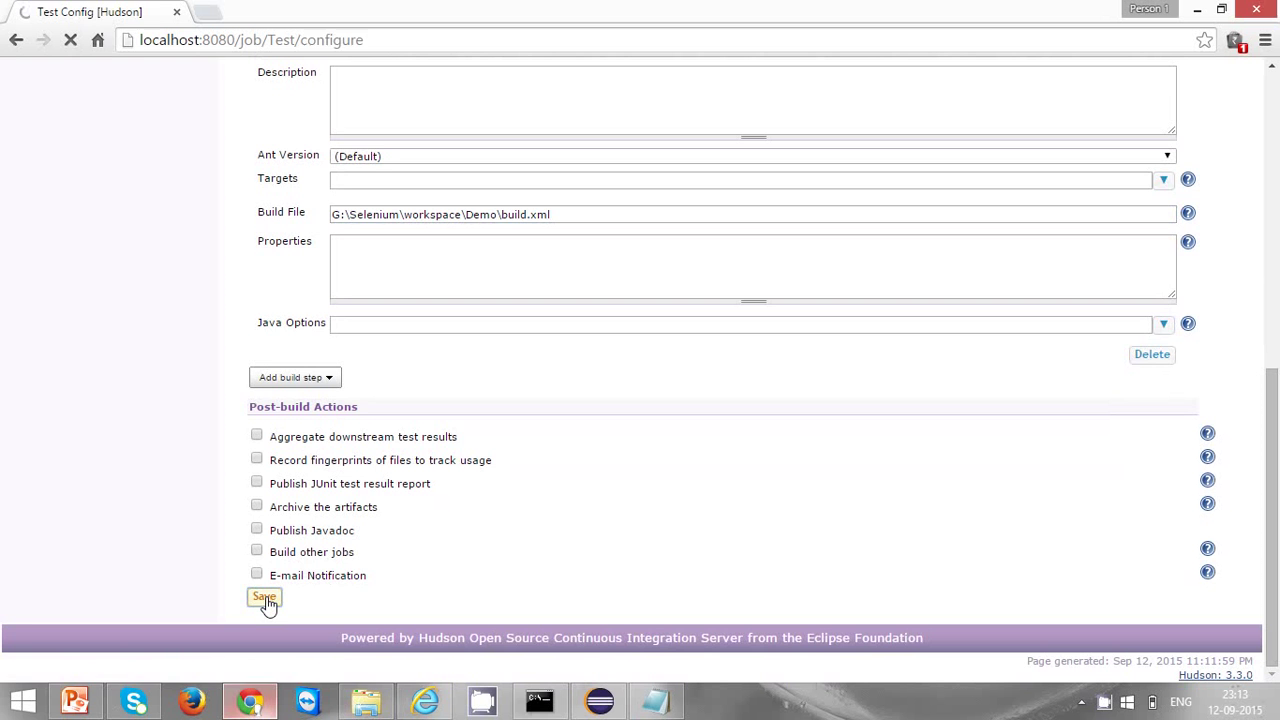
click(264, 596)
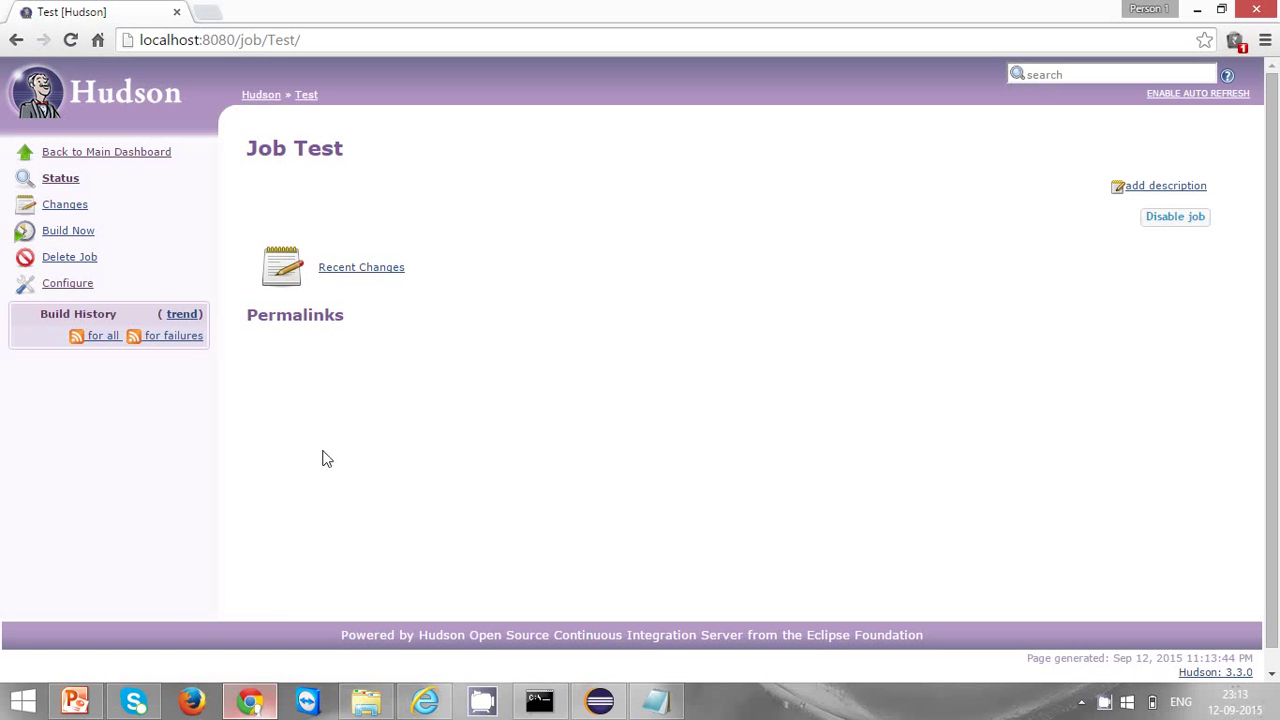
mouse_move(270, 118)
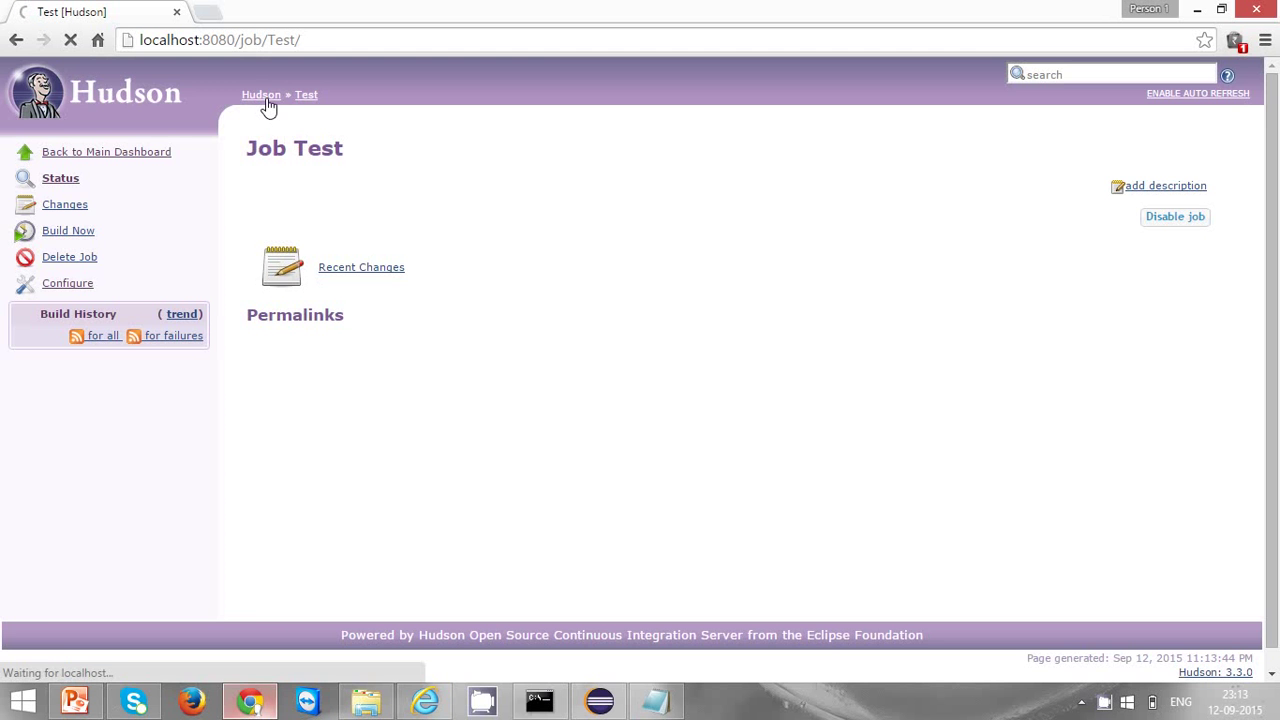
click(260, 94)
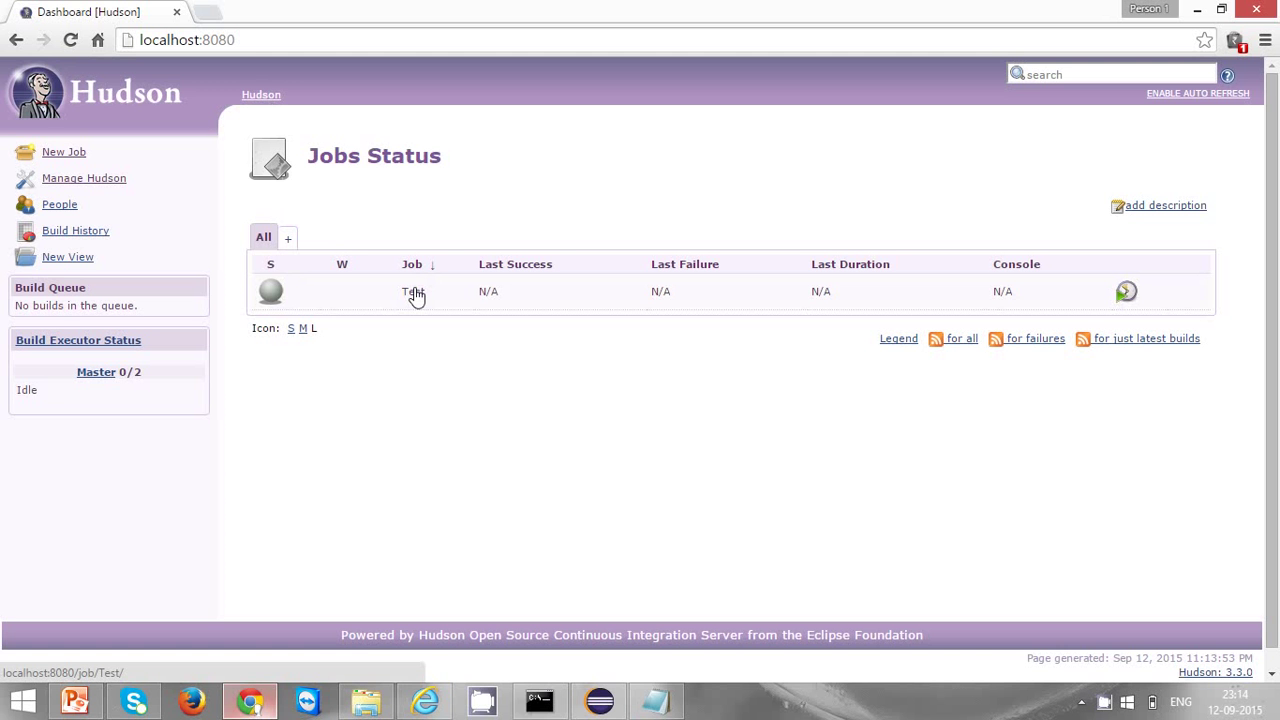
click(412, 292)
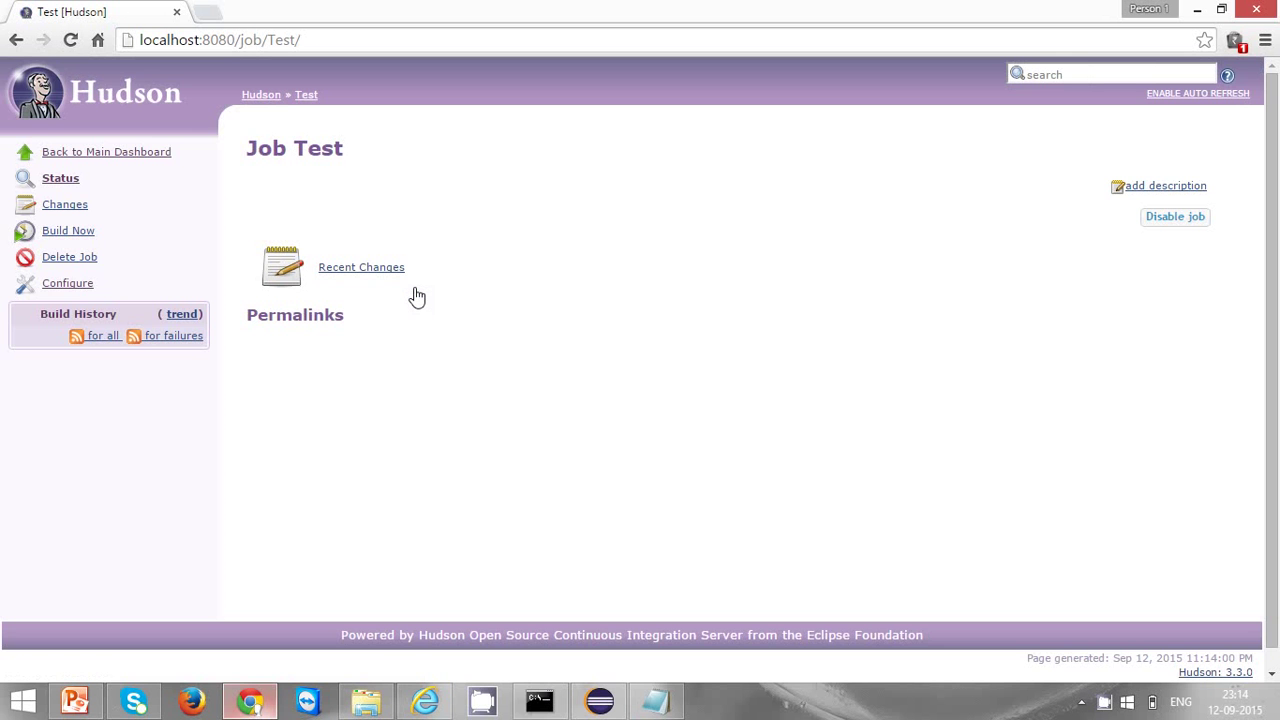
mouse_move(68, 230)
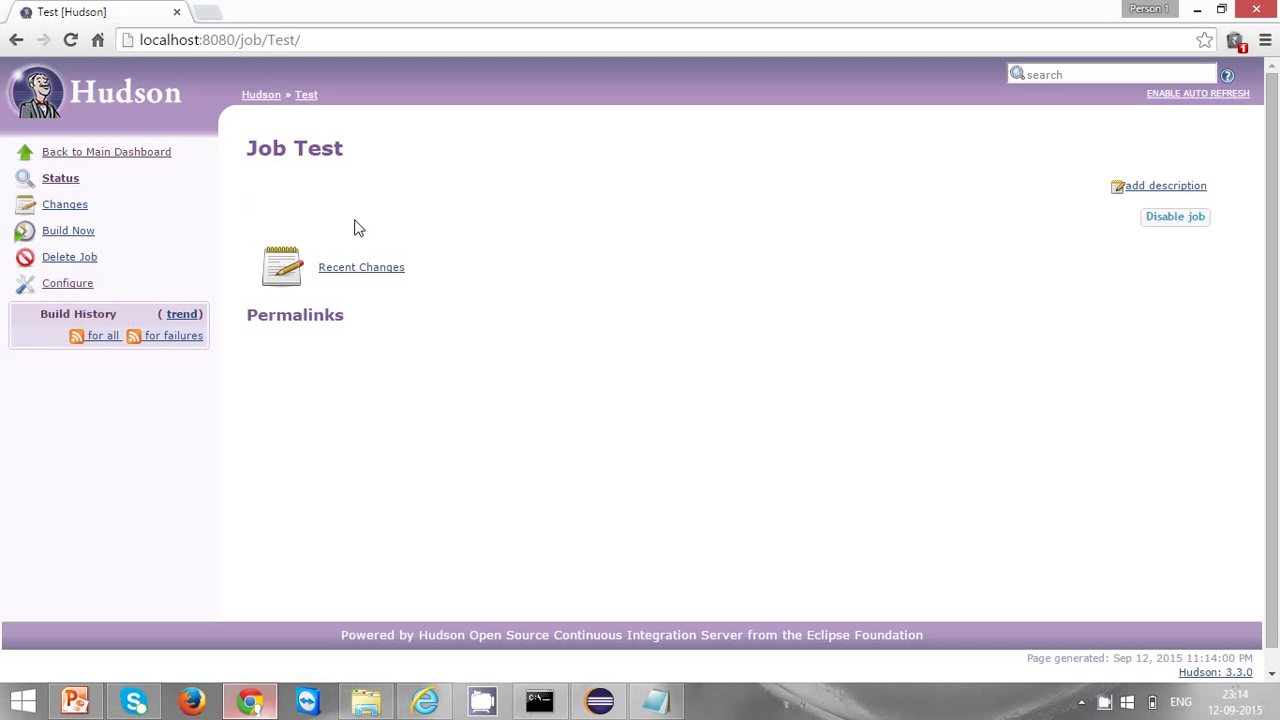
mouse_move(508, 436)
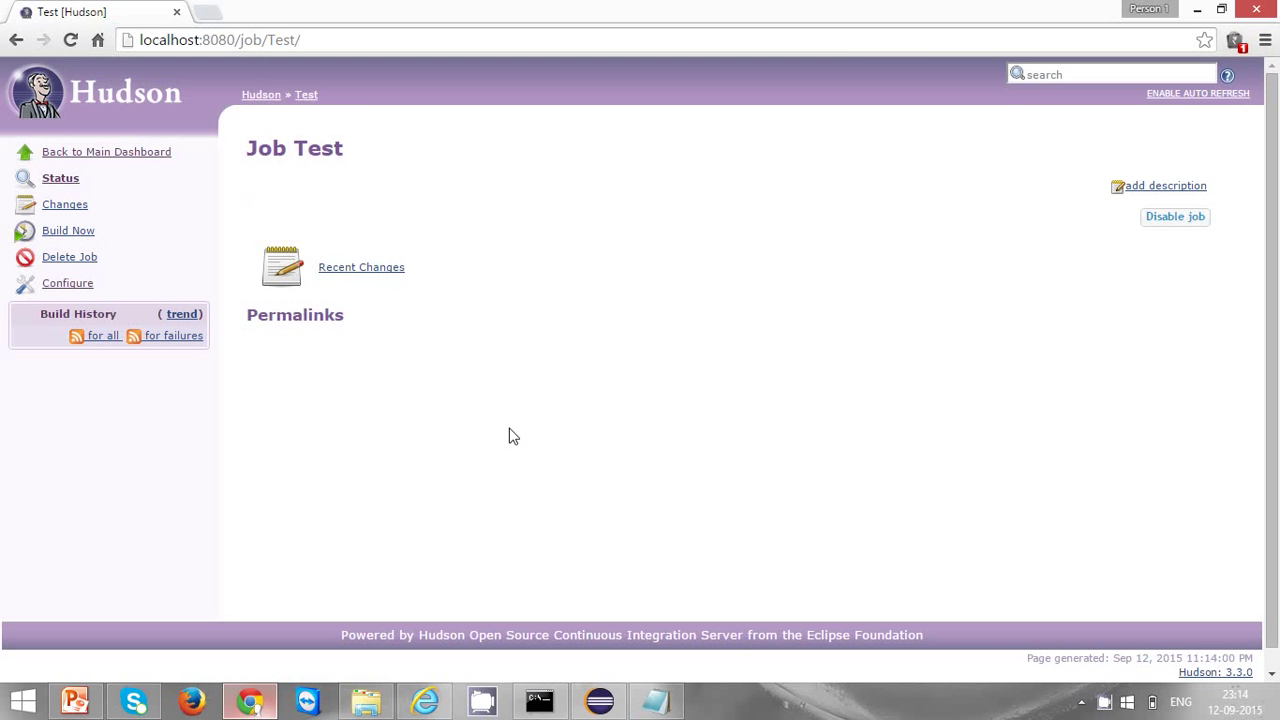
click(596, 700)
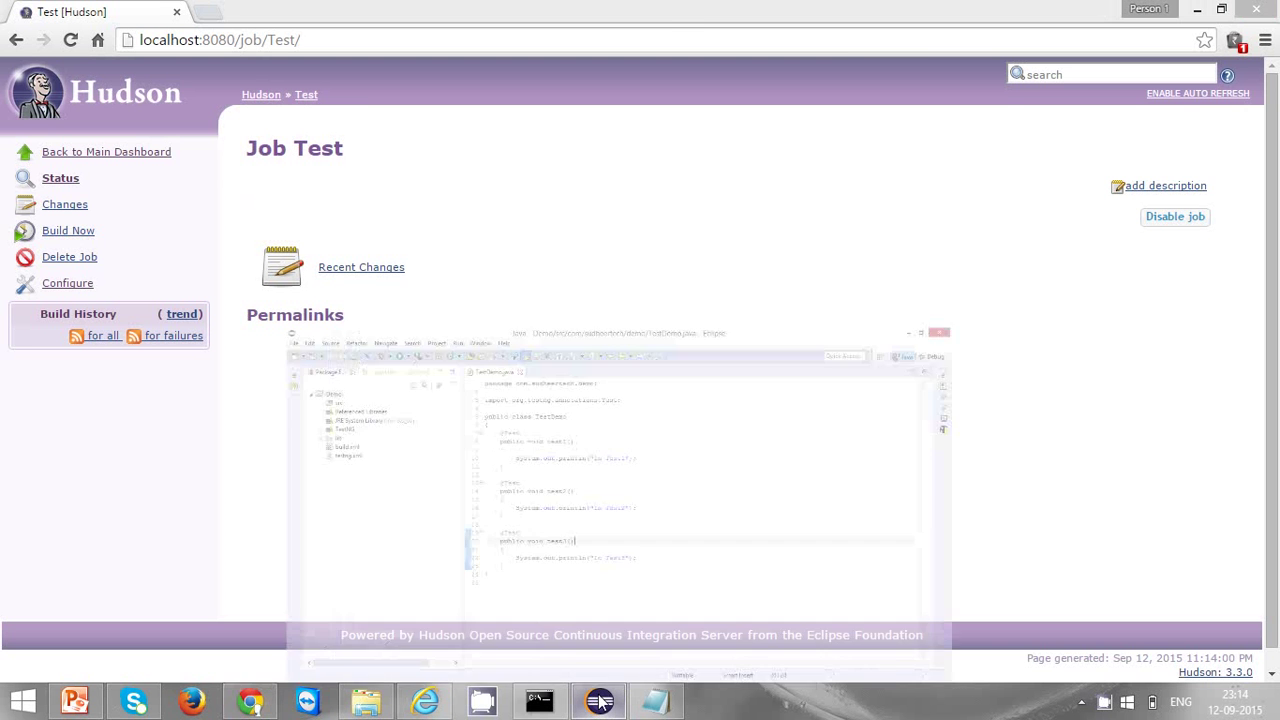
In TestDemo.java, highlight the class name and its three test methods for review.
click(598, 700)
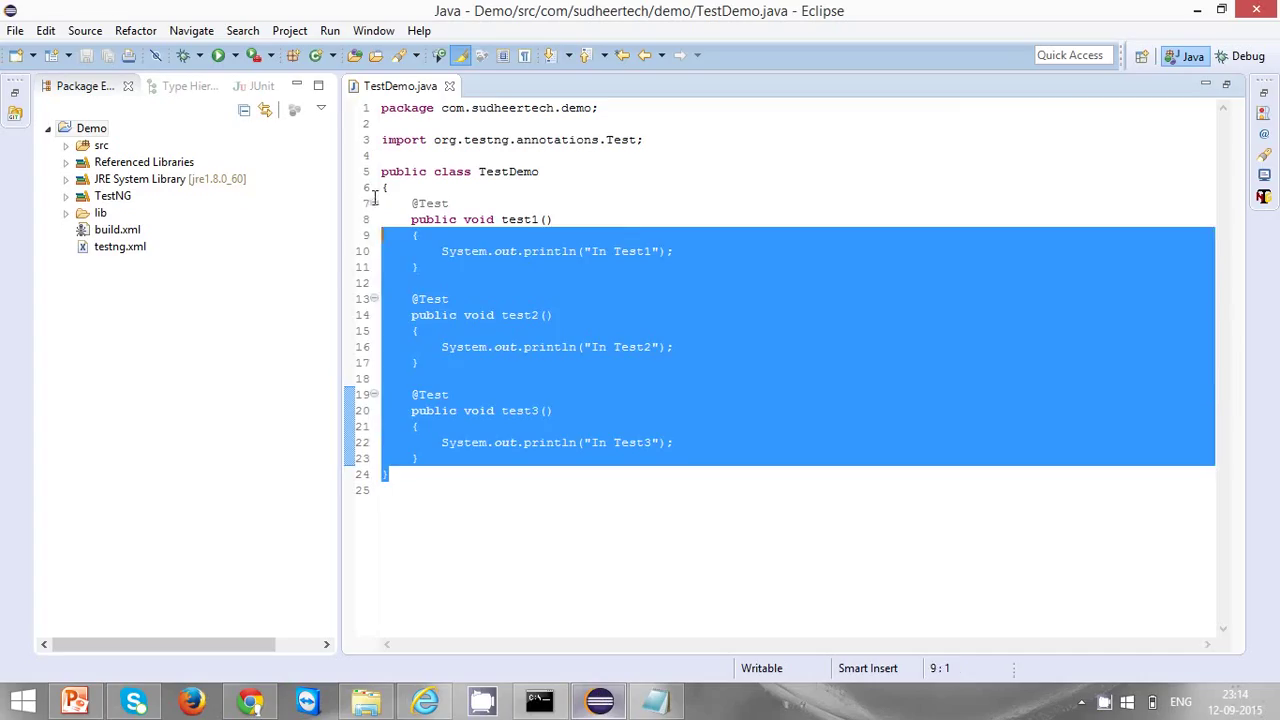
click(552, 218)
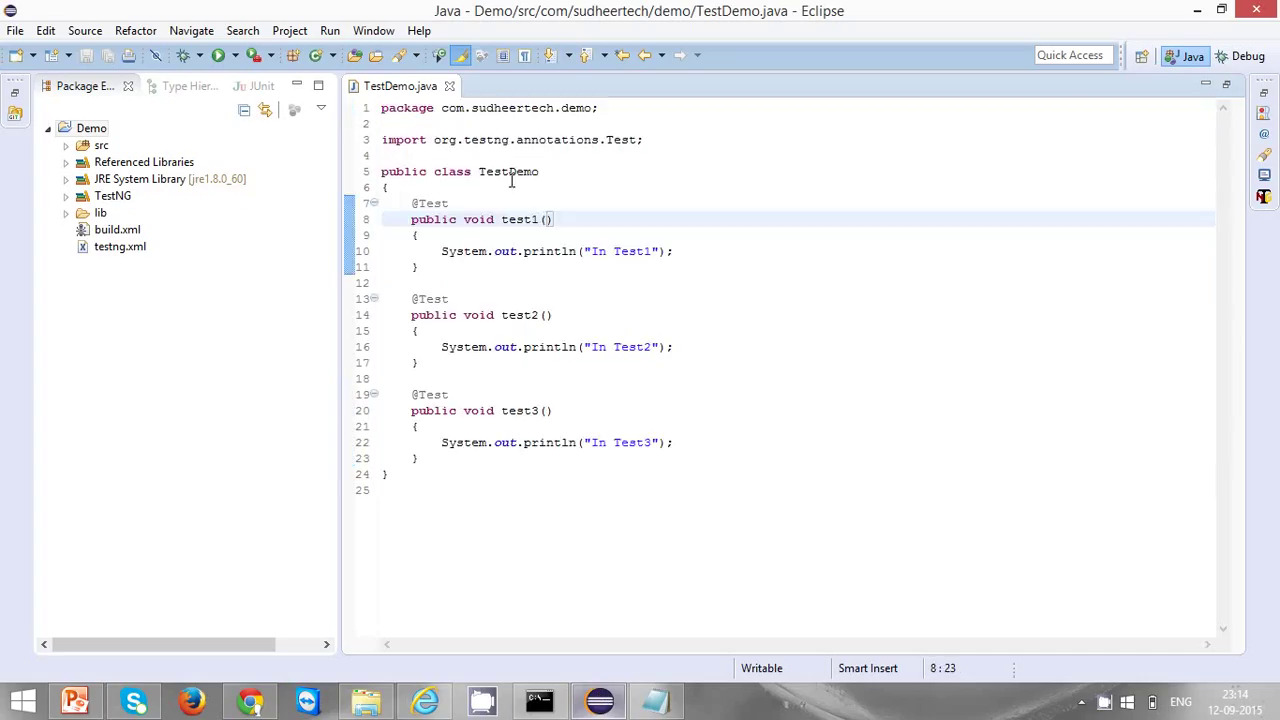
double_click(508, 172)
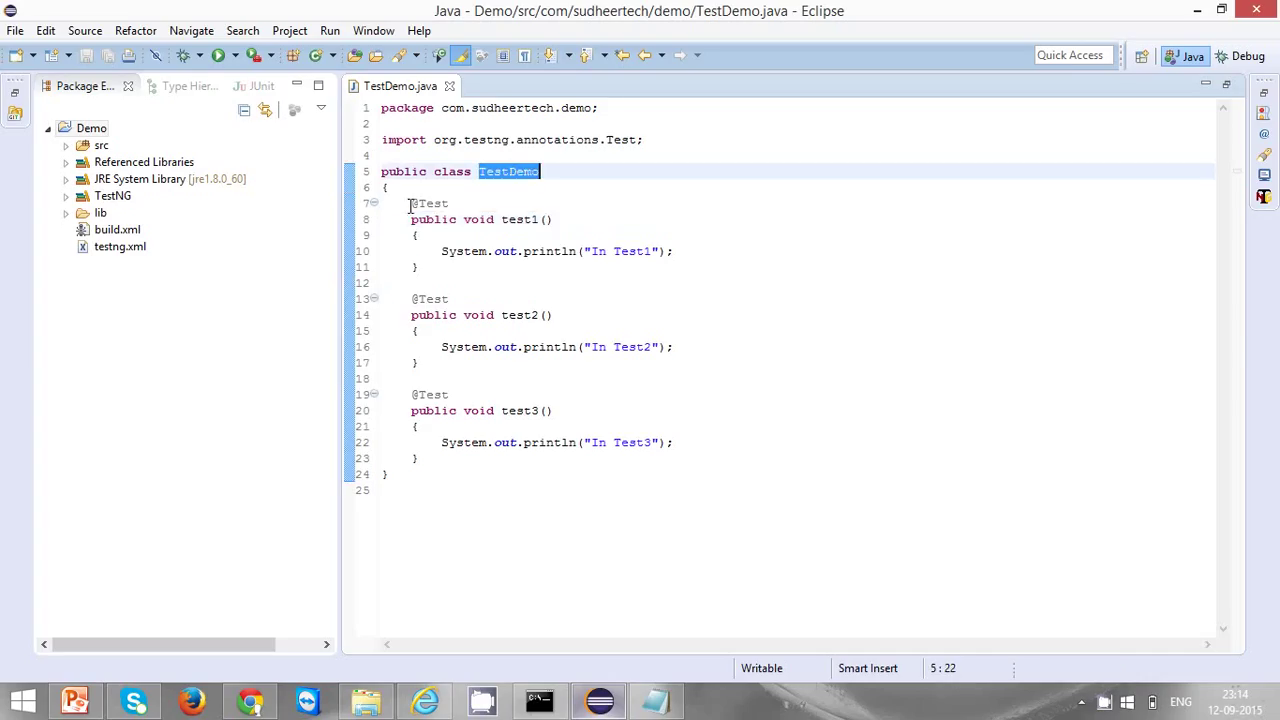
drag(410, 204, 420, 458)
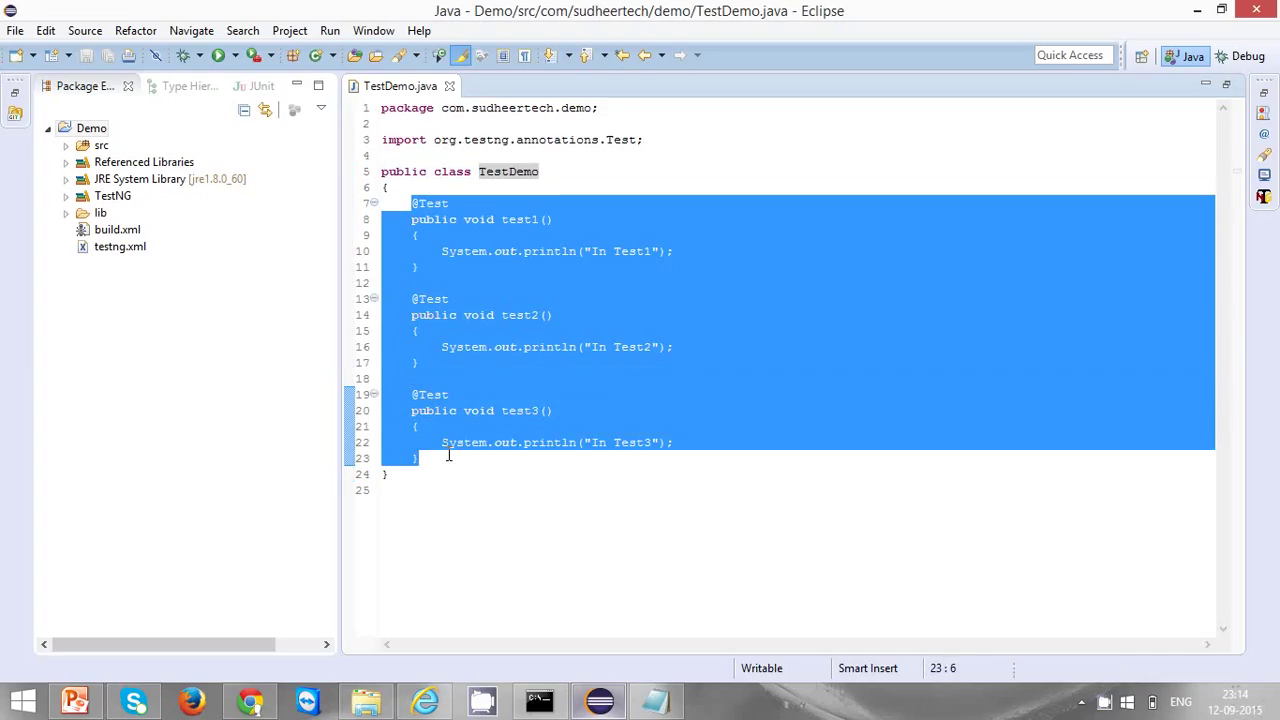
click(540, 348)
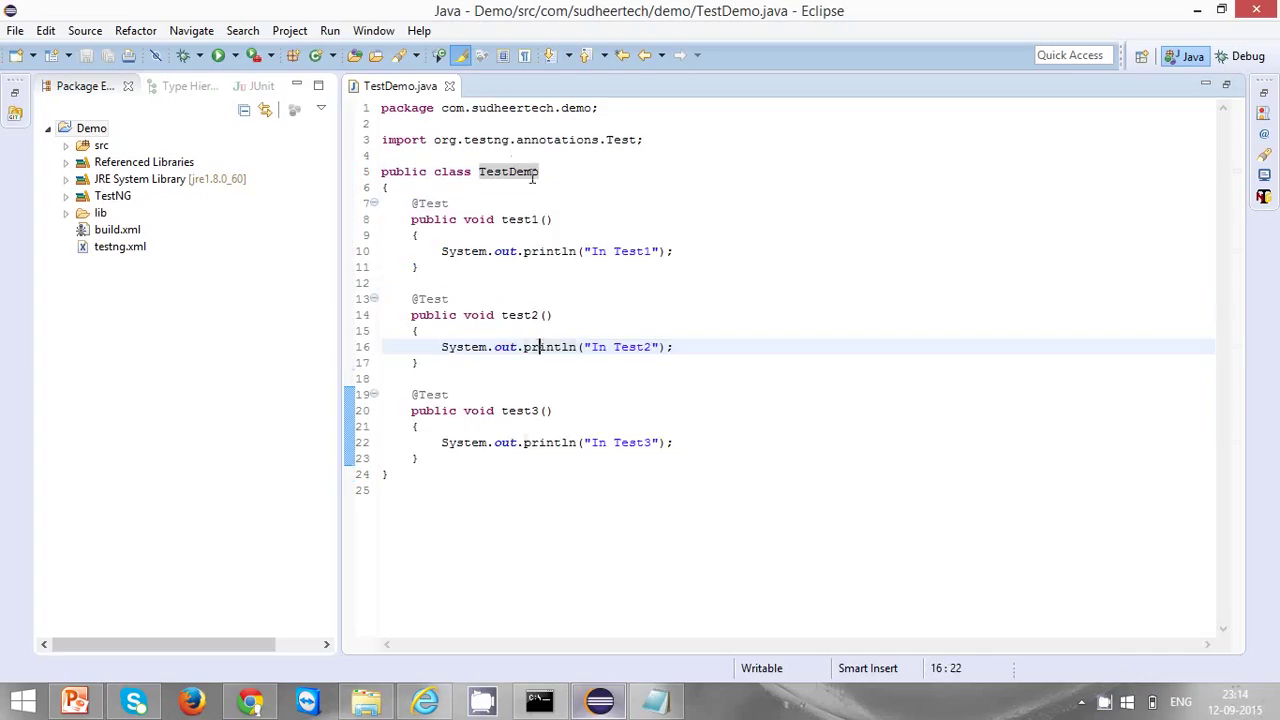
Open testng.xml defining First Suite, then select build.xml in the Package Explorer.
click(120, 248)
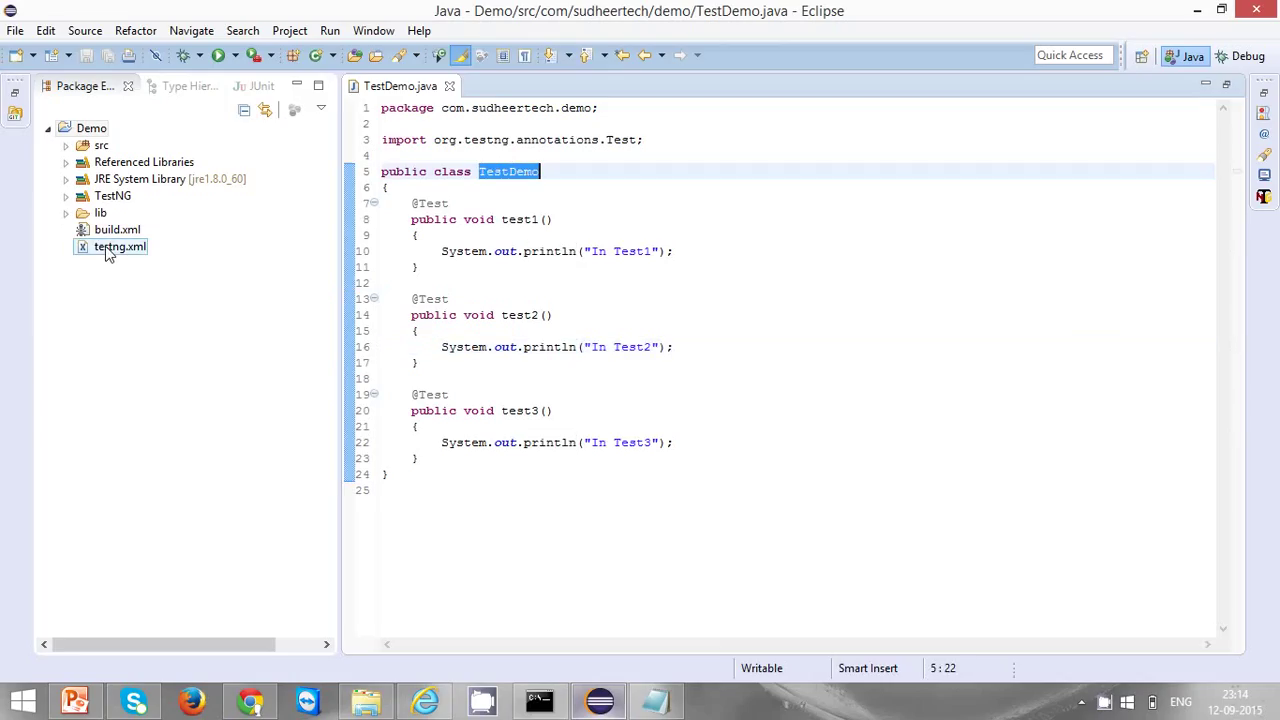
click(120, 248)
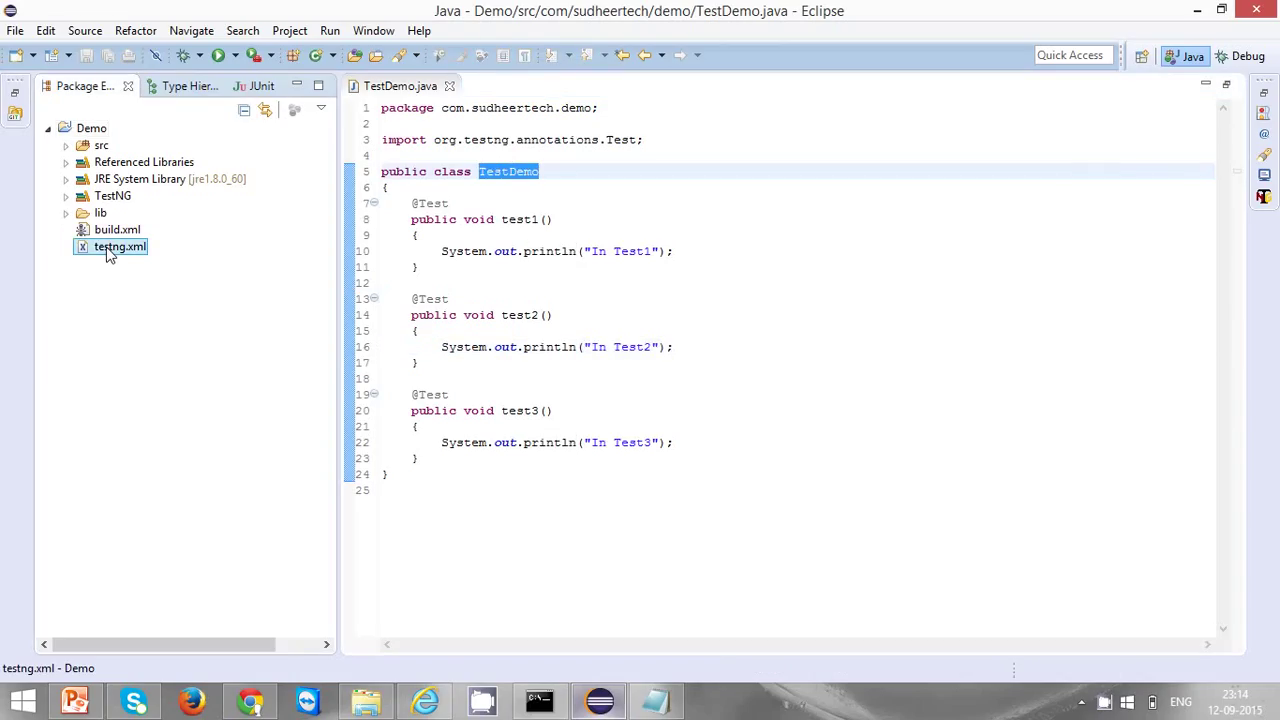
double_click(120, 248)
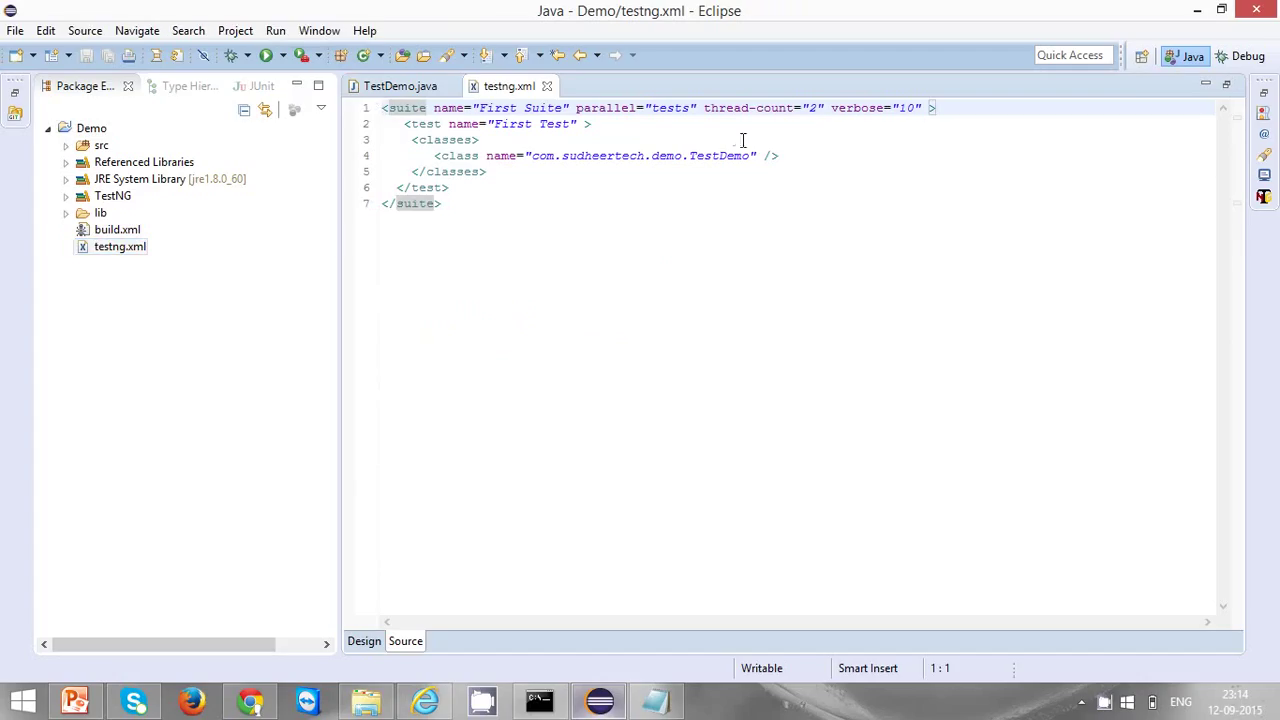
double_click(704, 156)
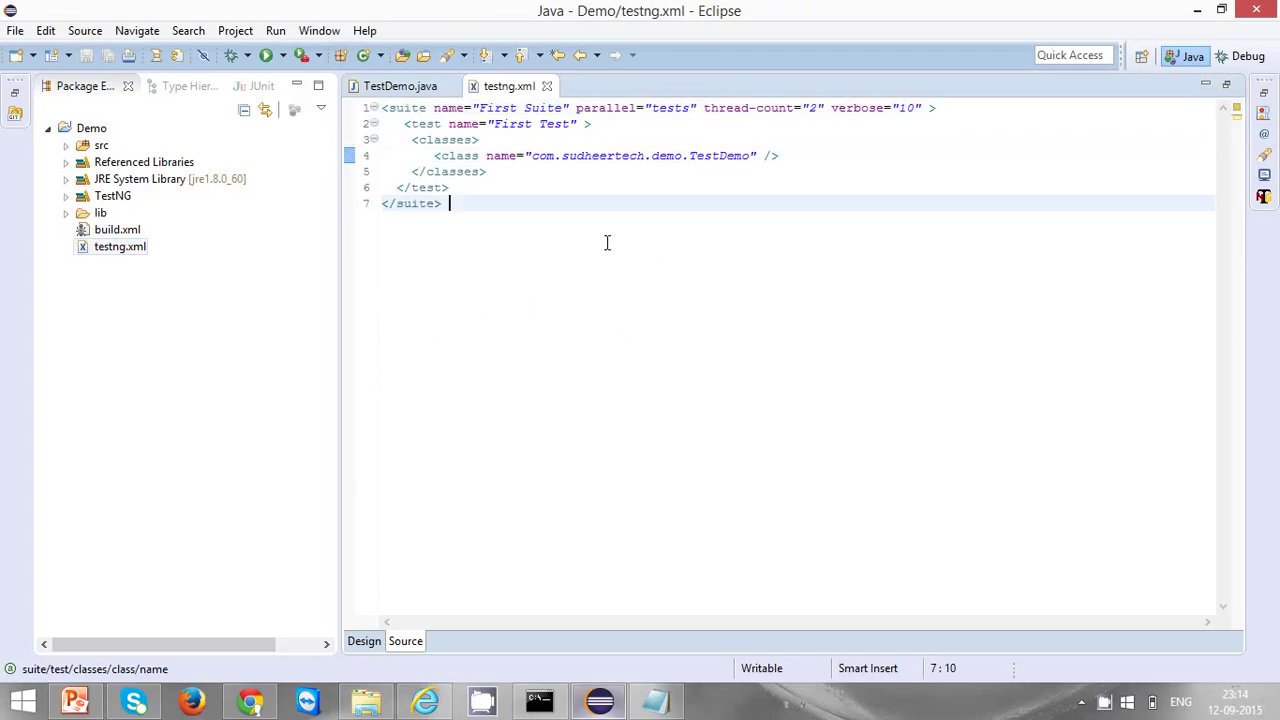
mouse_move(510, 86)
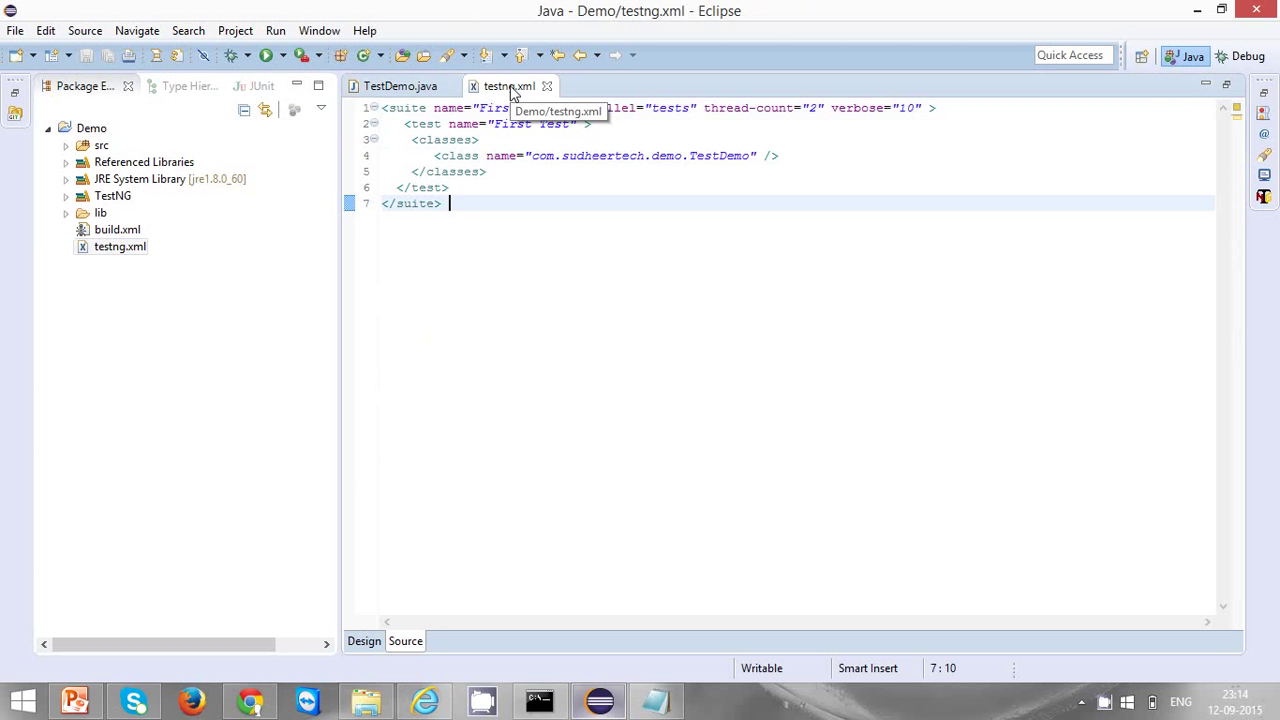
click(116, 228)
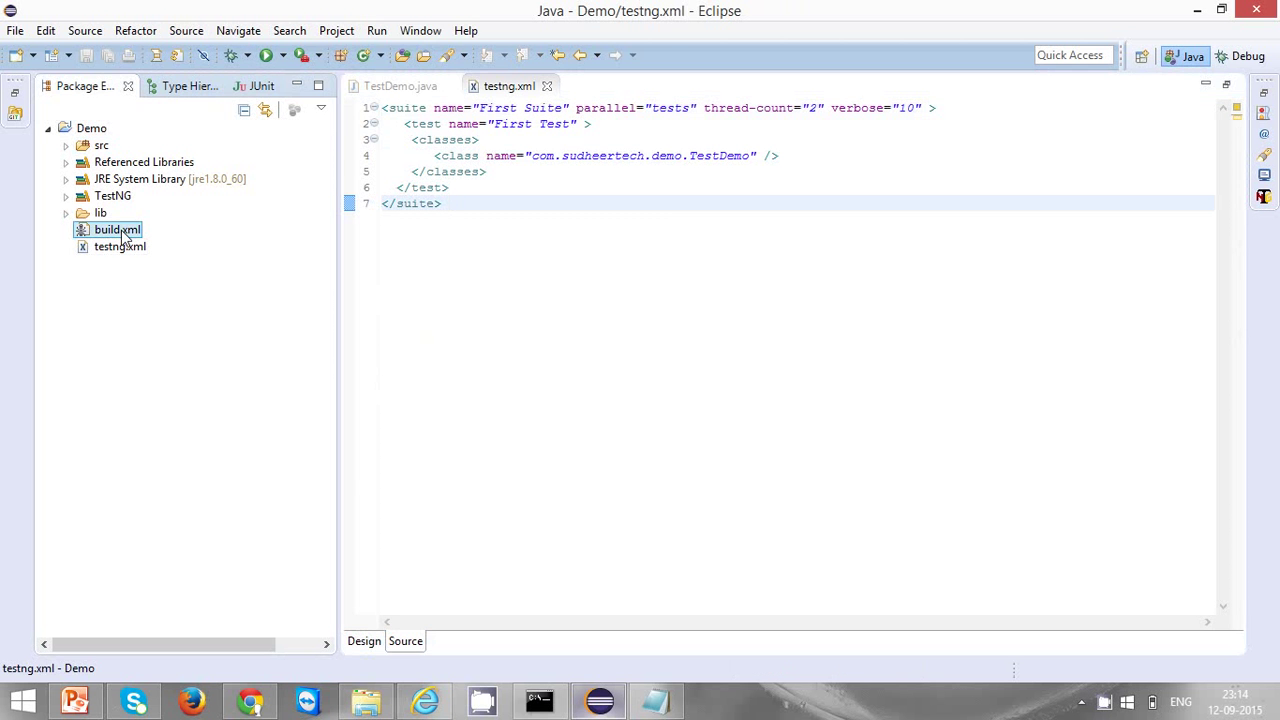
Open build.xml and expand src and lib to show TestDemo.java and the TestNG and JCommander jars.
double_click(116, 230)
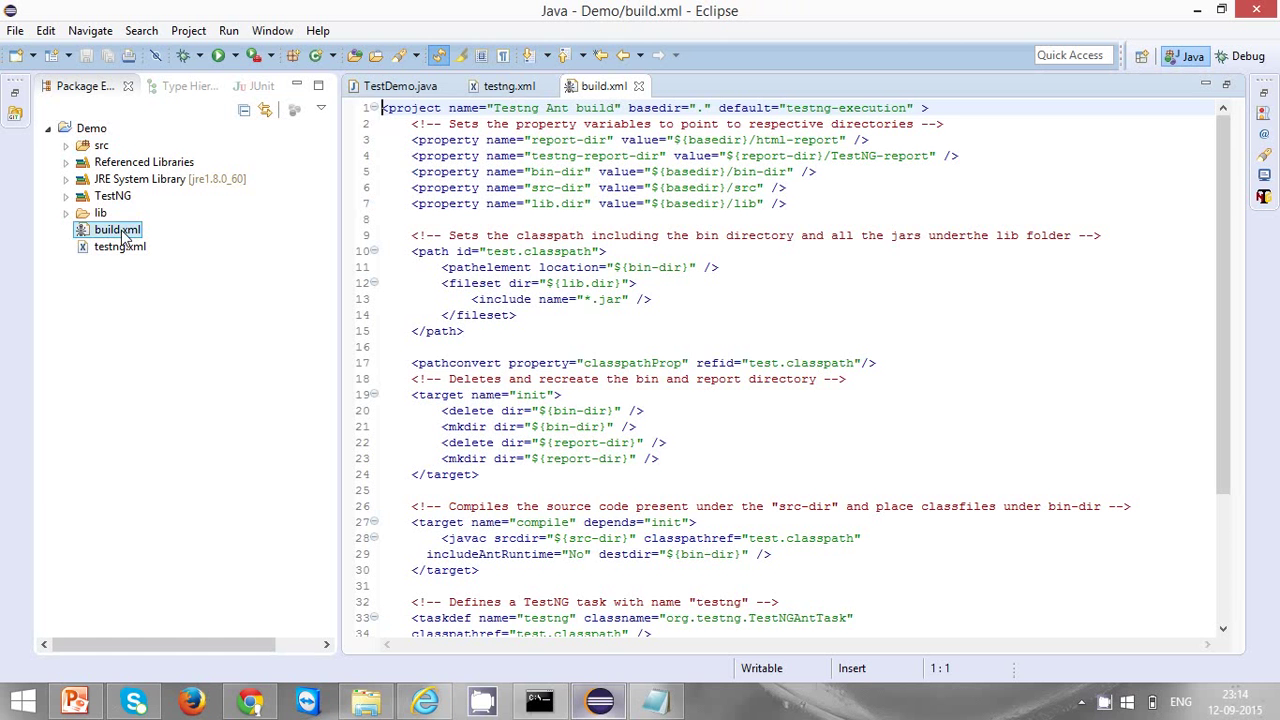
click(816, 308)
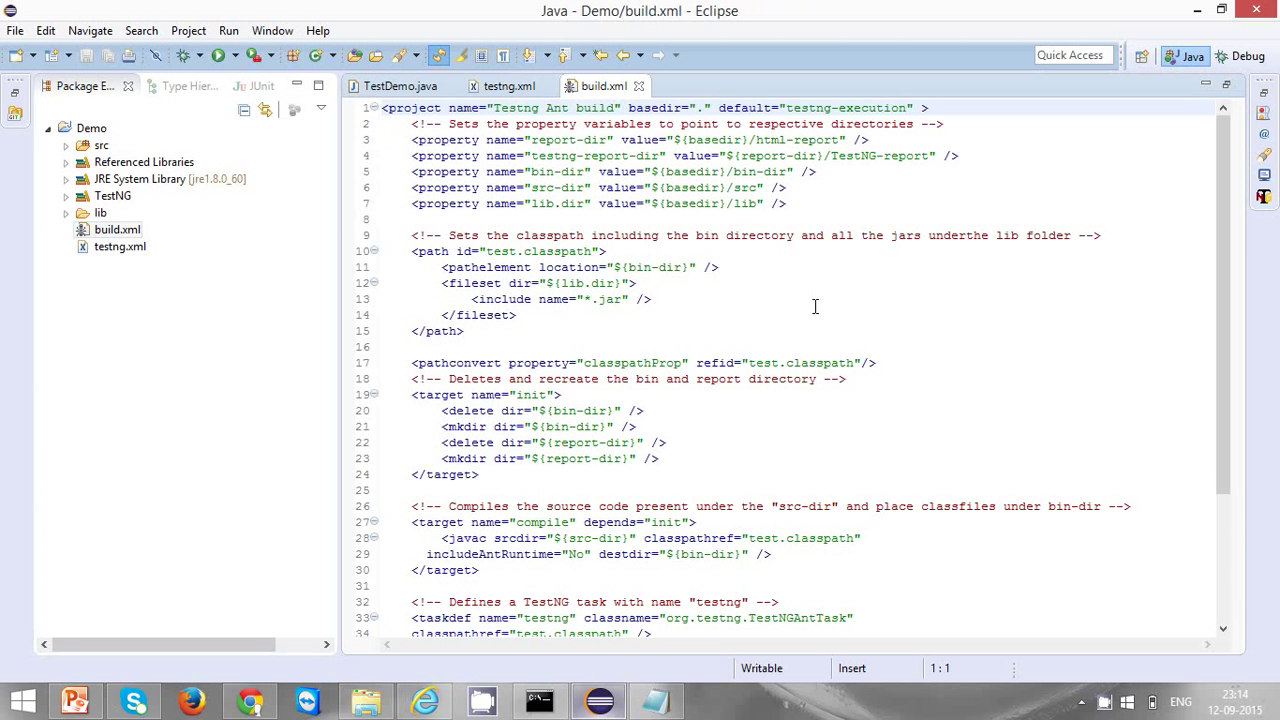
mouse_move(696, 284)
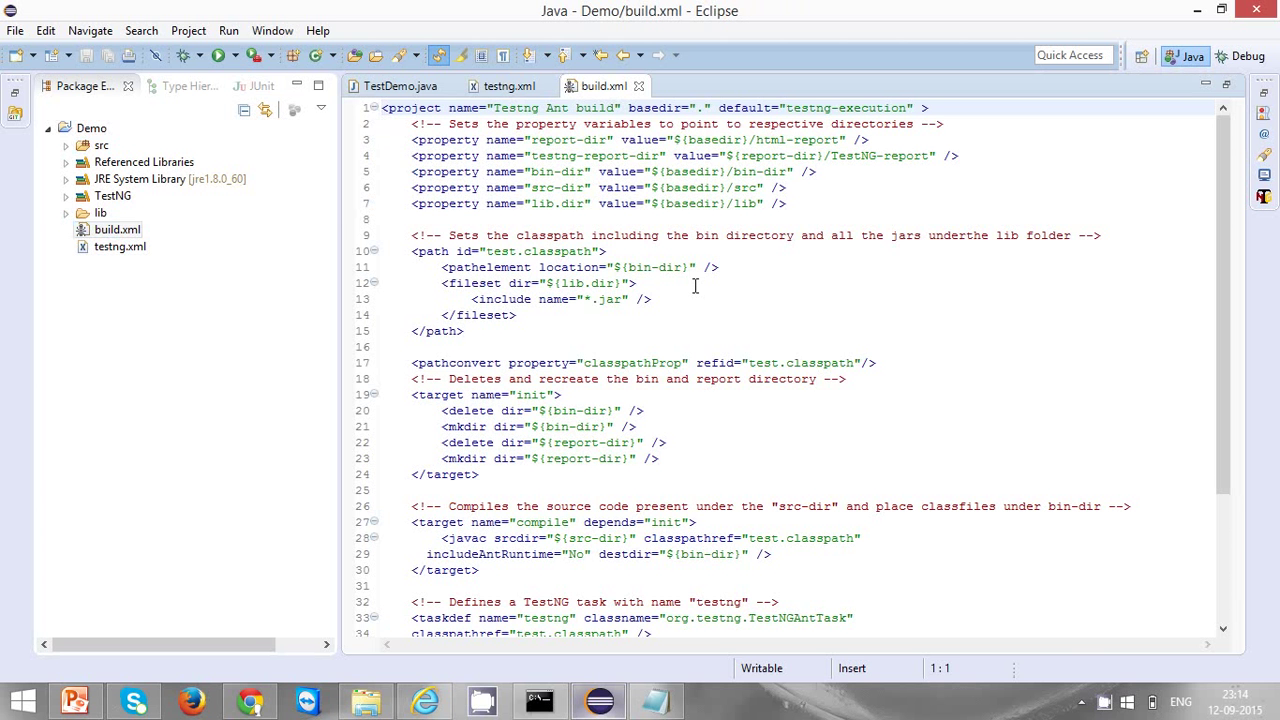
mouse_move(70, 148)
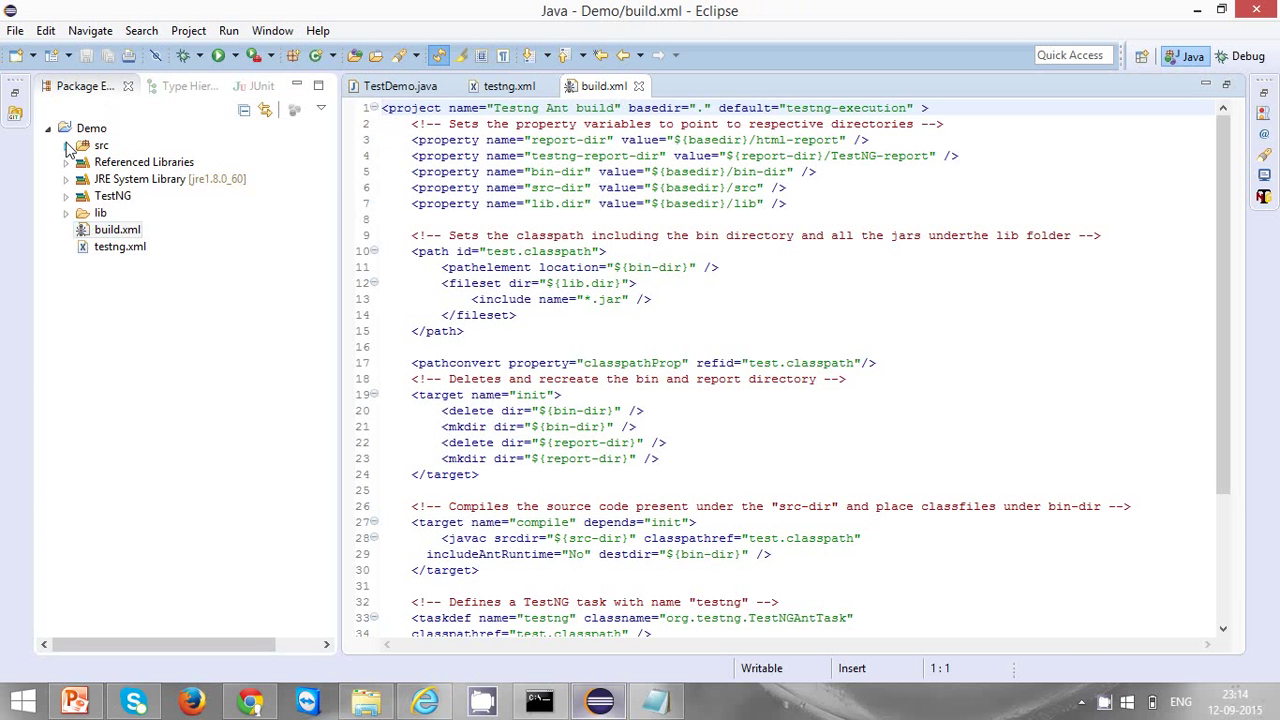
click(66, 144)
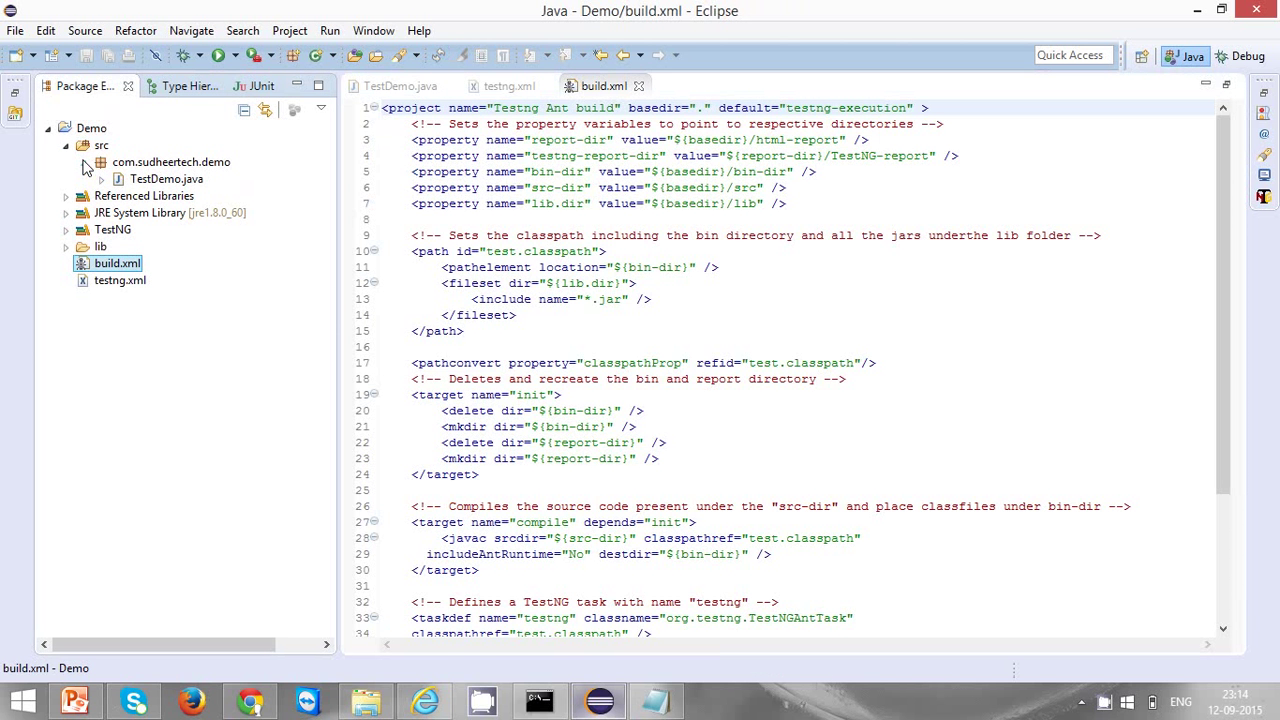
click(168, 180)
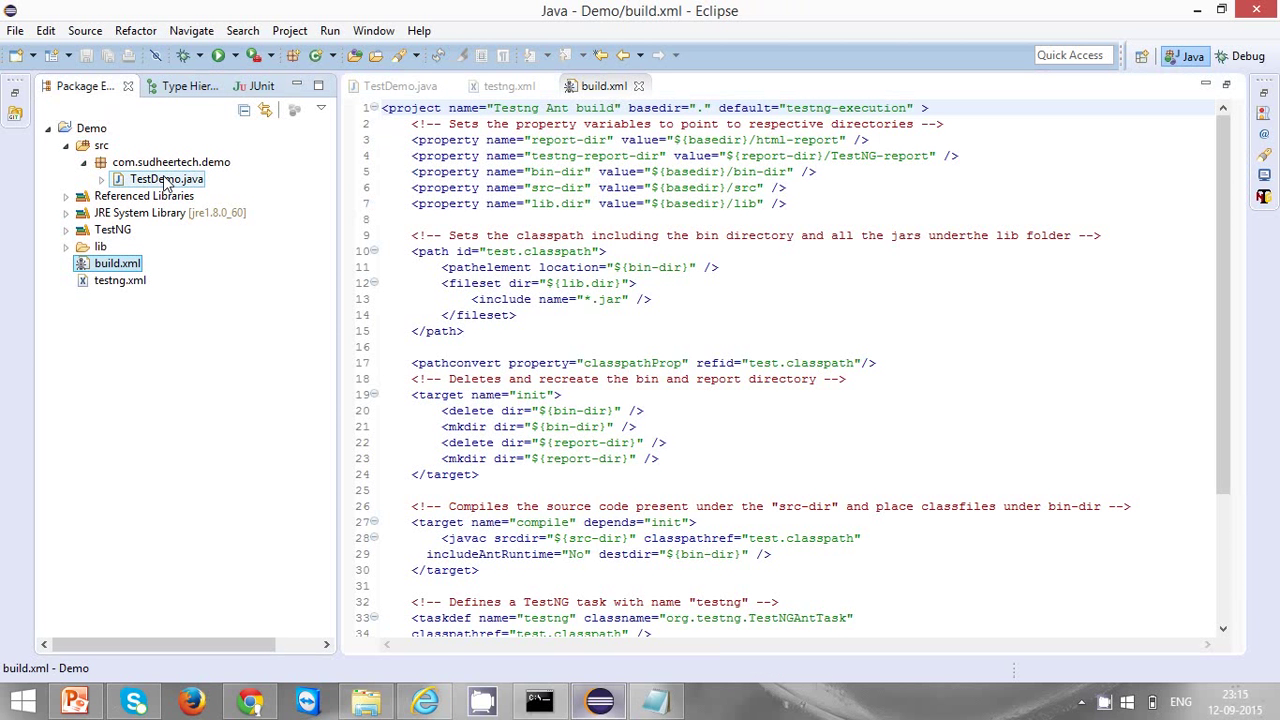
mouse_move(128, 208)
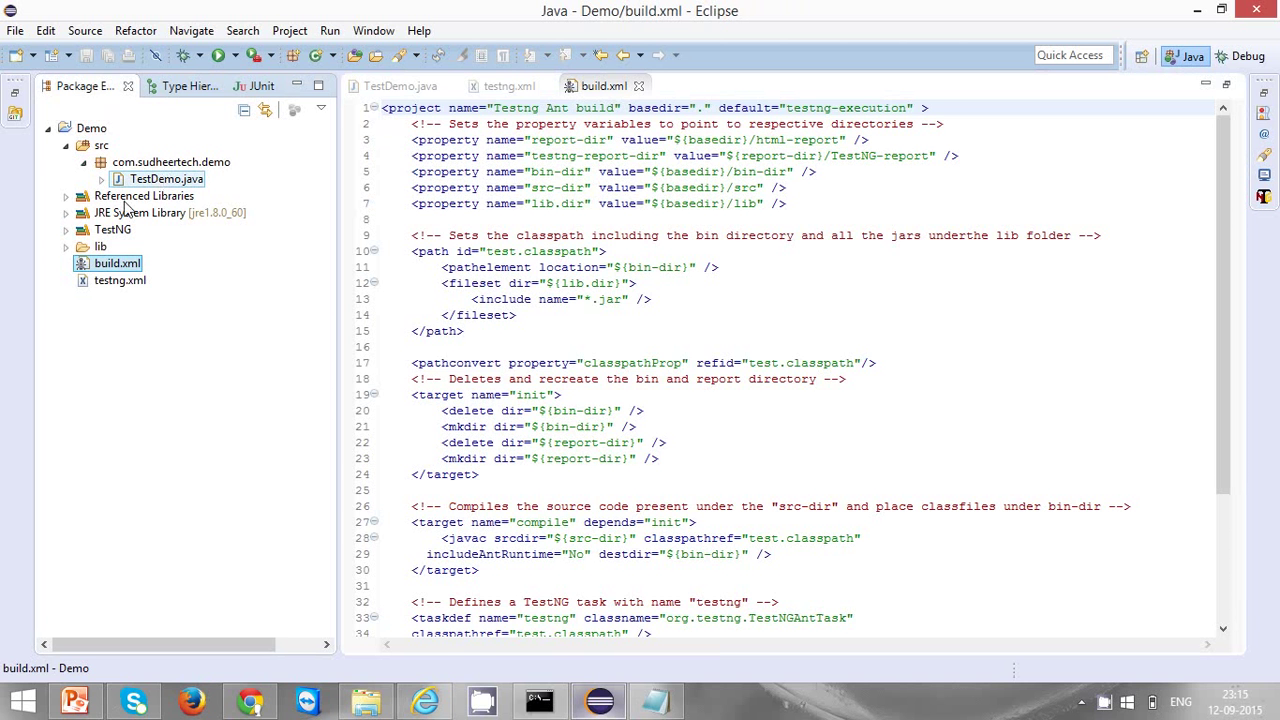
click(66, 246)
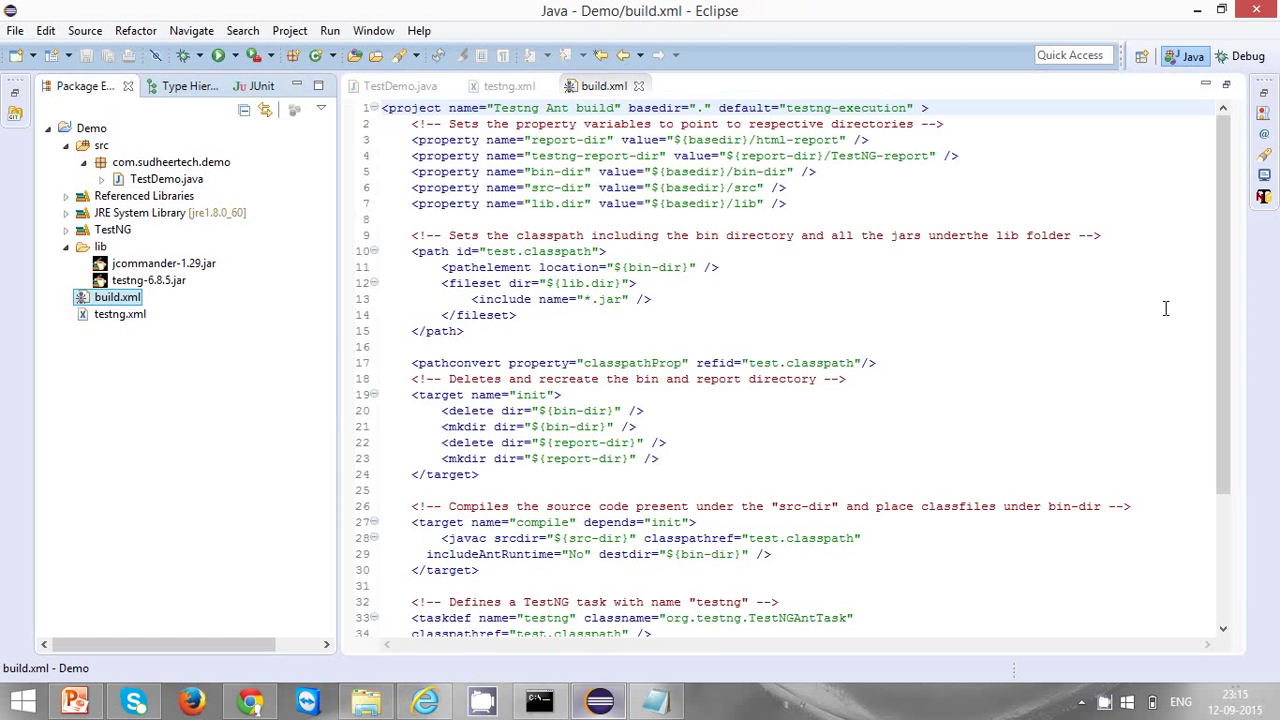
scroll(down, 3)
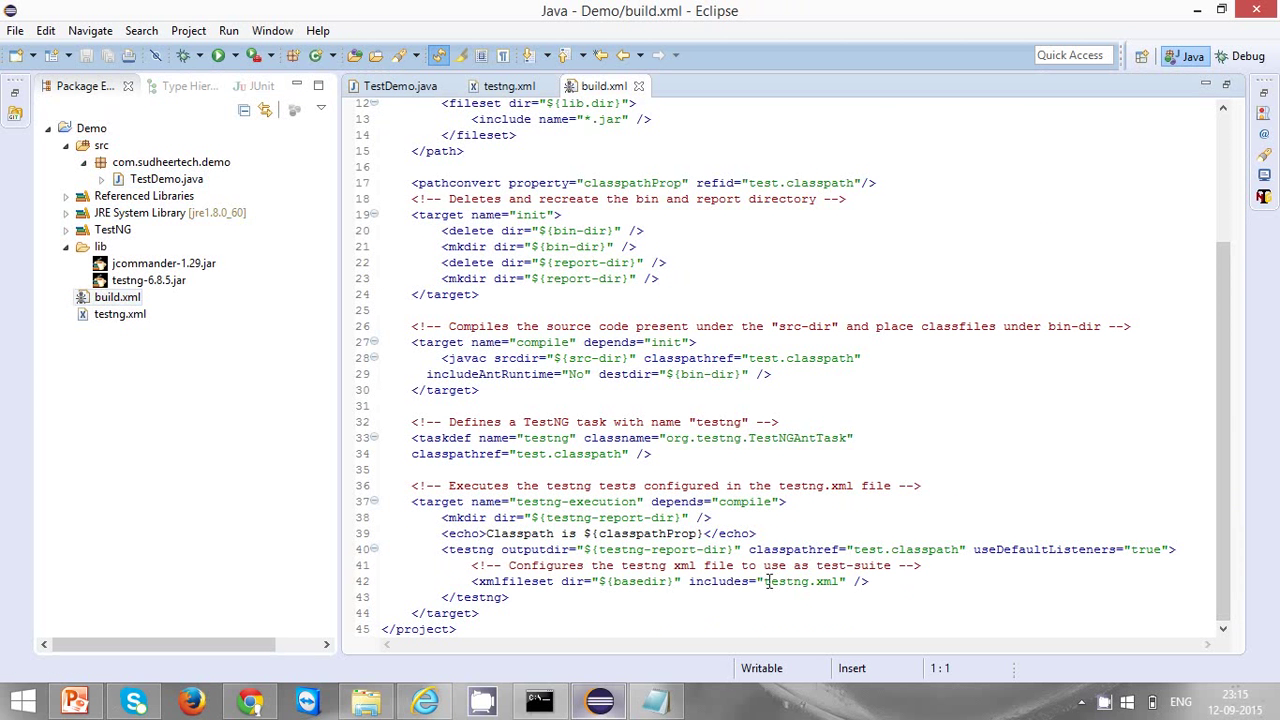
double_click(790, 580)
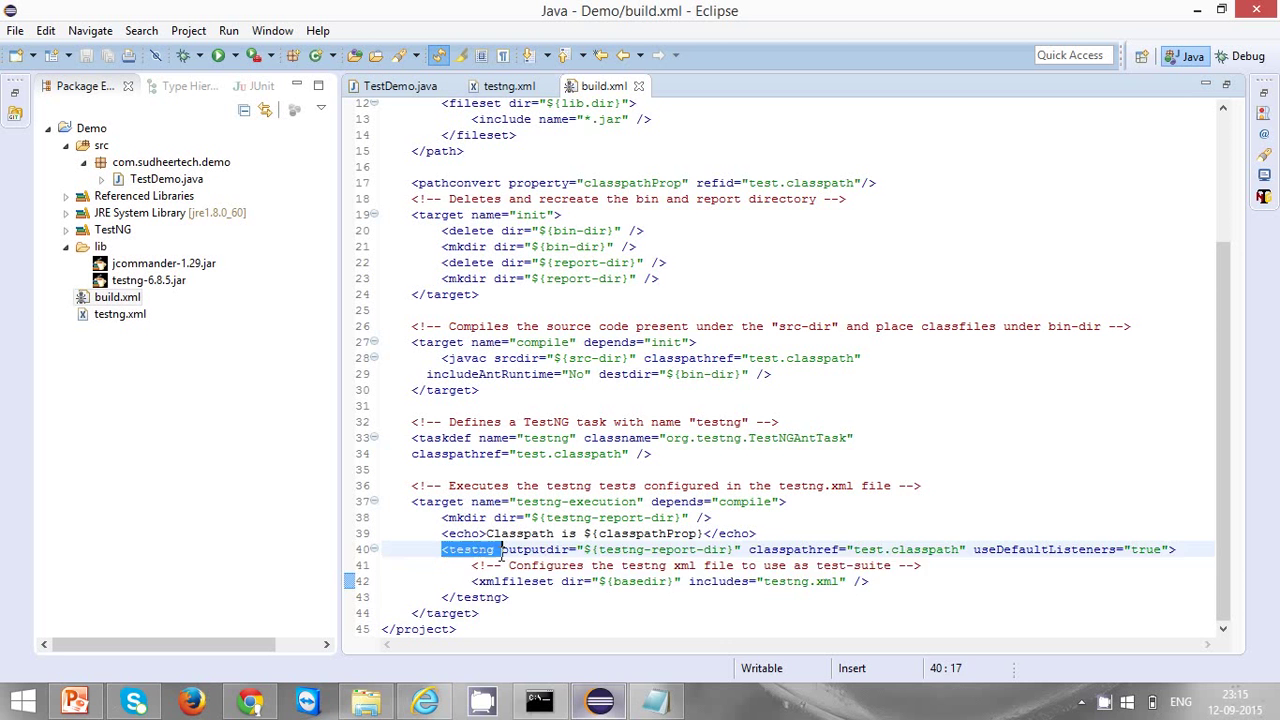
drag(504, 548, 508, 596)
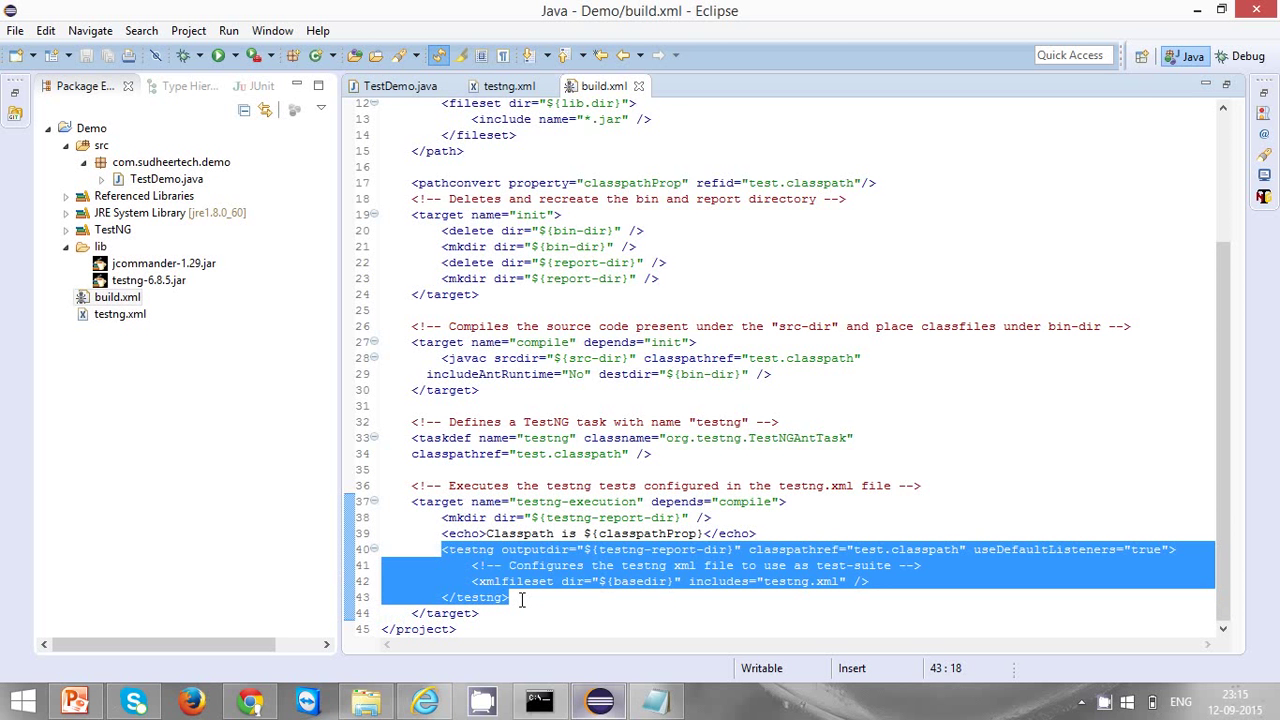
click(728, 326)
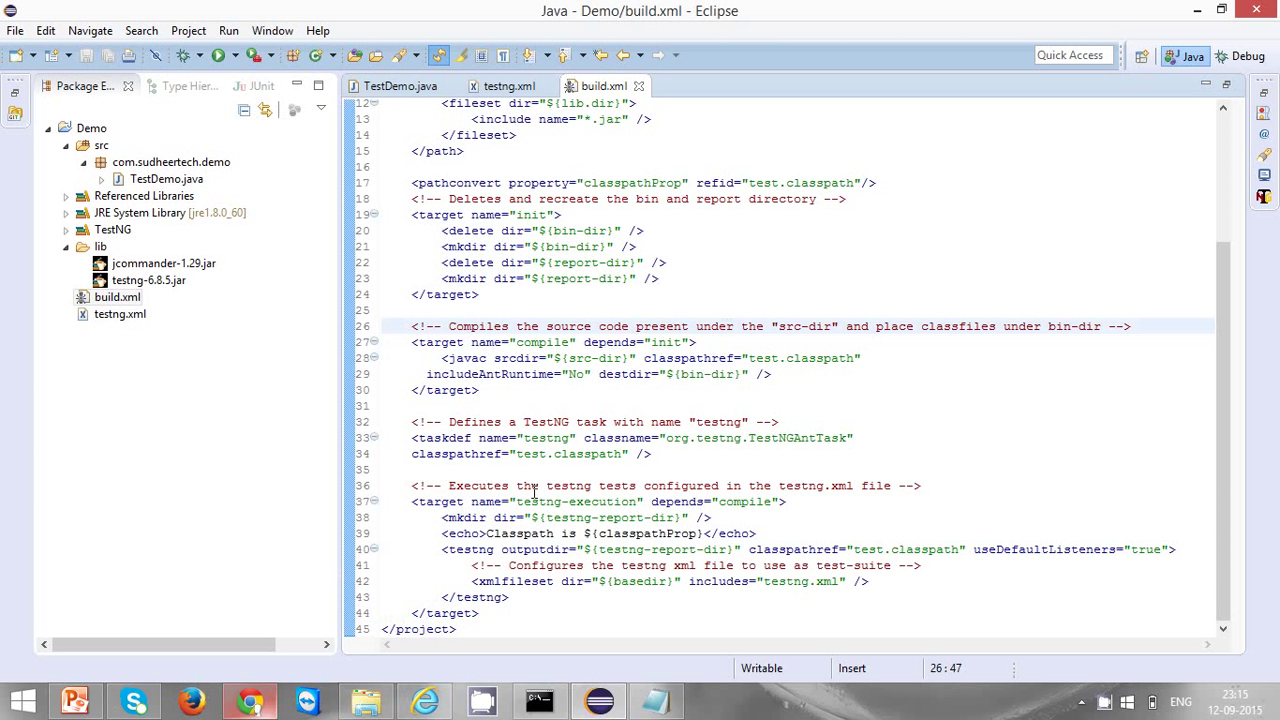
click(536, 486)
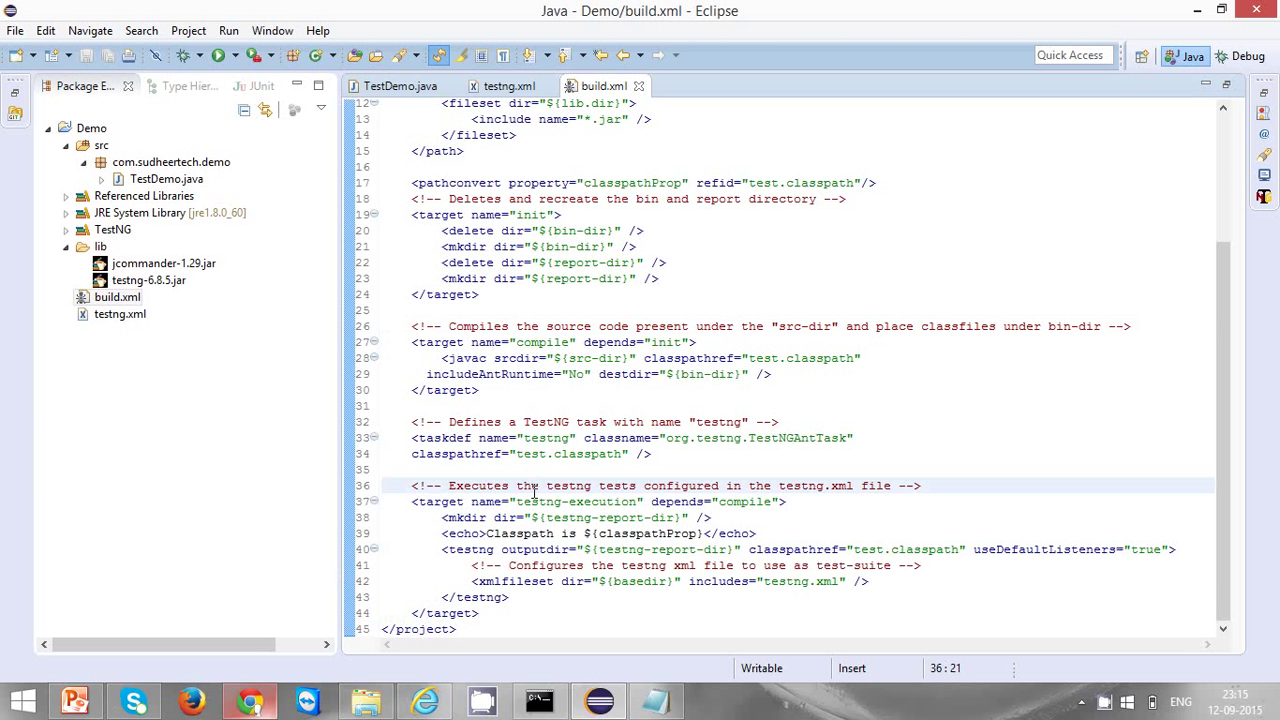
mouse_move(264, 532)
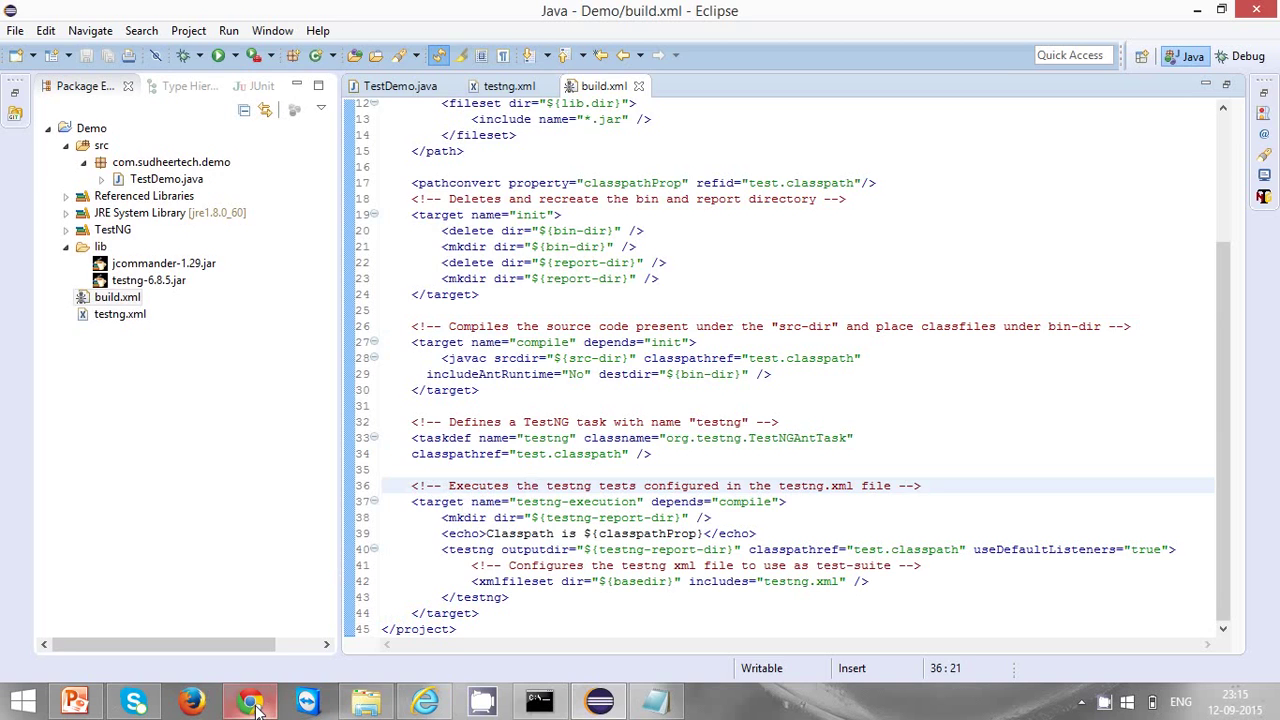
Run Build Now on the Test job and open build #1 from the Build History.
click(250, 700)
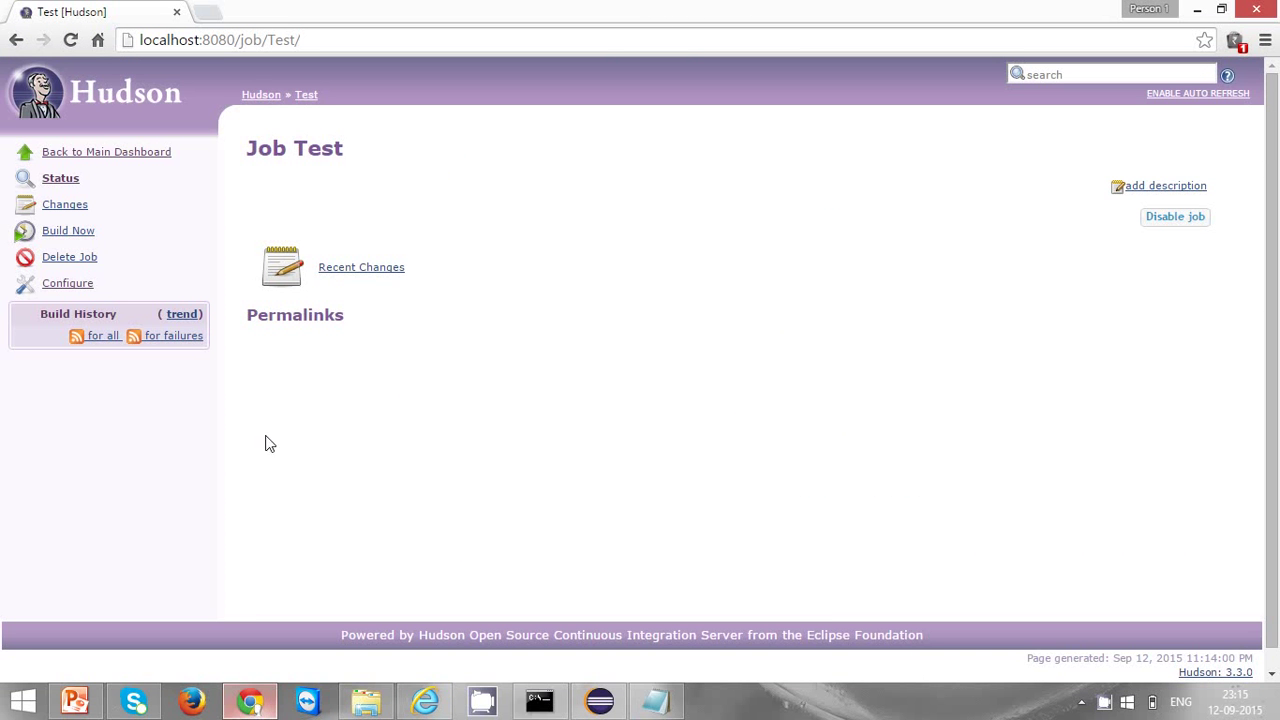
mouse_move(68, 230)
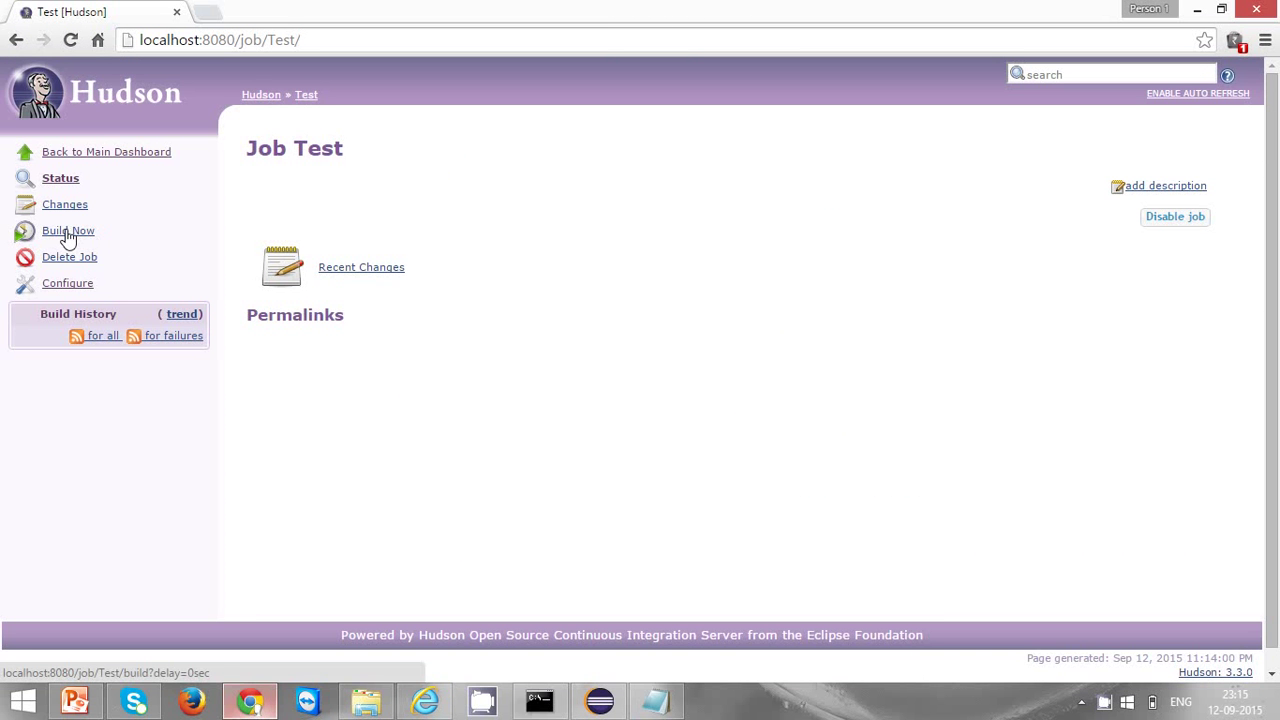
click(68, 230)
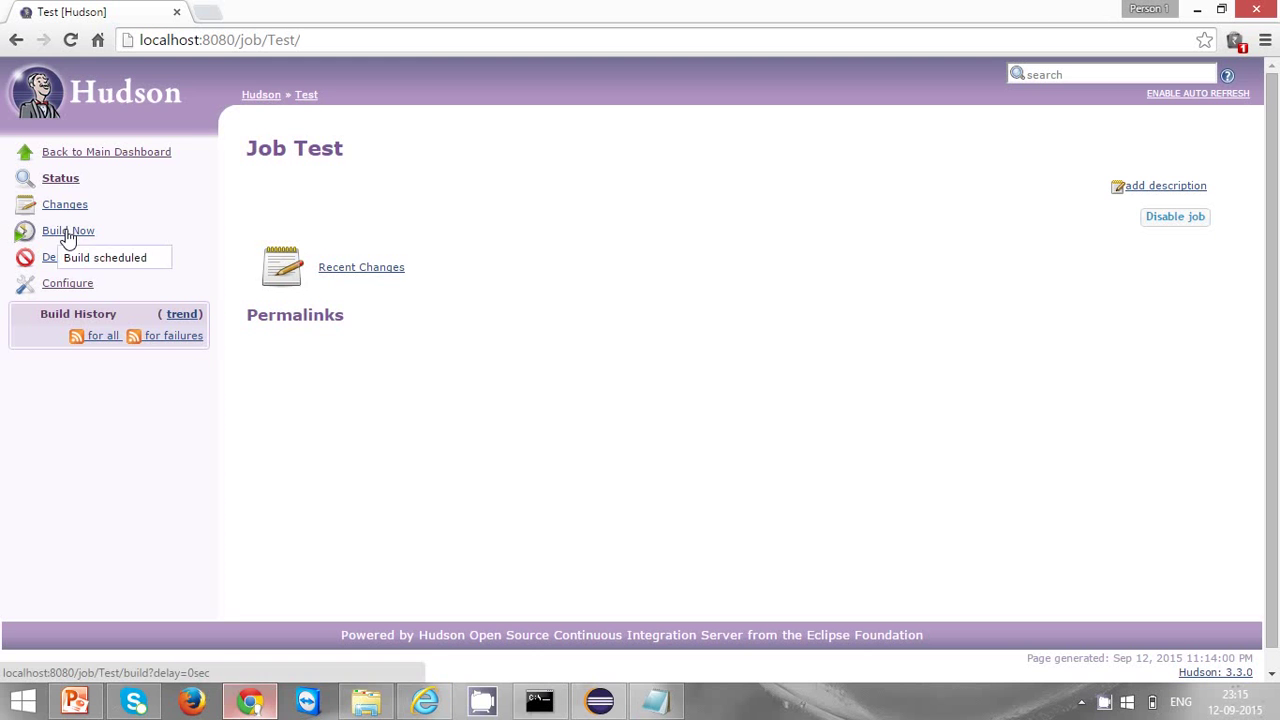
click(68, 230)
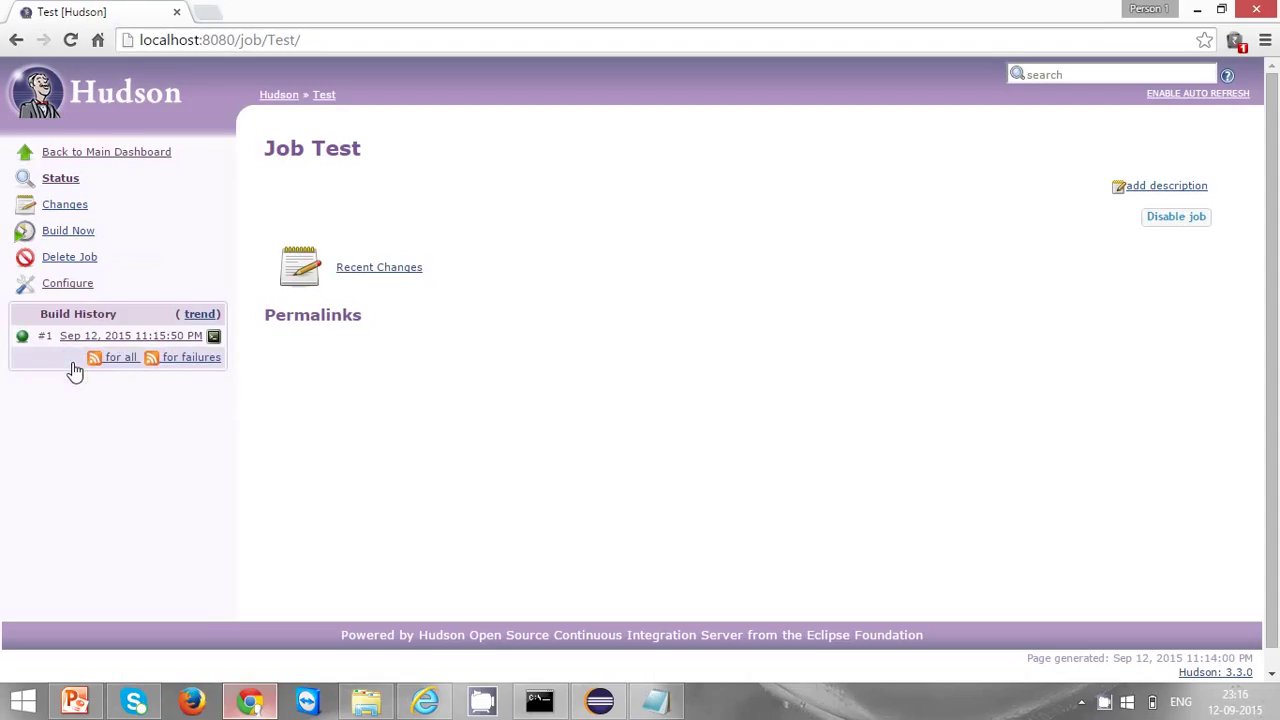
mouse_move(120, 336)
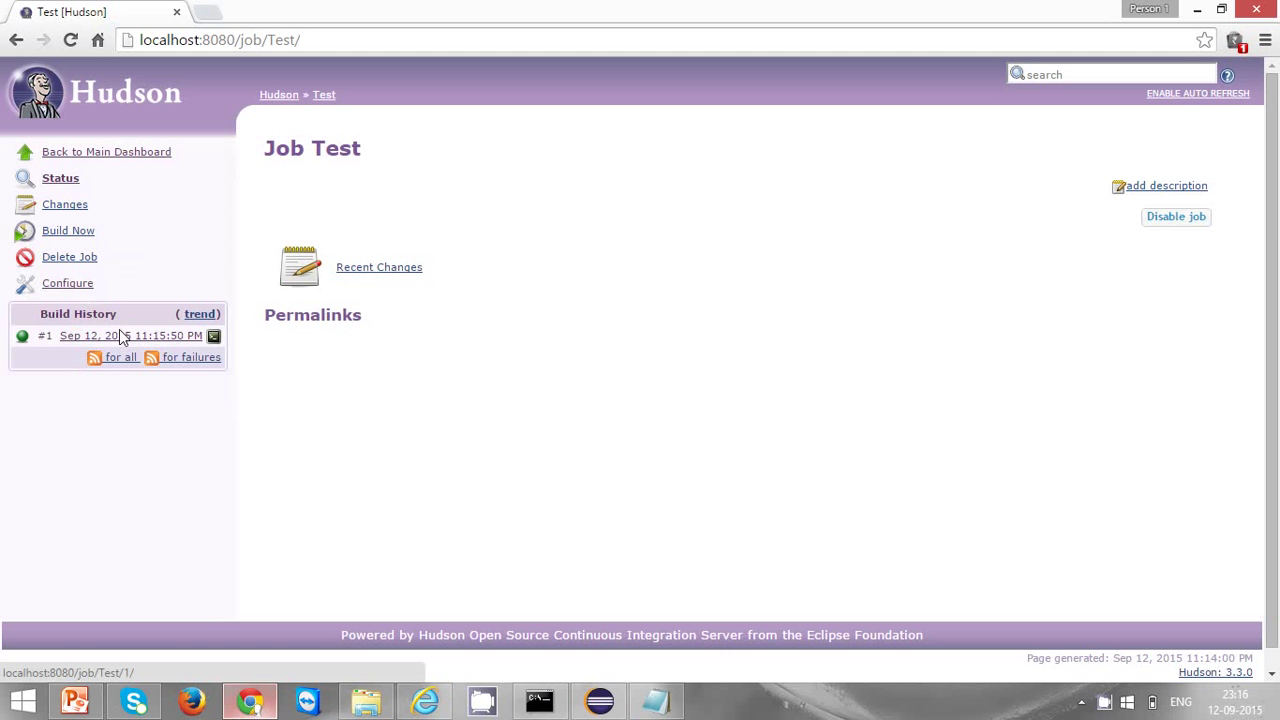
click(132, 336)
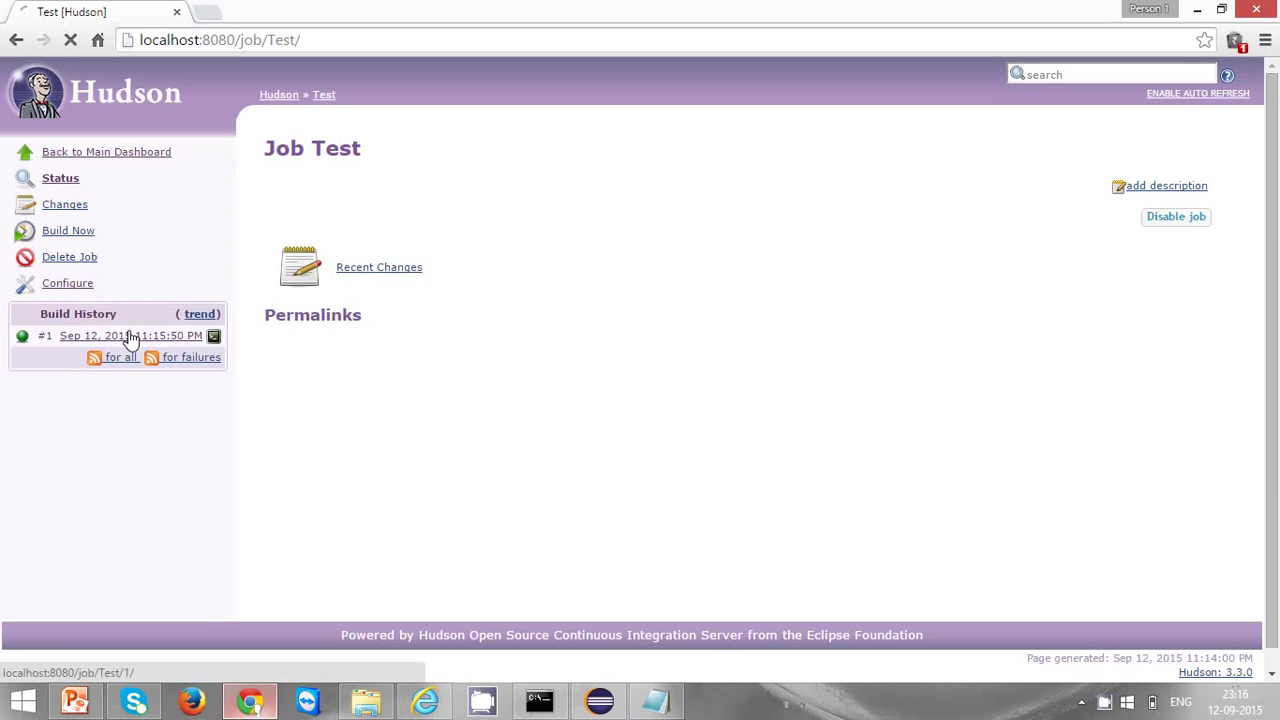
View build #1's console output and scroll to the three PASSED tests and BUILD SUCCESSFUL.
click(130, 336)
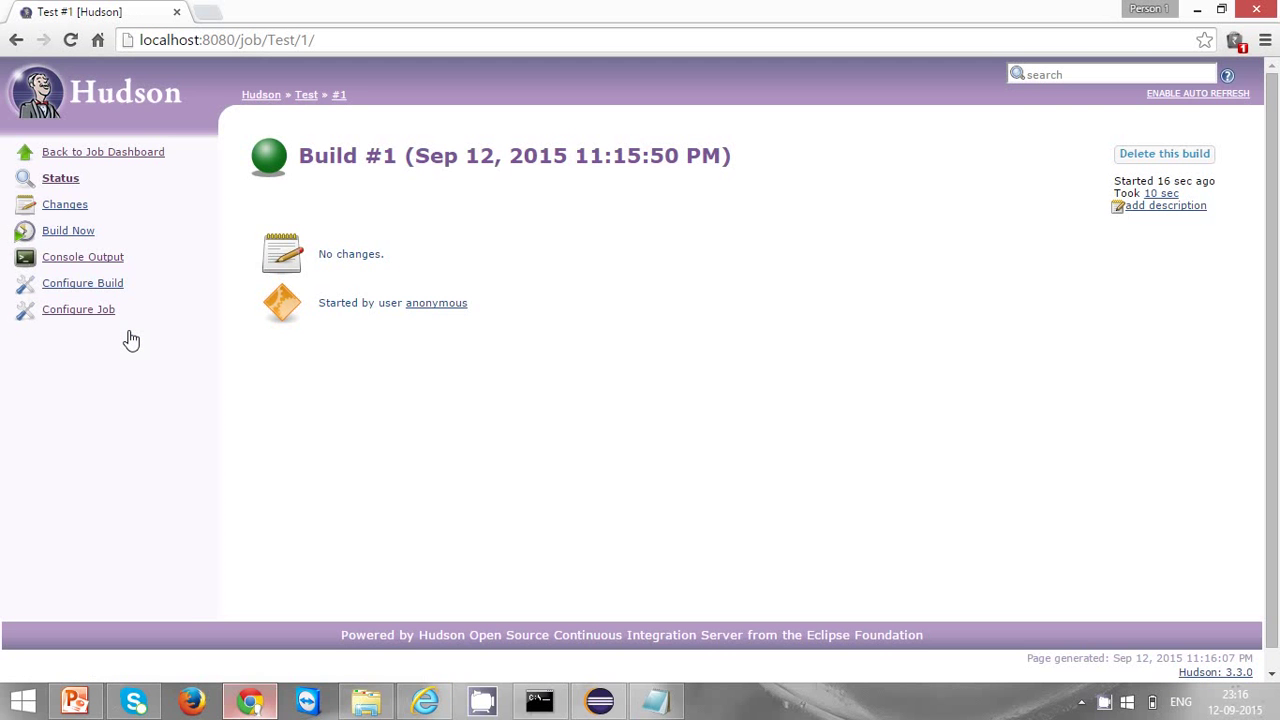
mouse_move(108, 288)
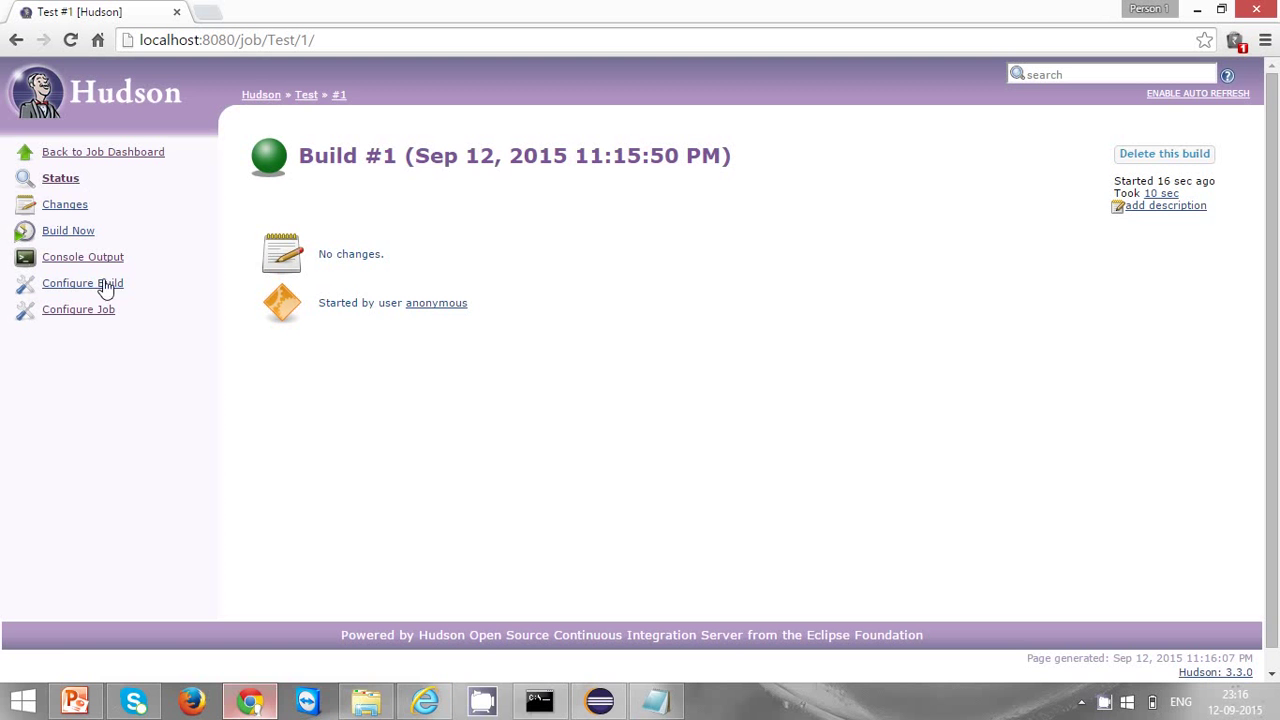
click(84, 256)
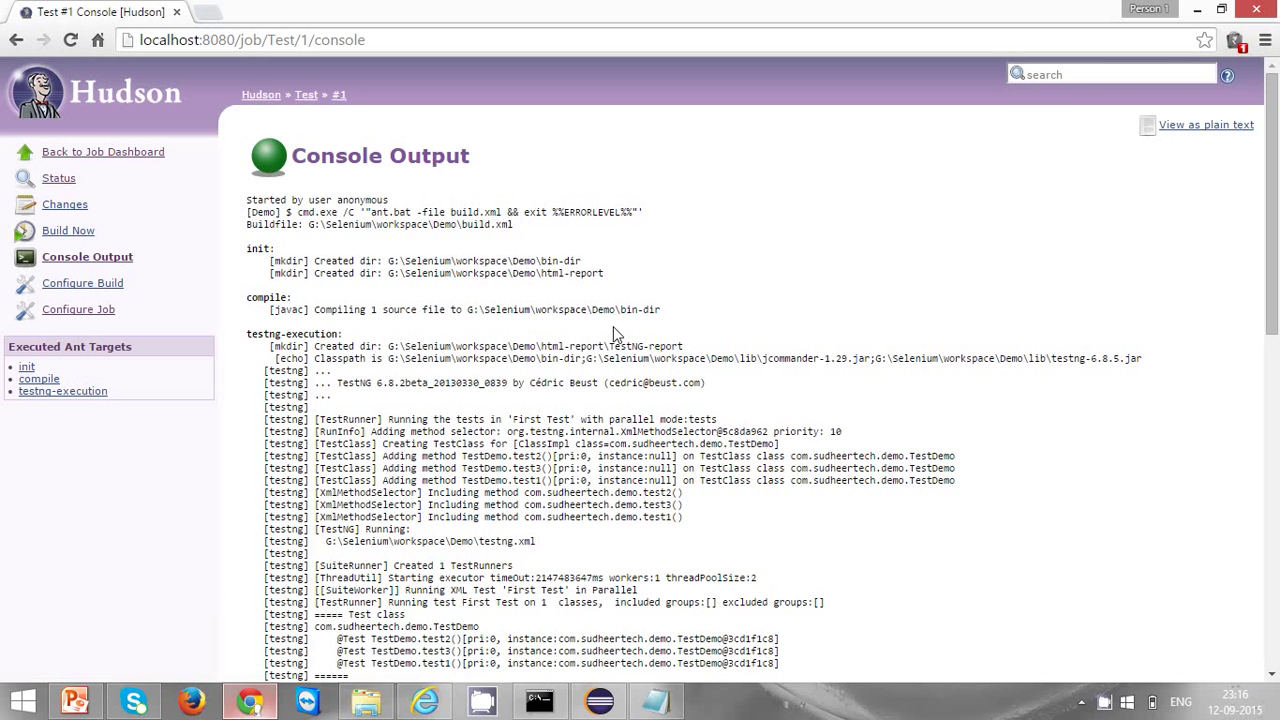
scroll(down, 3)
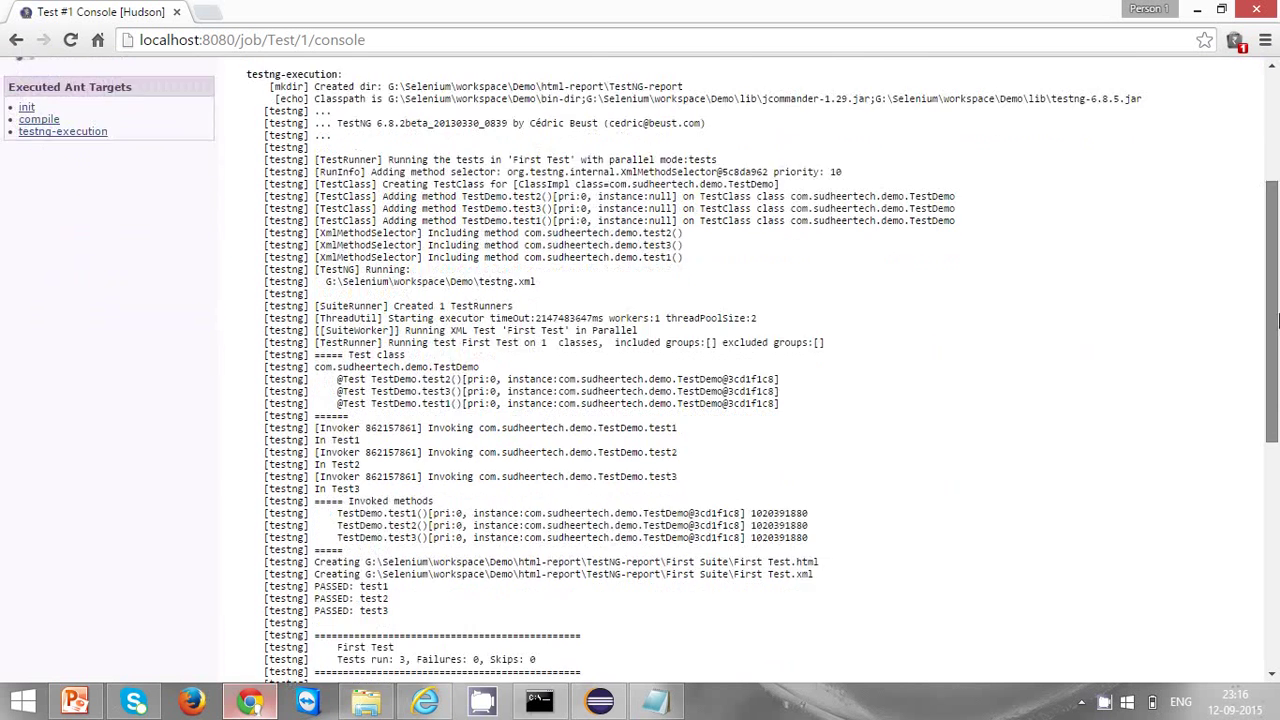
scroll(down, 3)
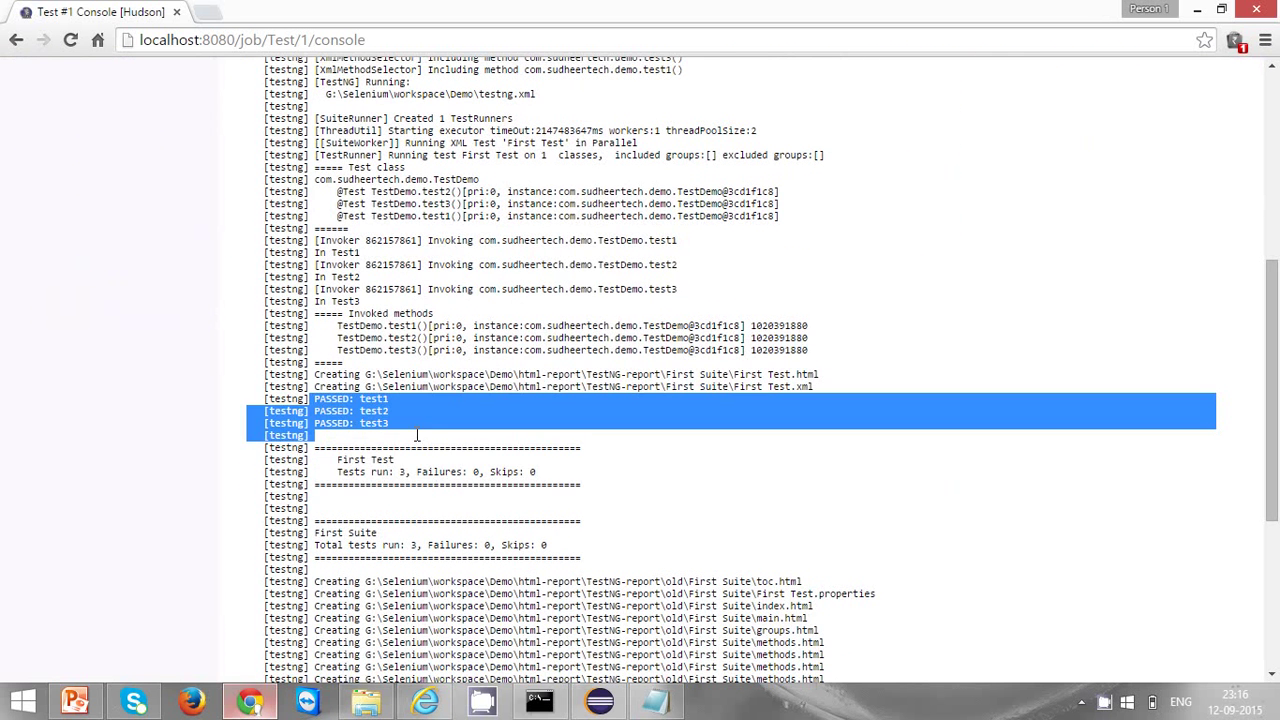
scroll(down, 3)
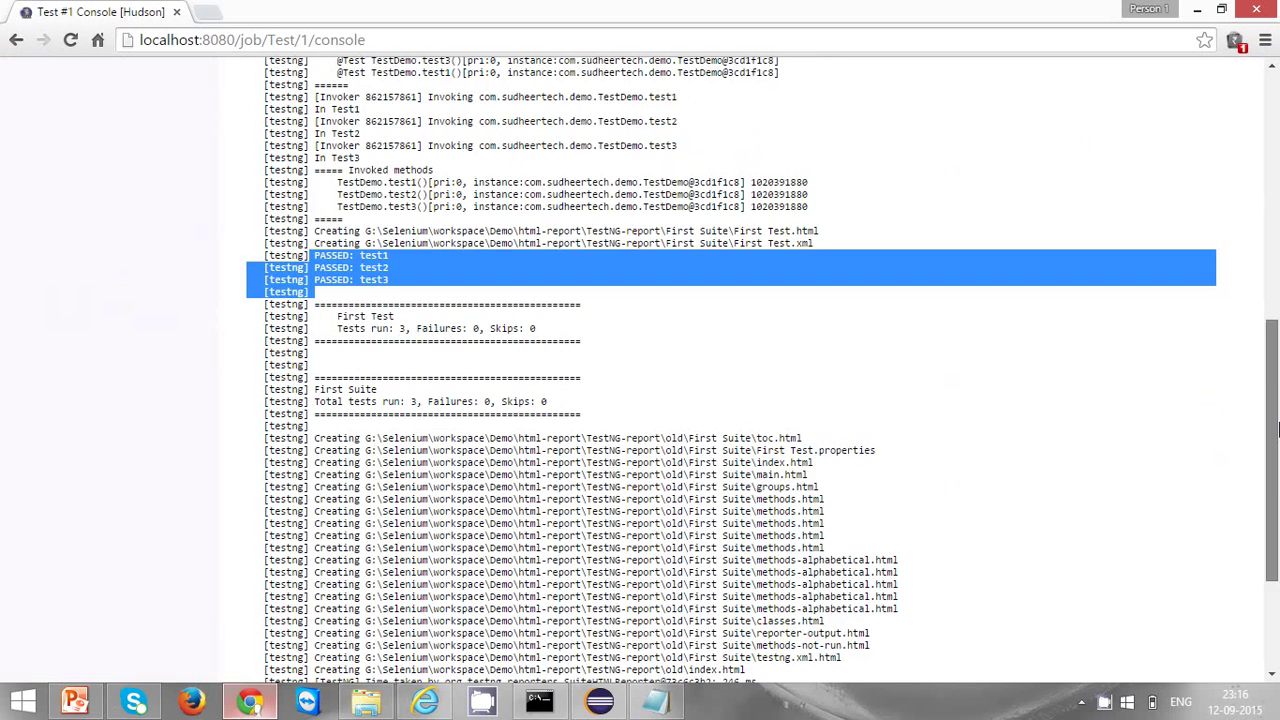
scroll(down, 3)
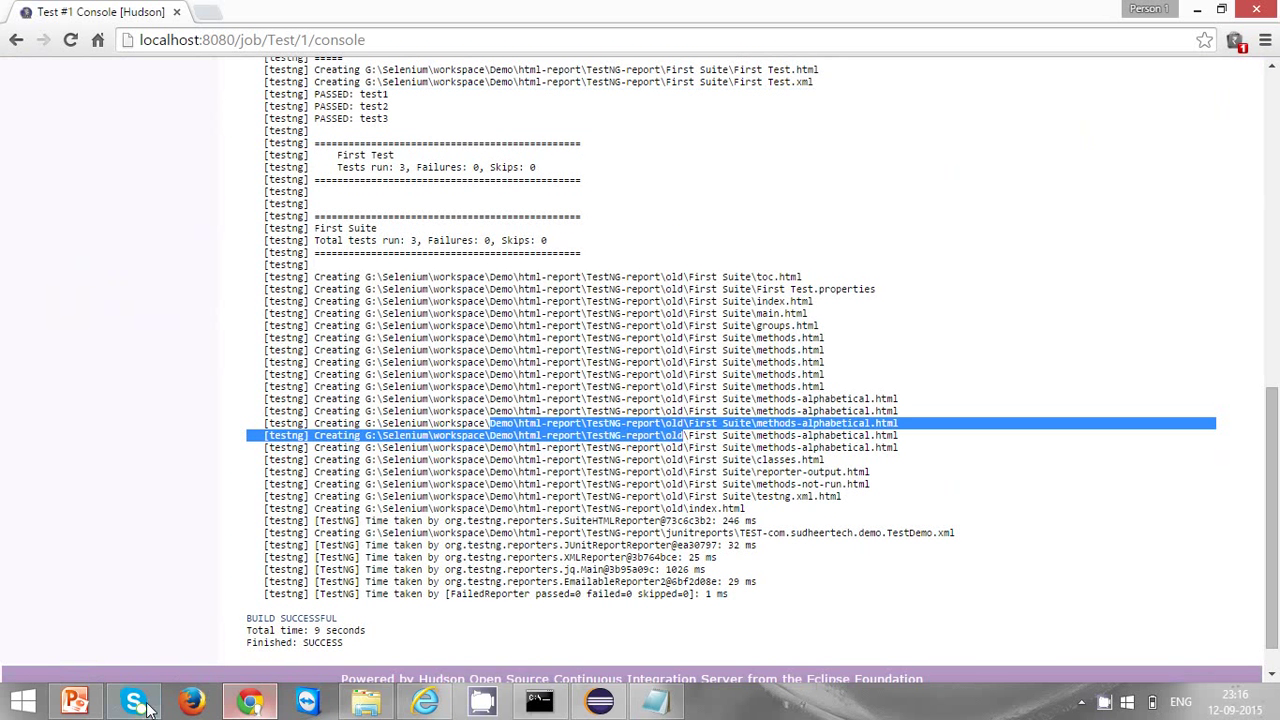
In the Demo project folder, open html-report and then the TestNG-report folder.
click(364, 700)
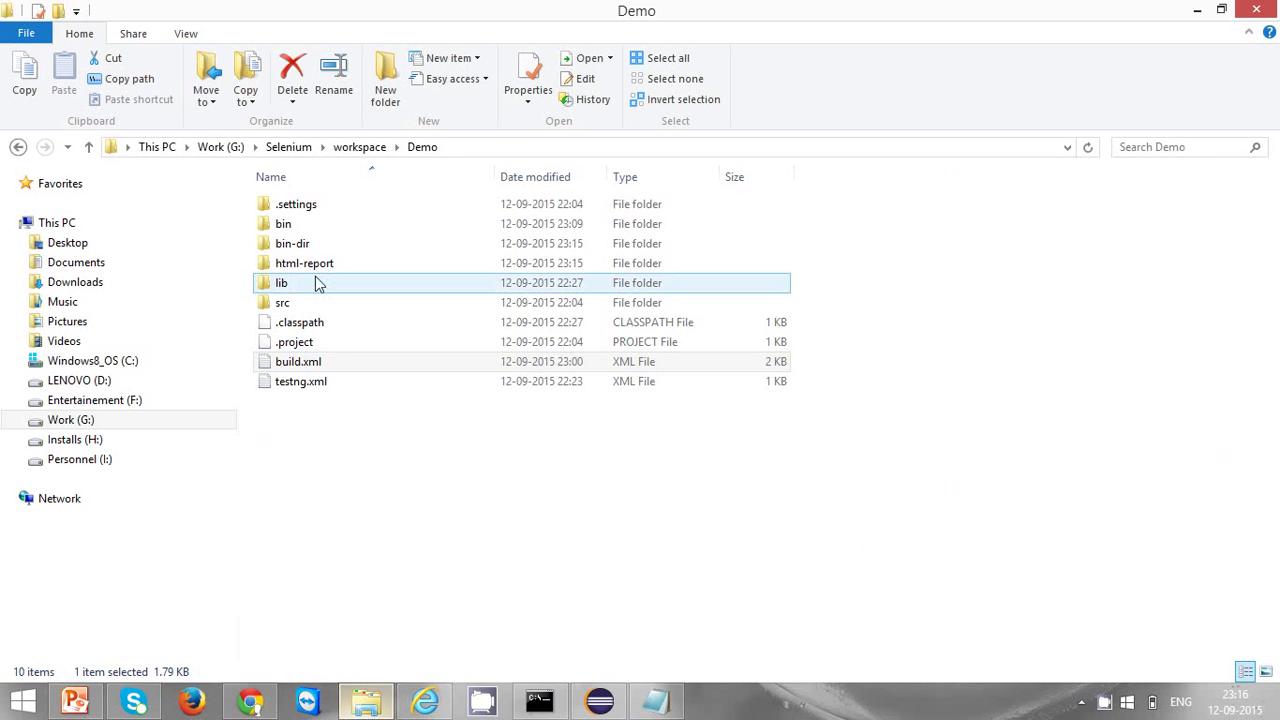
double_click(304, 264)
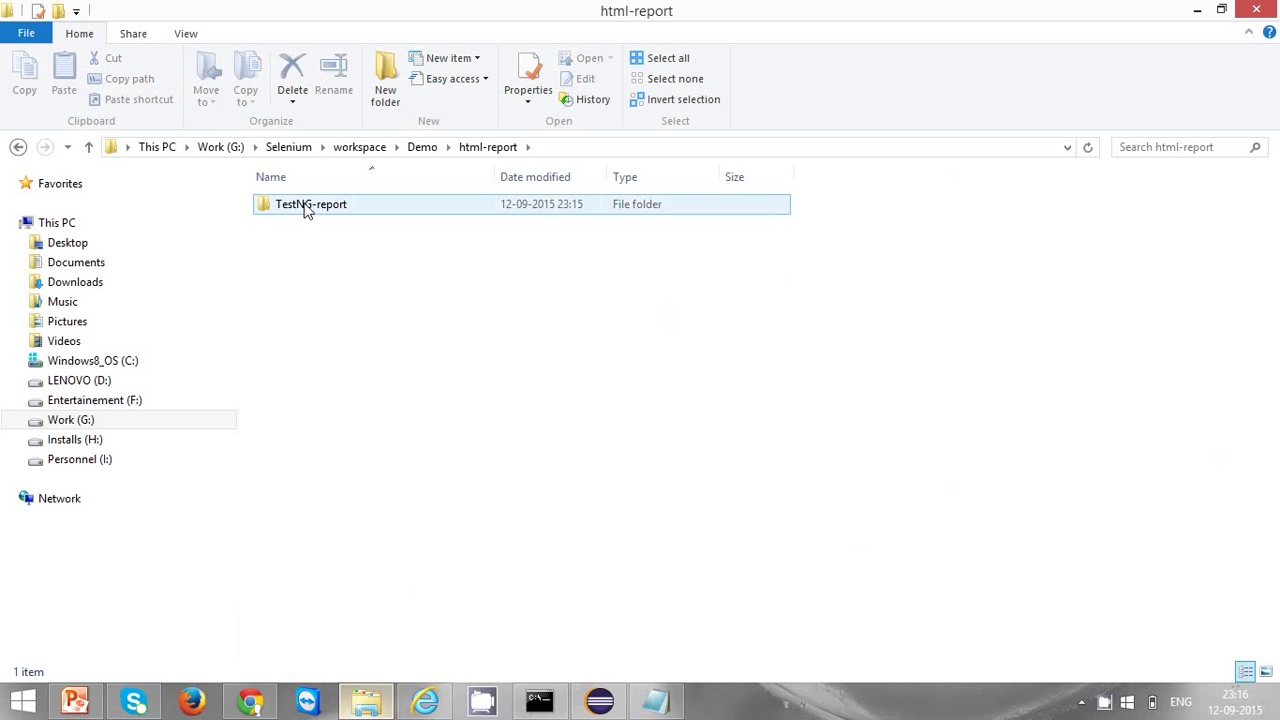
double_click(312, 204)
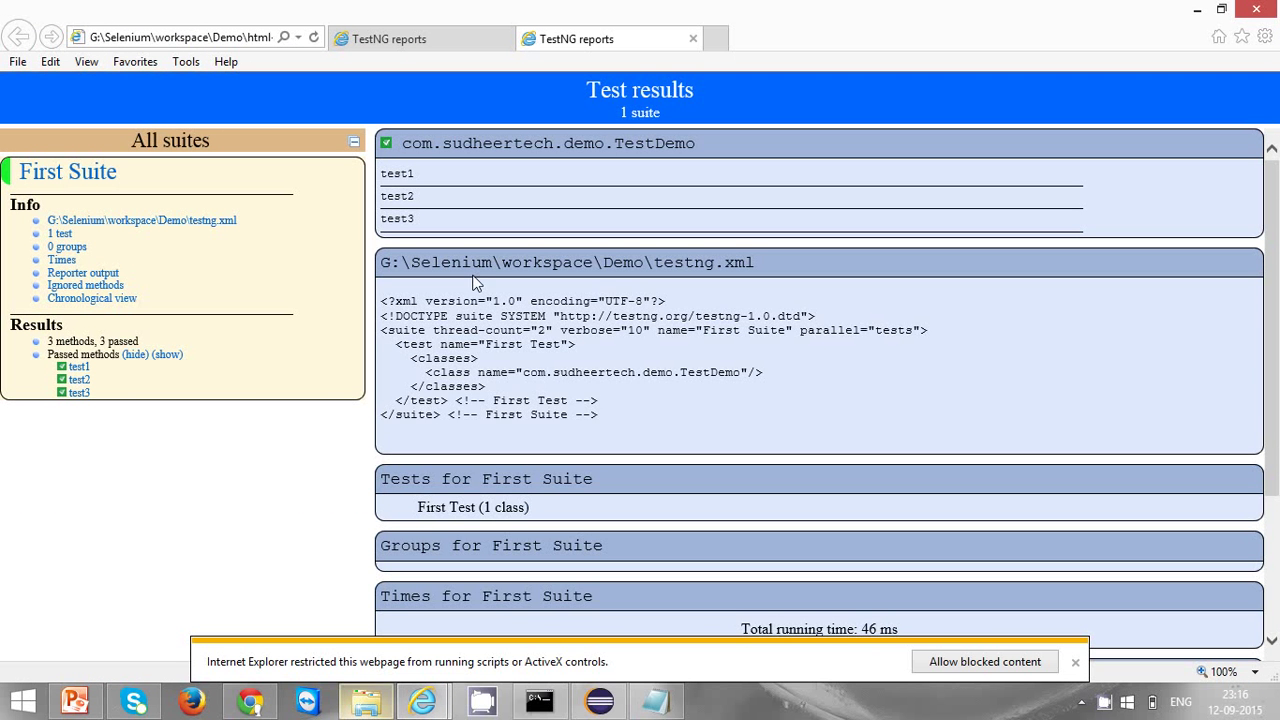
mouse_move(60, 336)
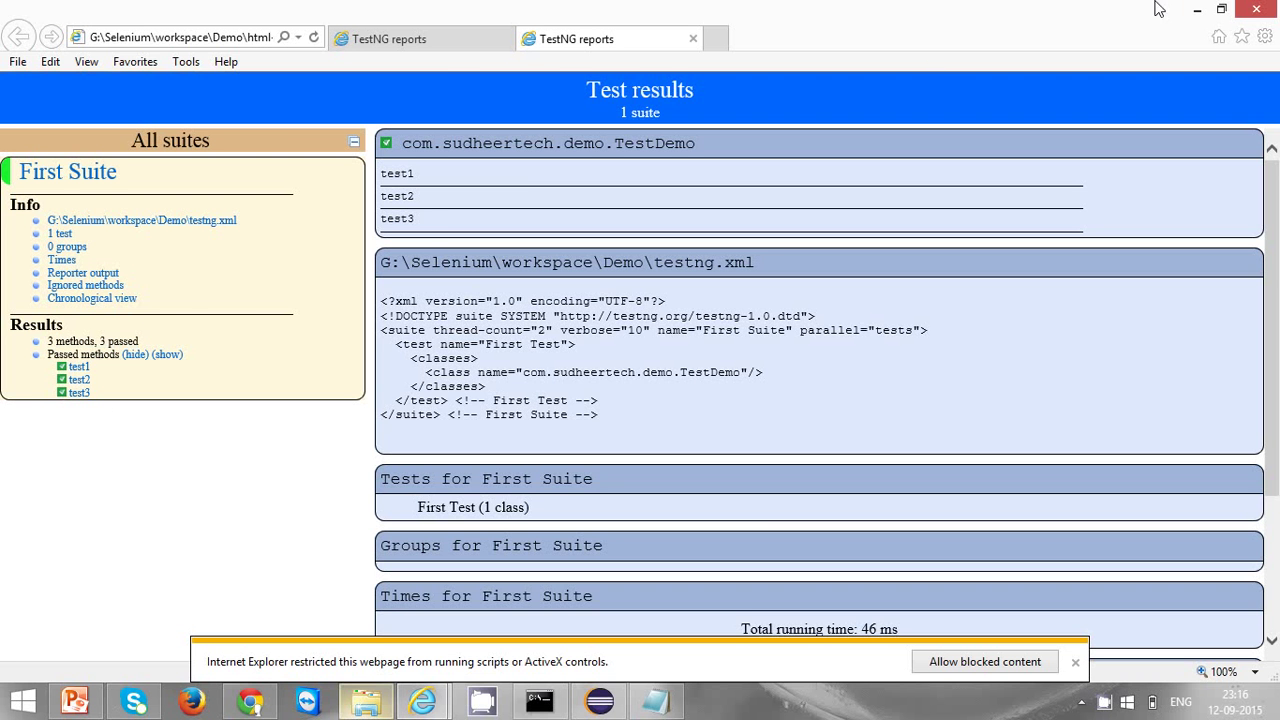
Return from the TestNG report to the Hudson console output.
click(364, 700)
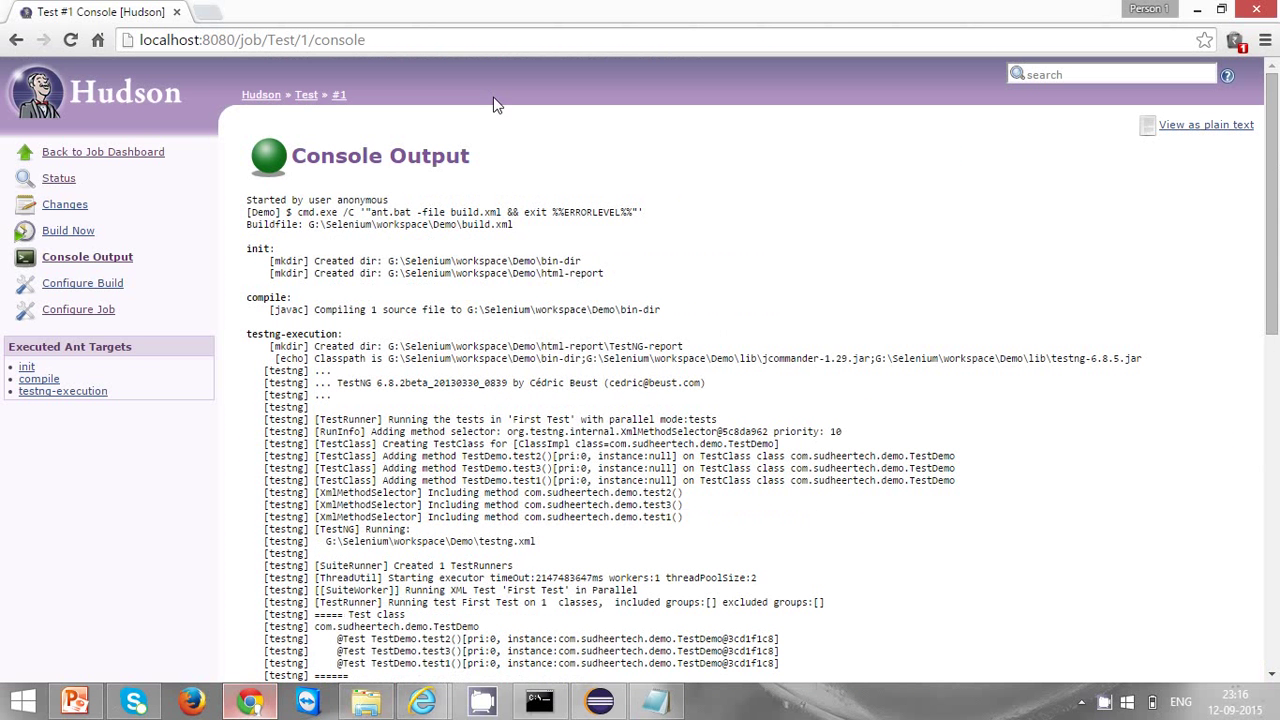
mouse_move(68, 232)
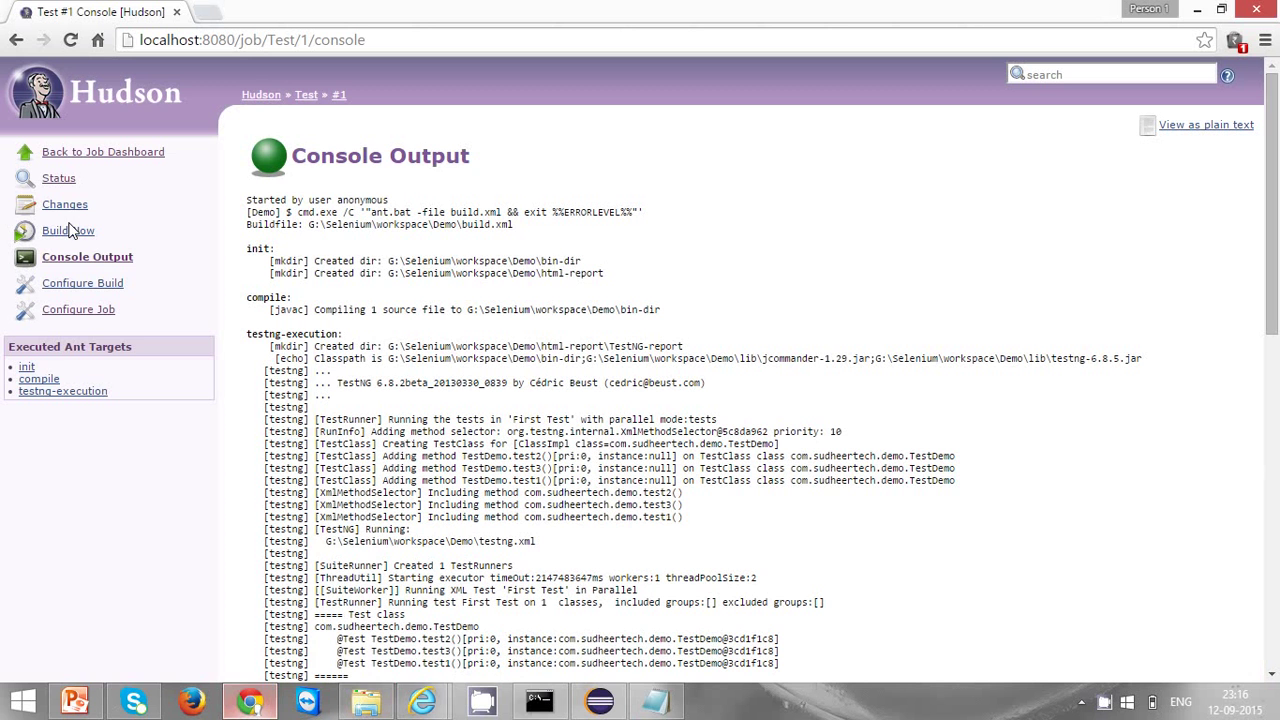
mouse_move(78, 262)
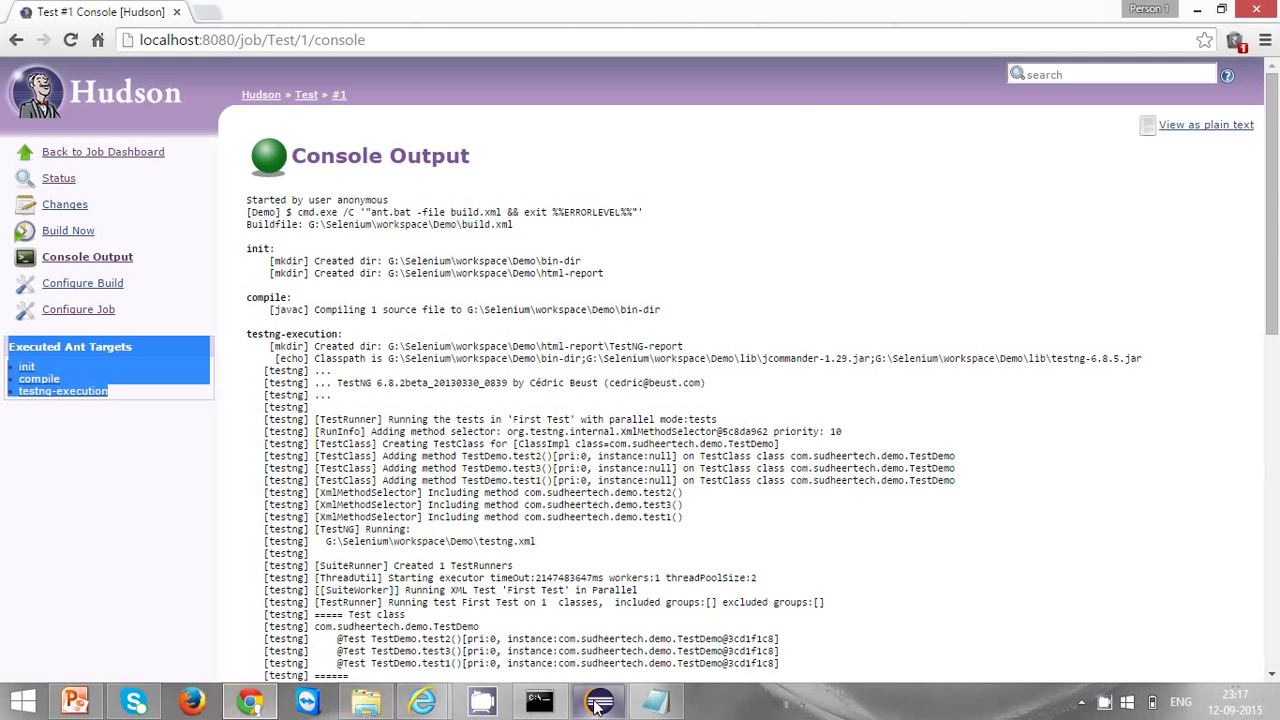
Review the build.xml targets in Eclipse, then surface the Notepad demo-project note.
click(598, 700)
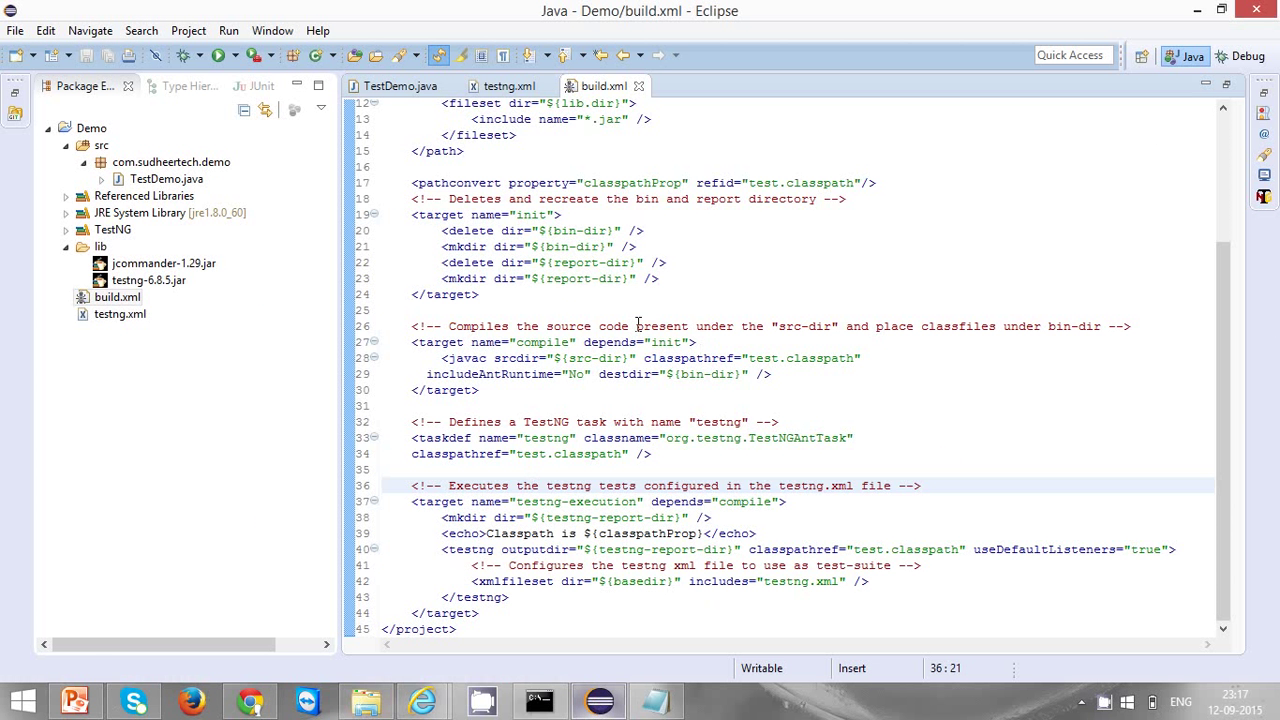
double_click(542, 342)
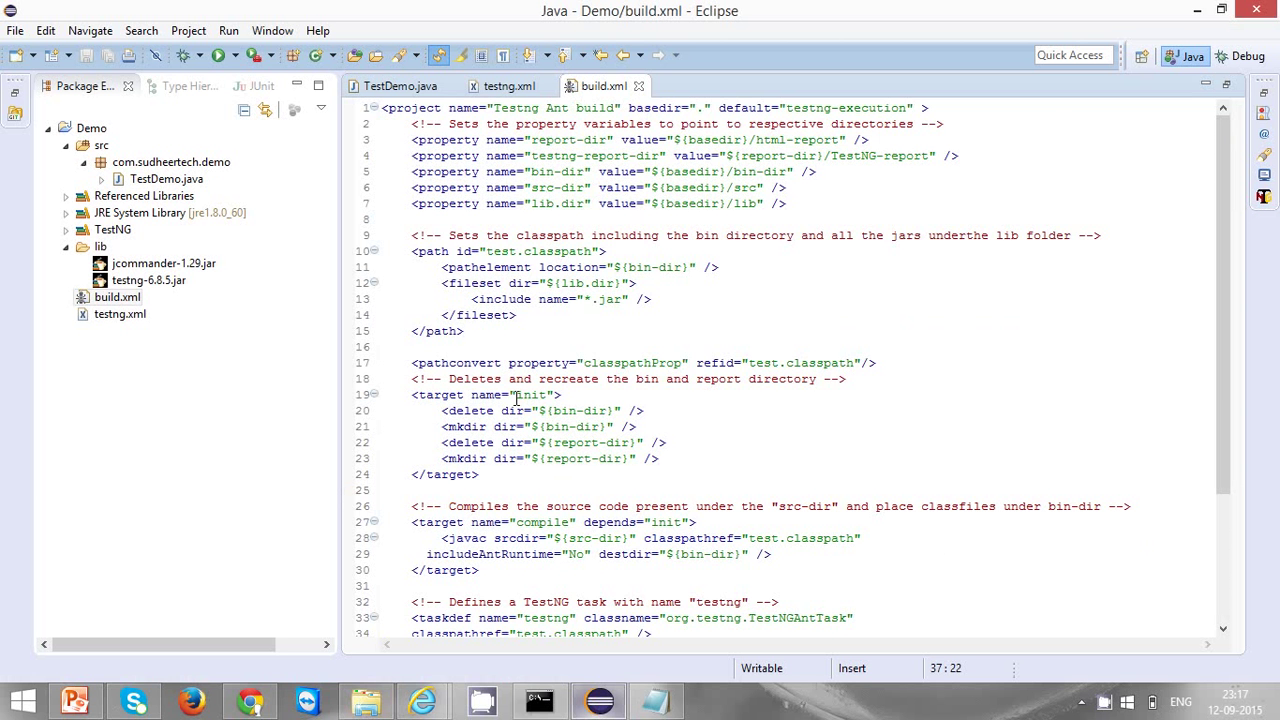
double_click(530, 394)
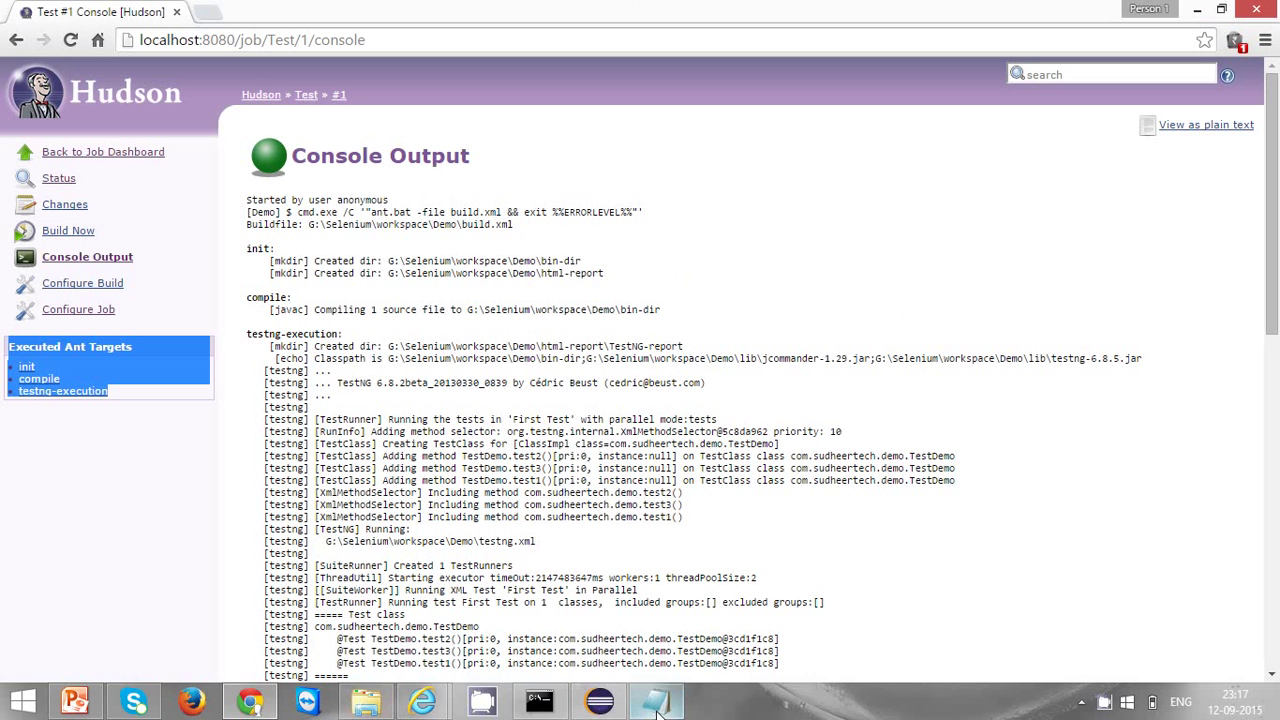
mouse_move(598, 700)
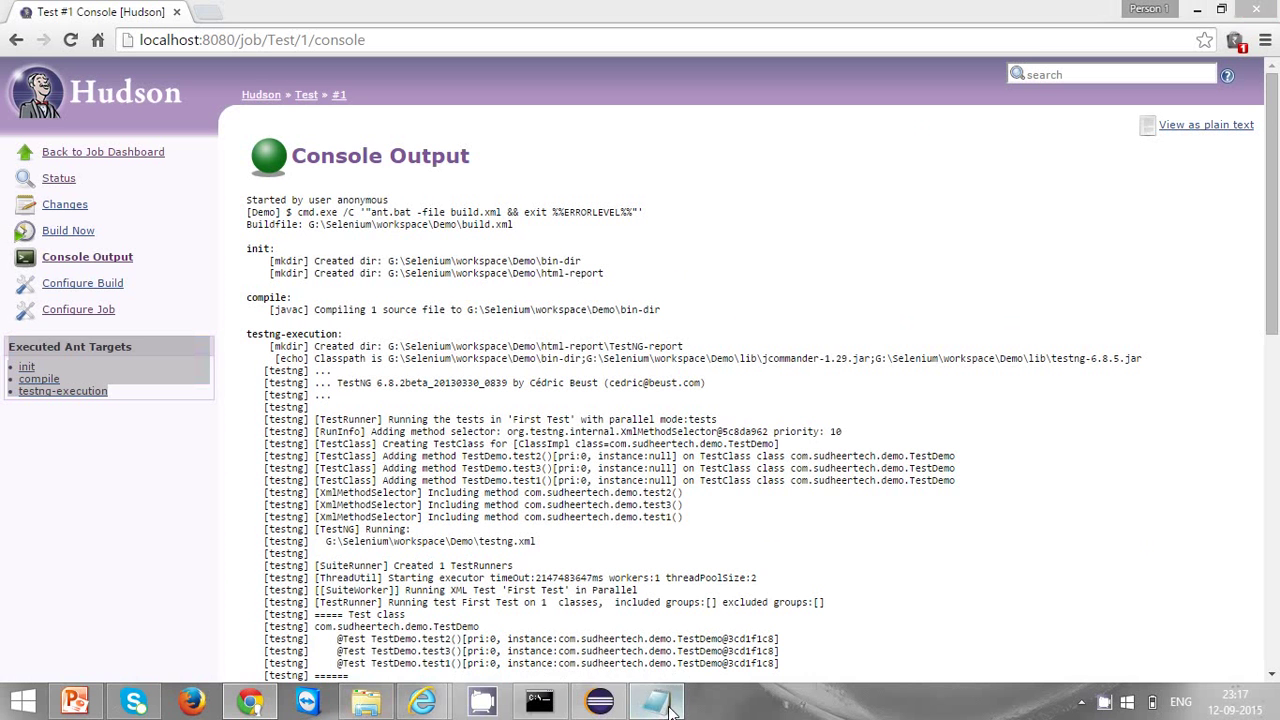
click(656, 700)
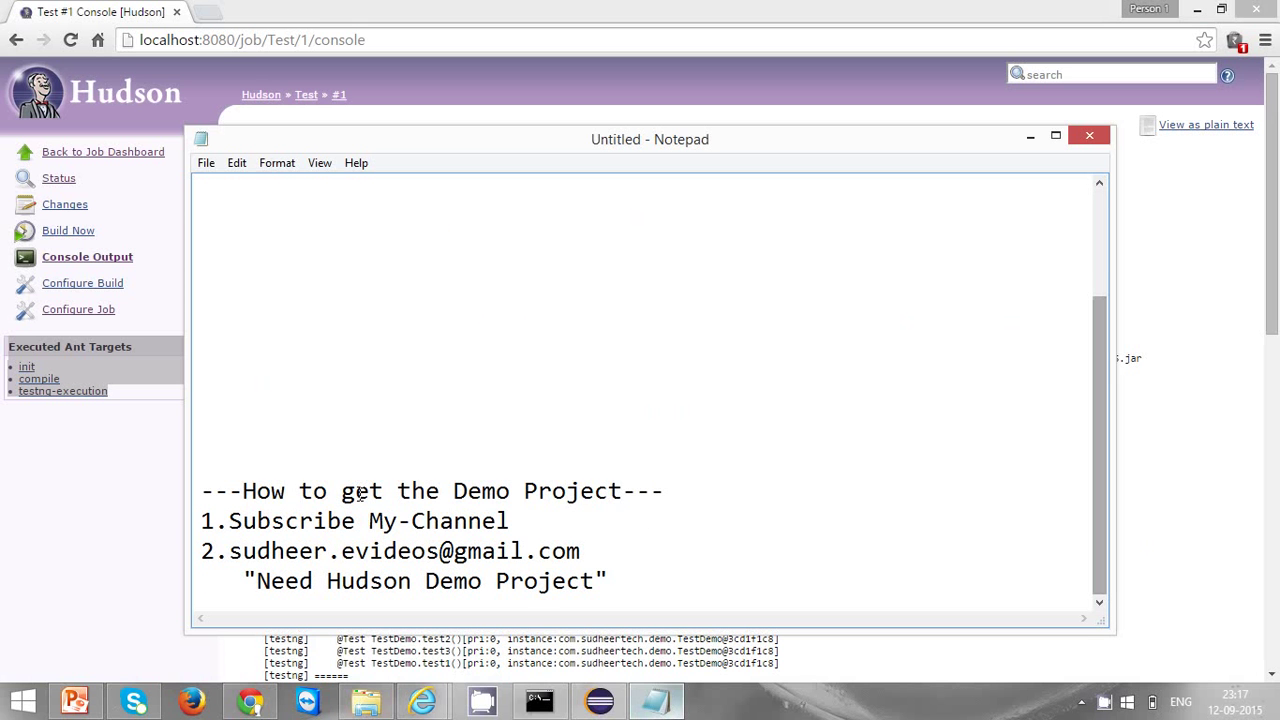
Highlight the subscribe and contact-address lines in the demo-project note.
drag(228, 520, 396, 520)
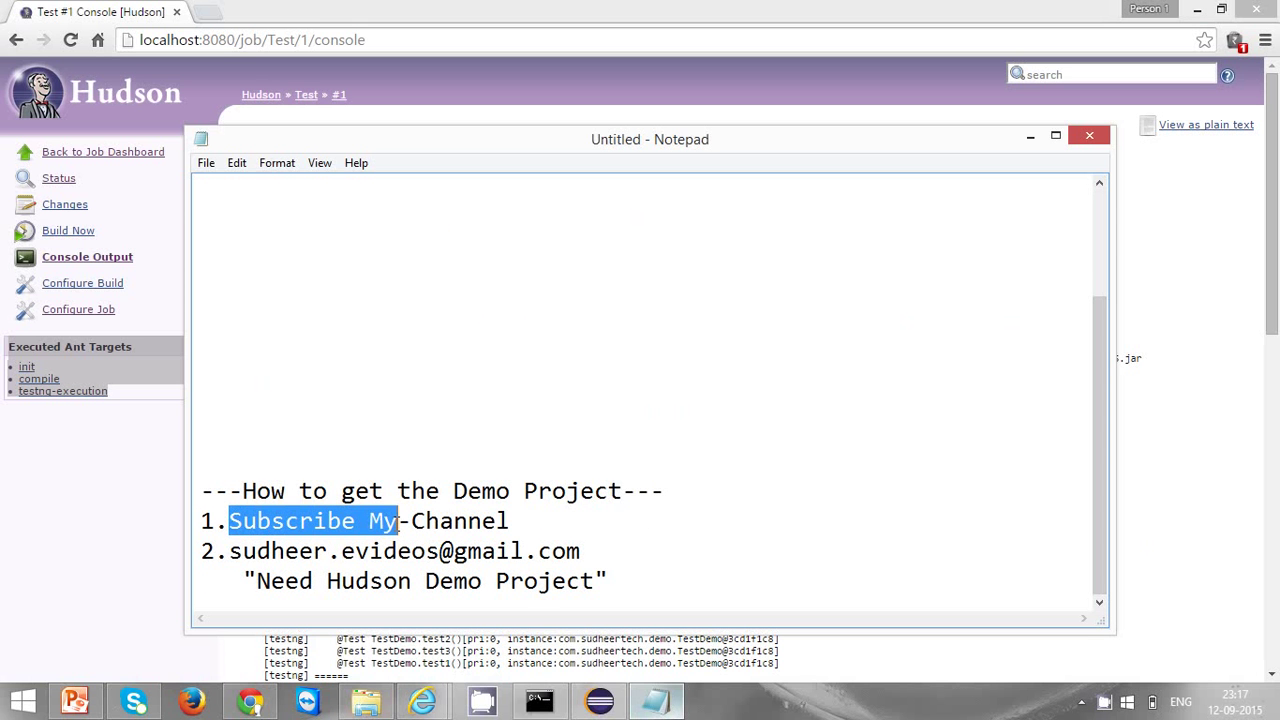
drag(396, 520, 508, 520)
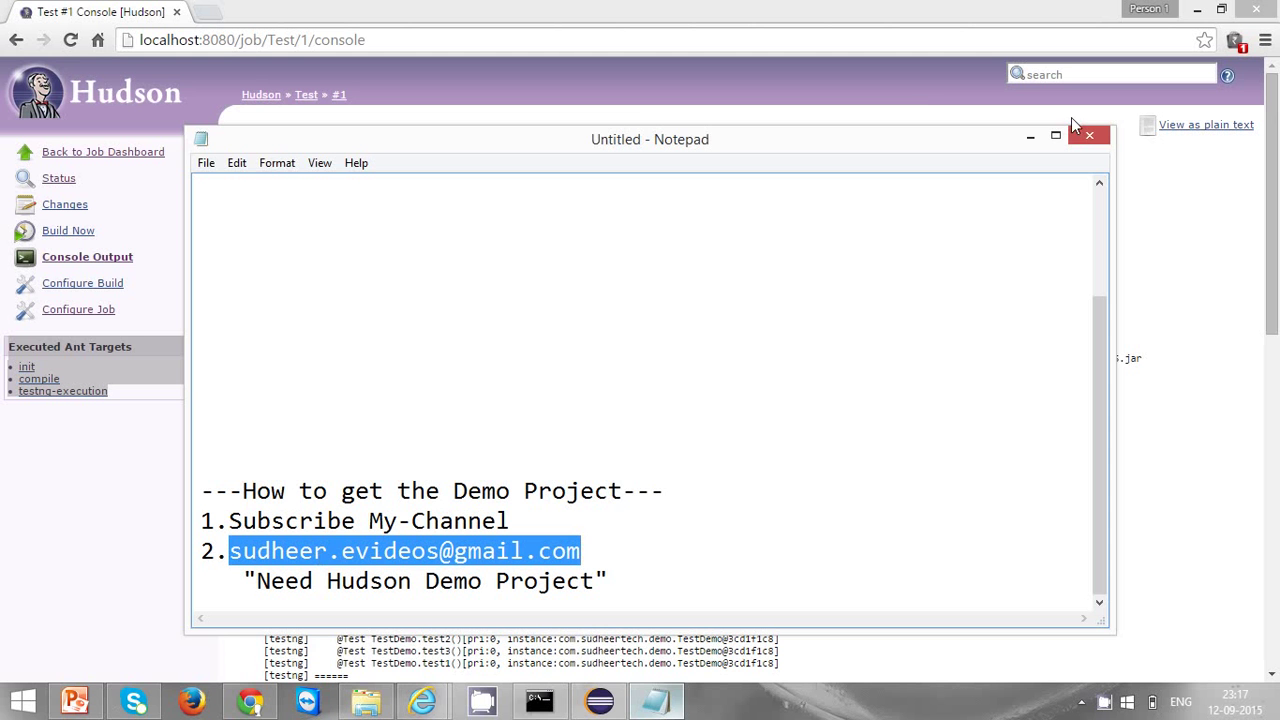
Cancel the save prompt and minimize the note unsaved, revealing Hudson's console output.
click(1088, 136)
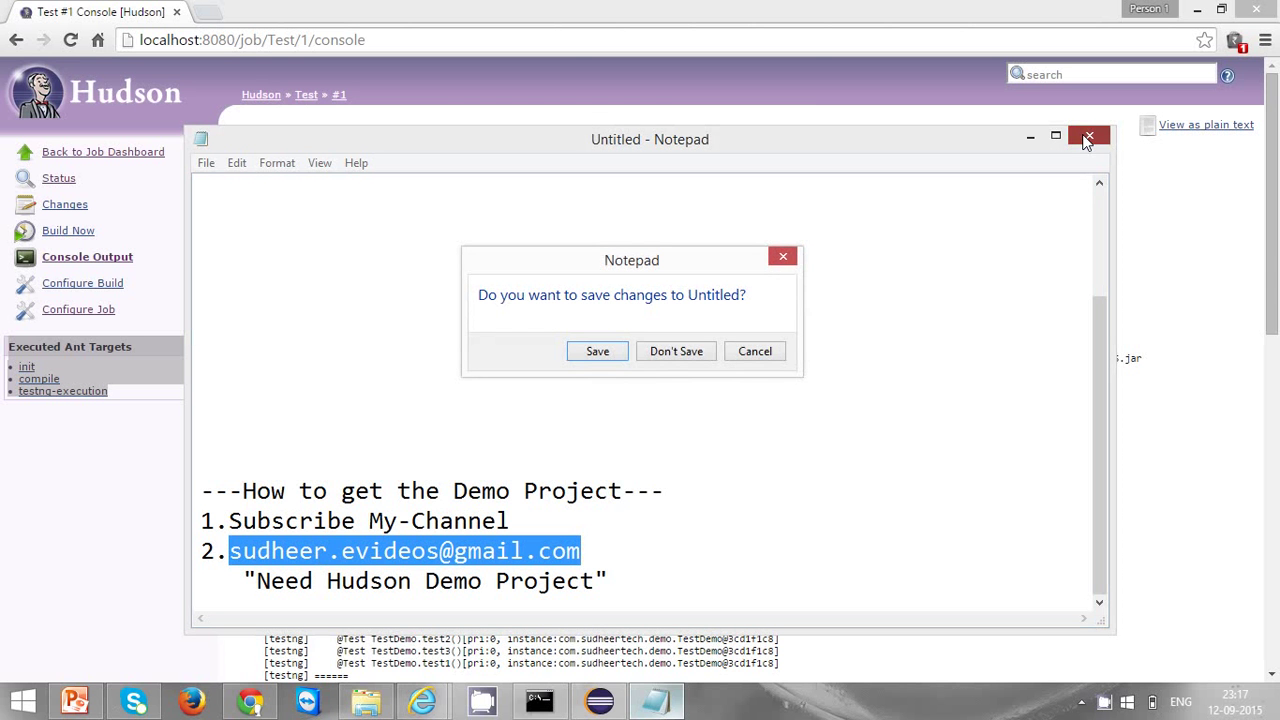
mouse_move(756, 352)
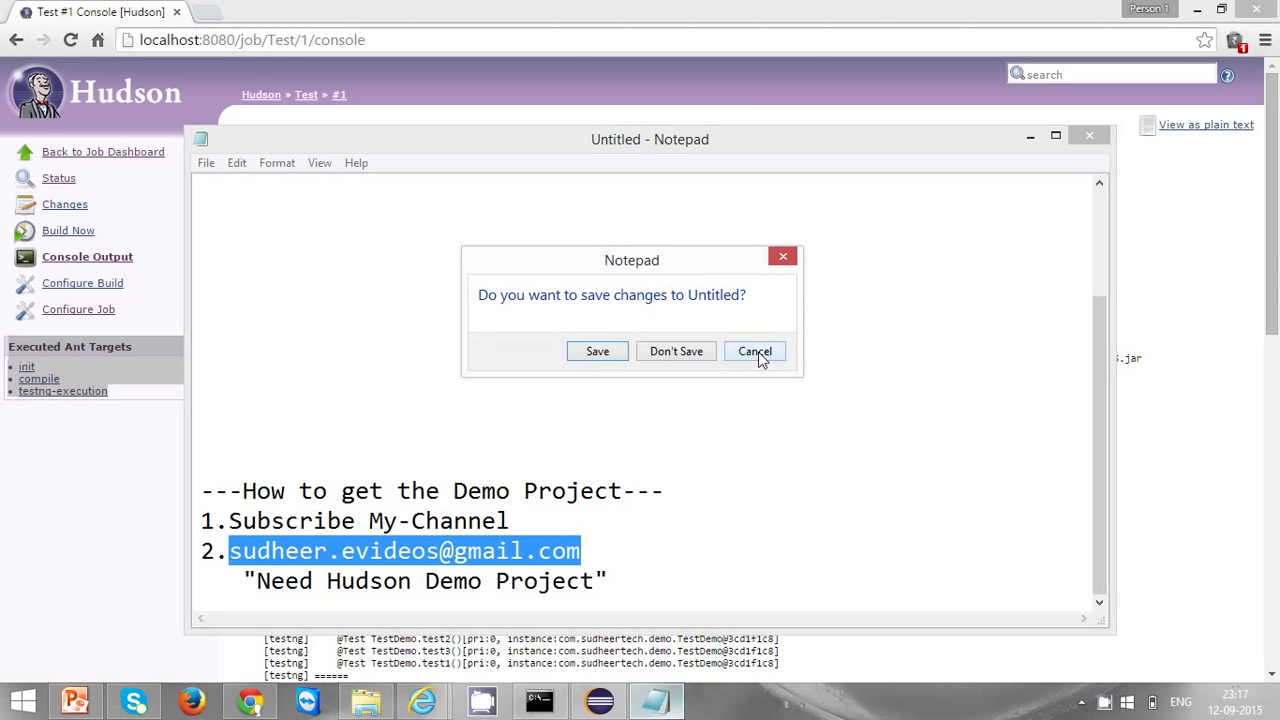
click(756, 352)
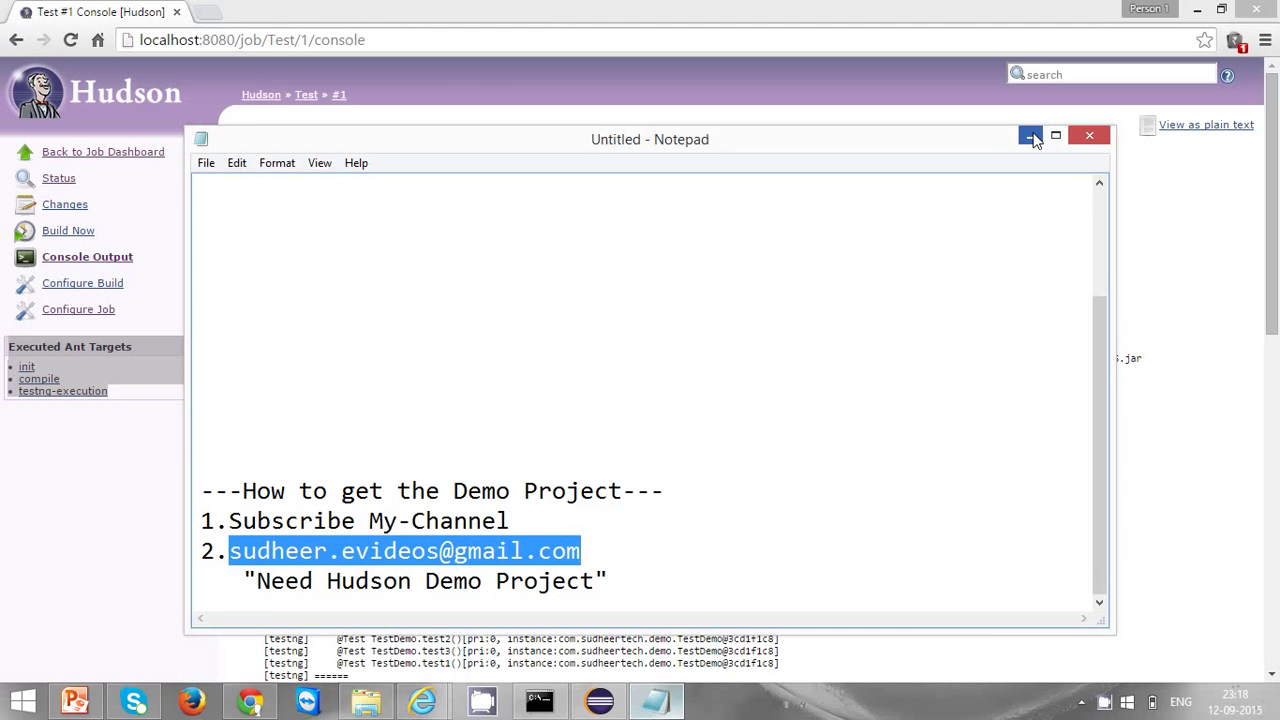
click(1032, 136)
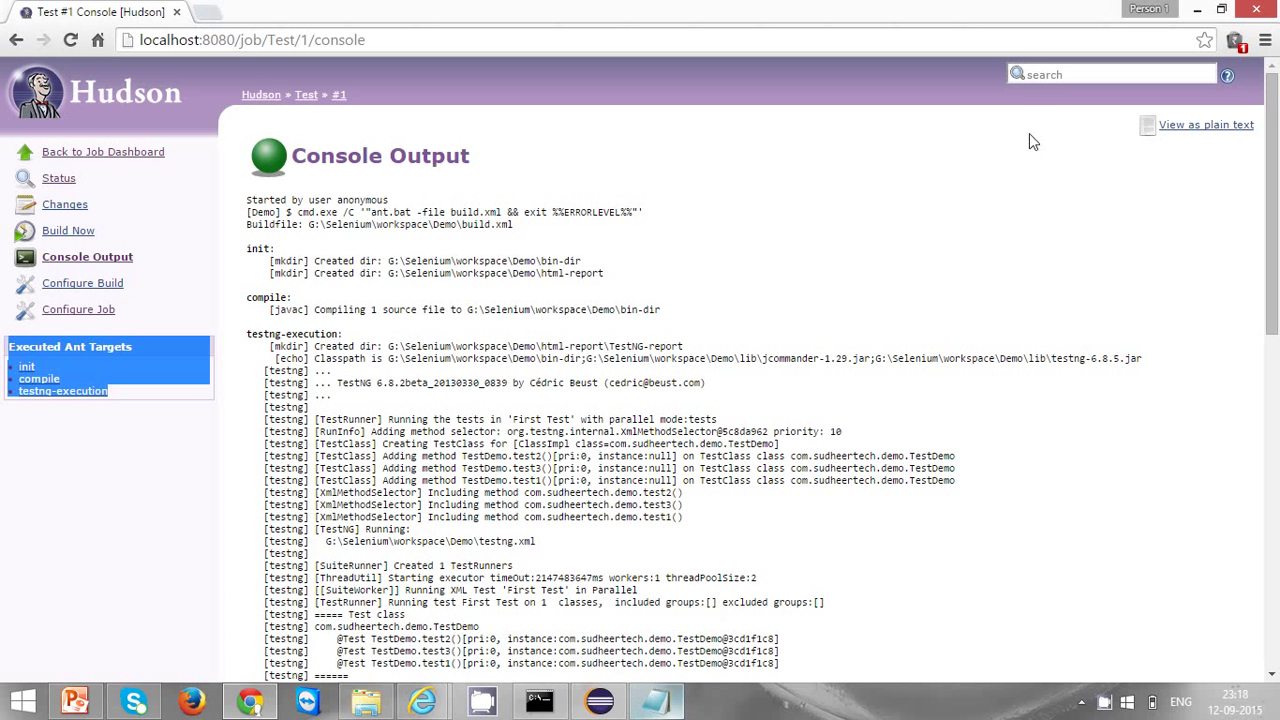